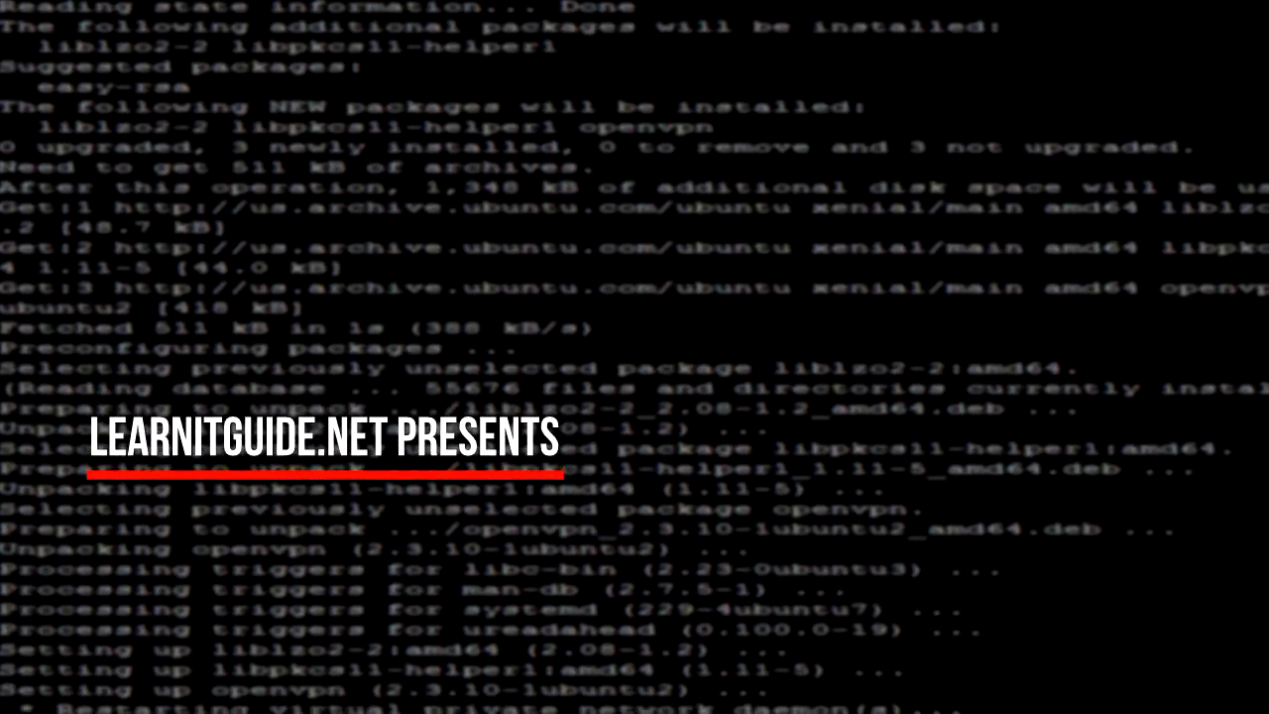
# Run hostnamectl and print /etc/redhat-release to confirm CentOS Linux 7.1.1503 on a KVM guest.
pyautogui.press('Enter')
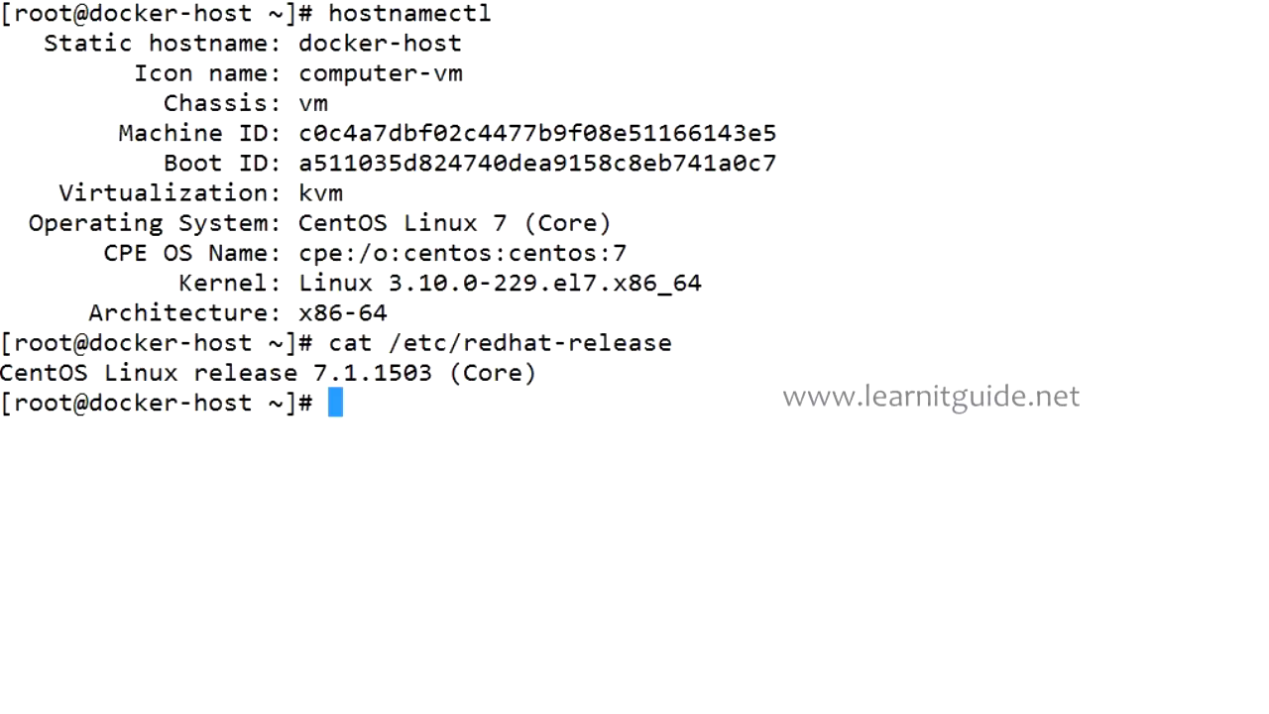
pyautogui.moveTo(718, 207)
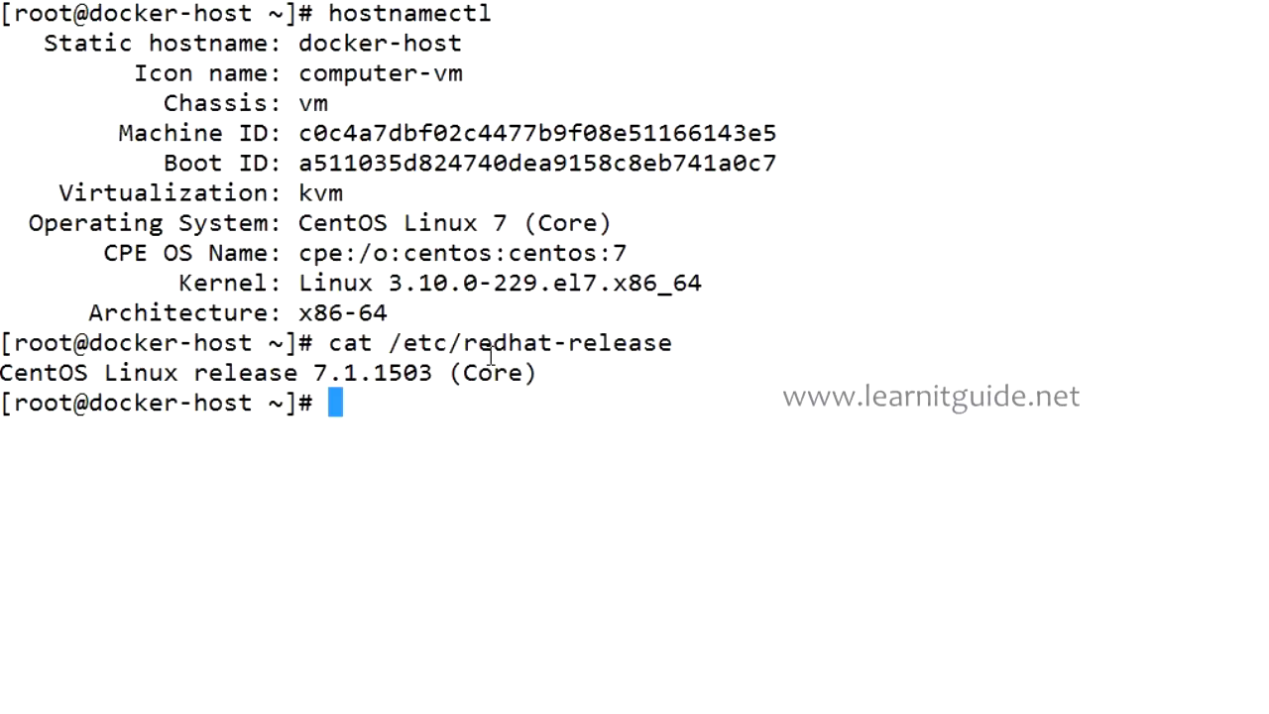
# Change to /etc/yum.repos.d, list its repo files and load CentOS-Base.repo into vi.
pyautogui.write('cd /etc/yum.repos.d/')
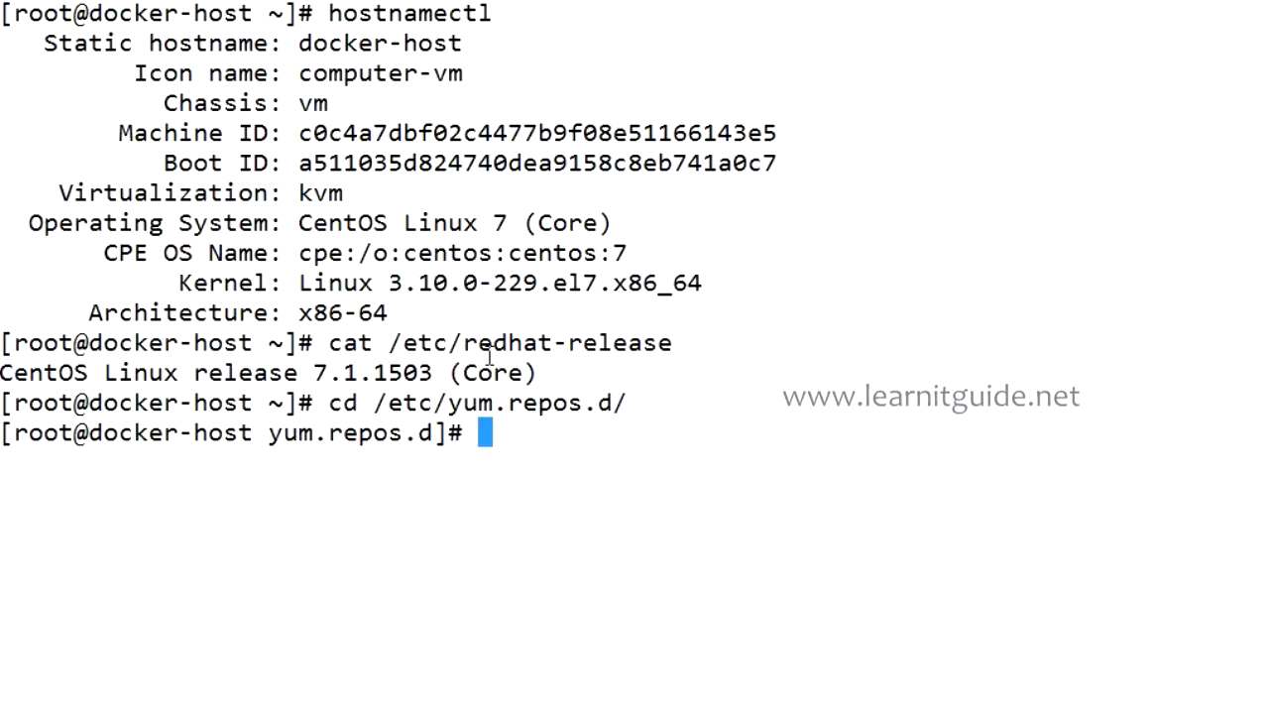
pyautogui.write('ll')
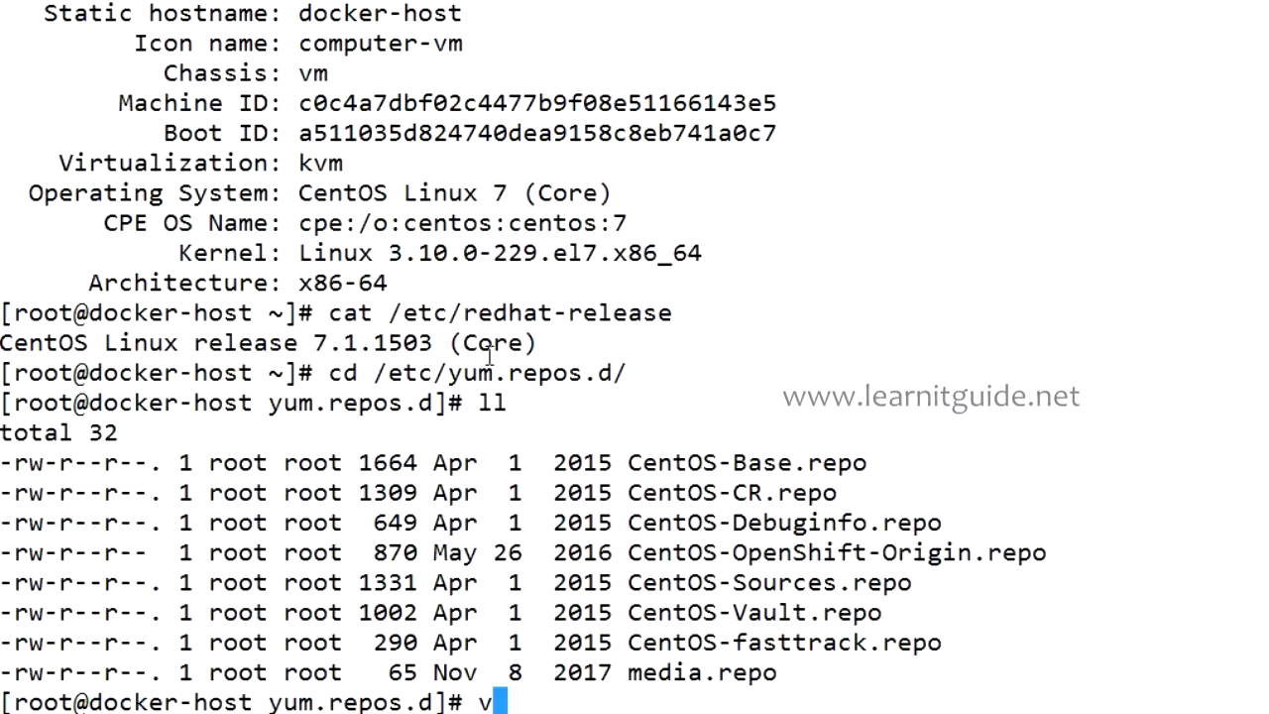
pyautogui.write('i CentOS-')
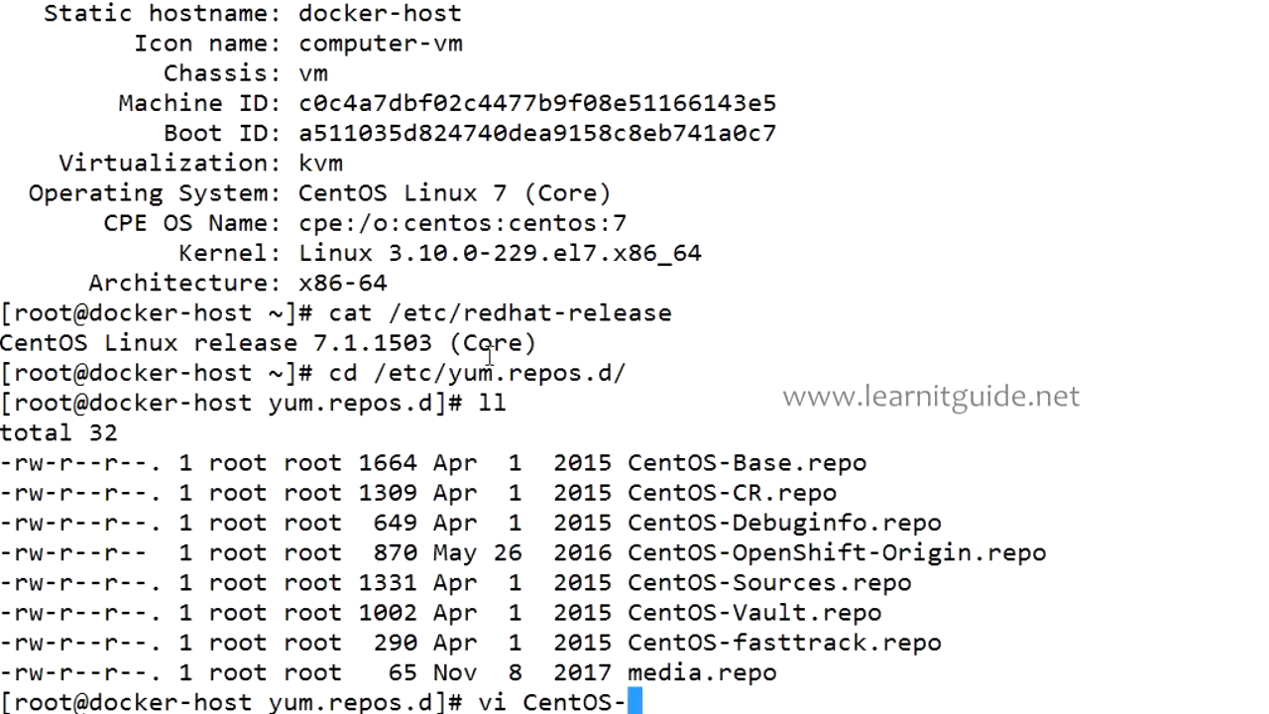
pyautogui.write('Base.repo')
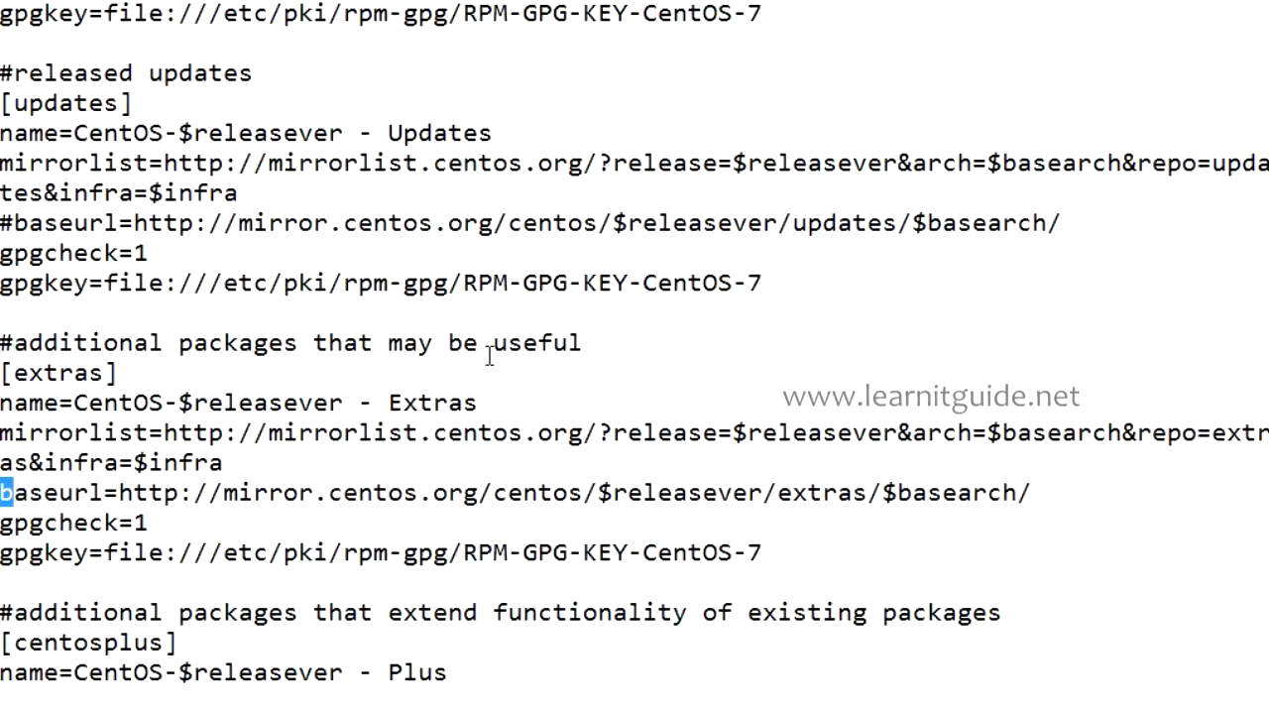
# Insert an enabled= line under the [extras] section, then save and quit vi.
pyautogui.write('en')
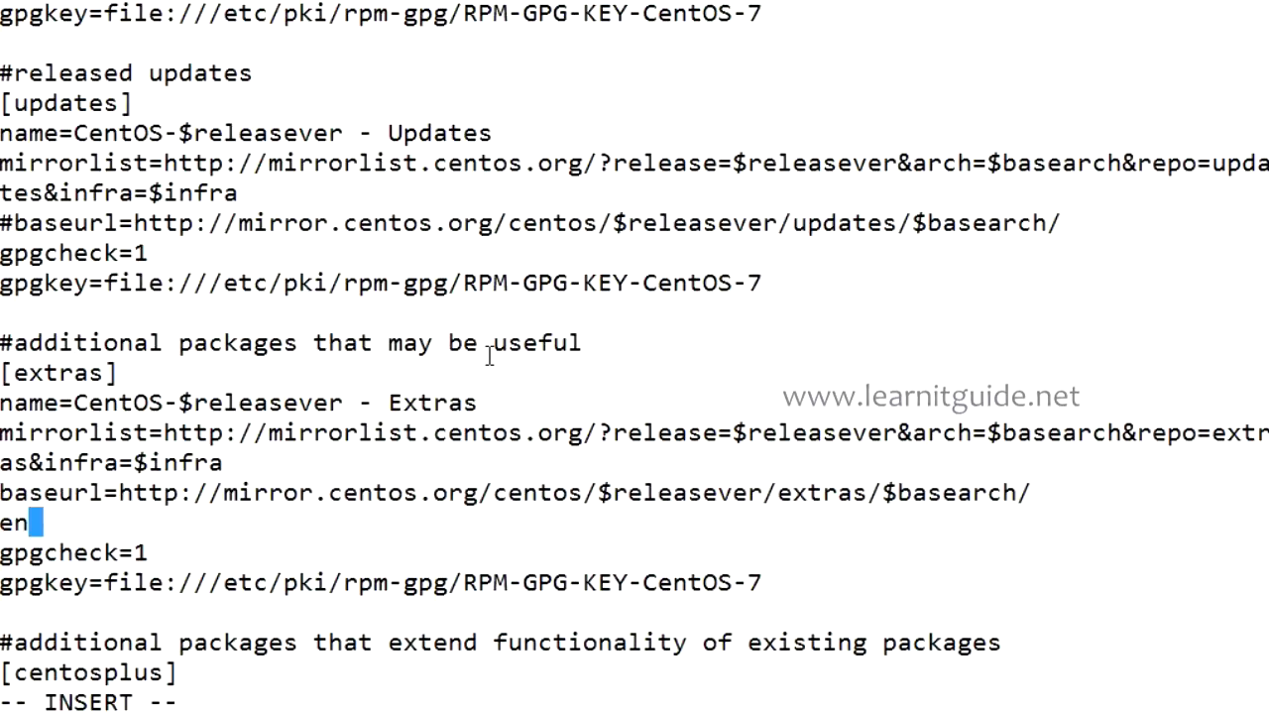
pyautogui.write('abled=')
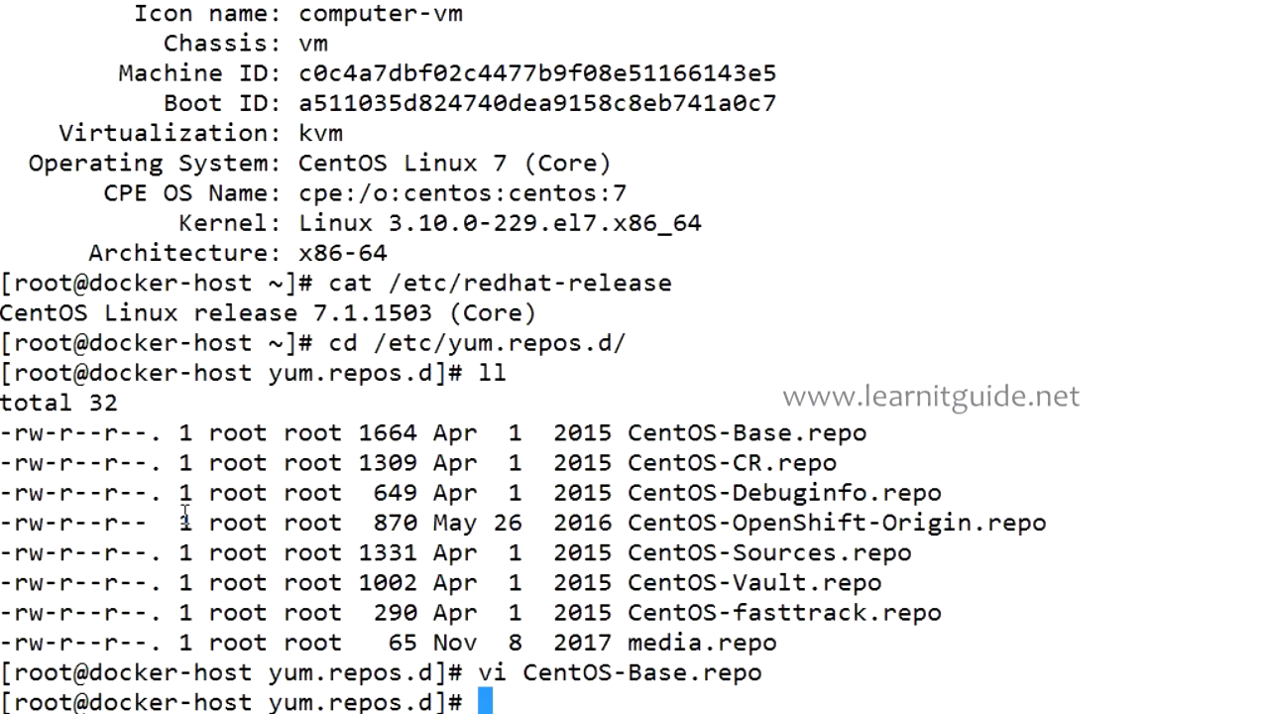
# Compose subscription-manager repos --enable=rhel-7-server-rpms and cancel it with Ctrl+C unrun.
pyautogui.write('s')
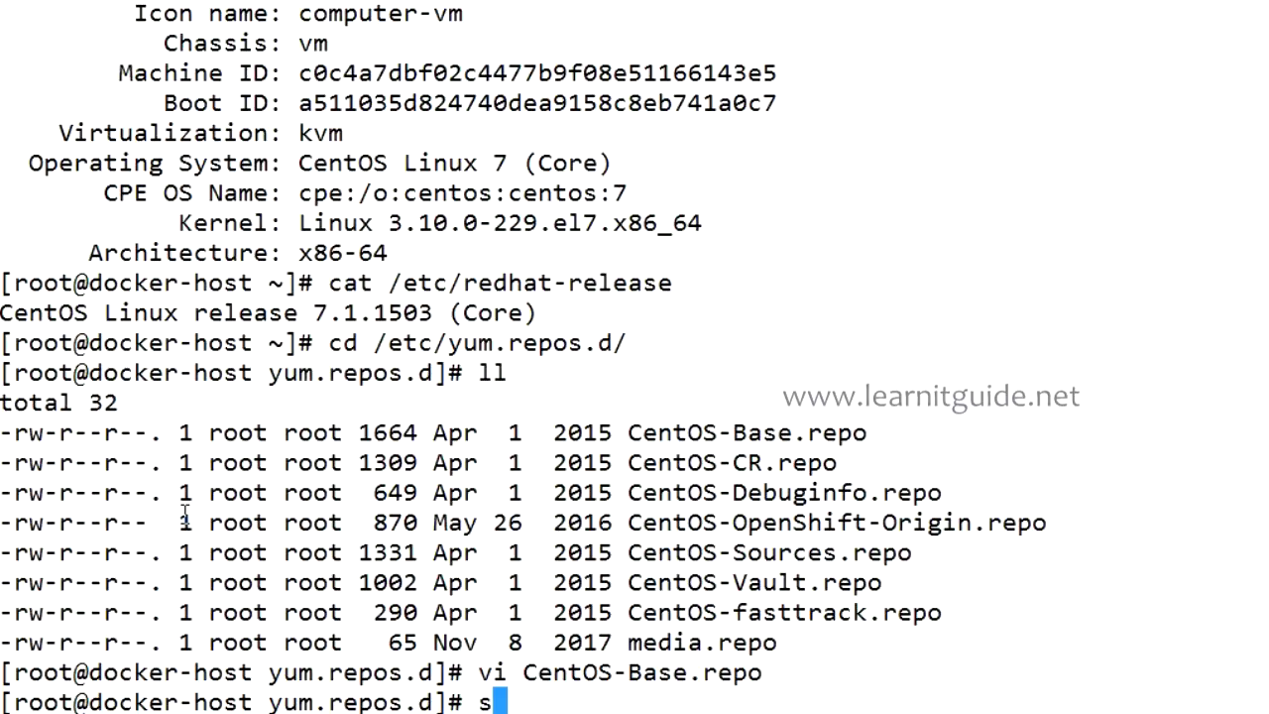
pyautogui.write('ubscri')
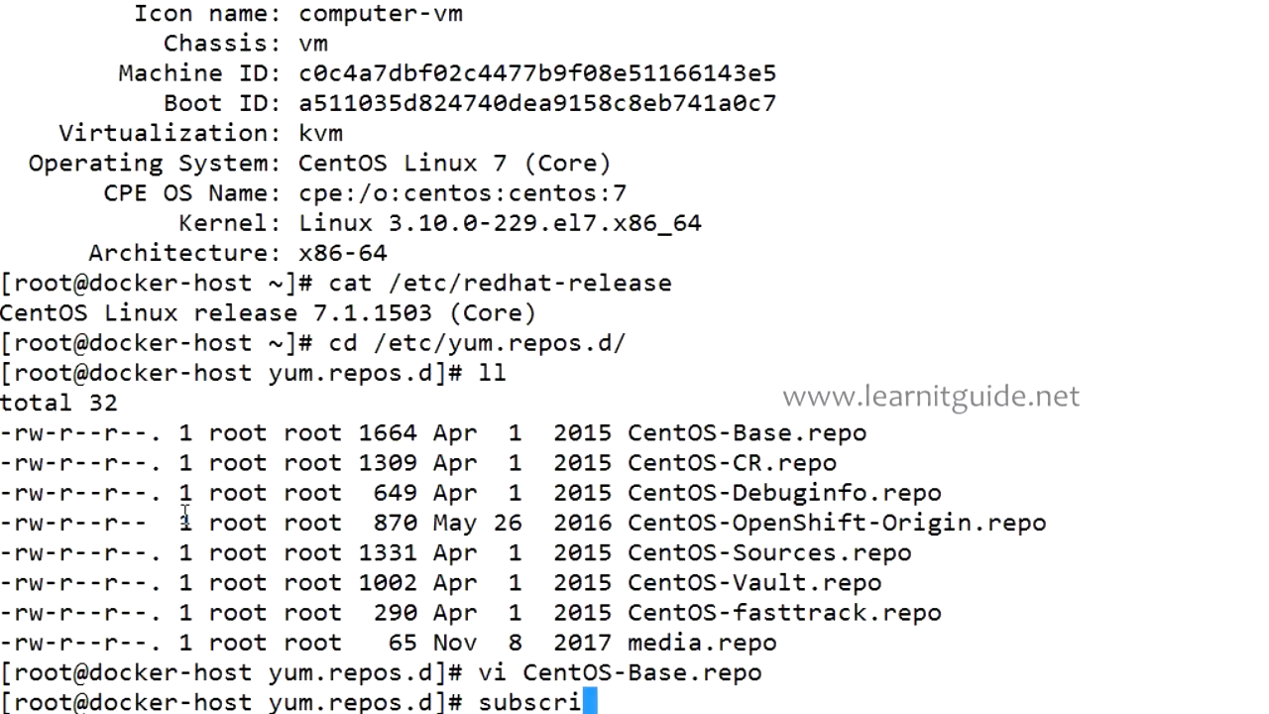
pyautogui.write('ption')
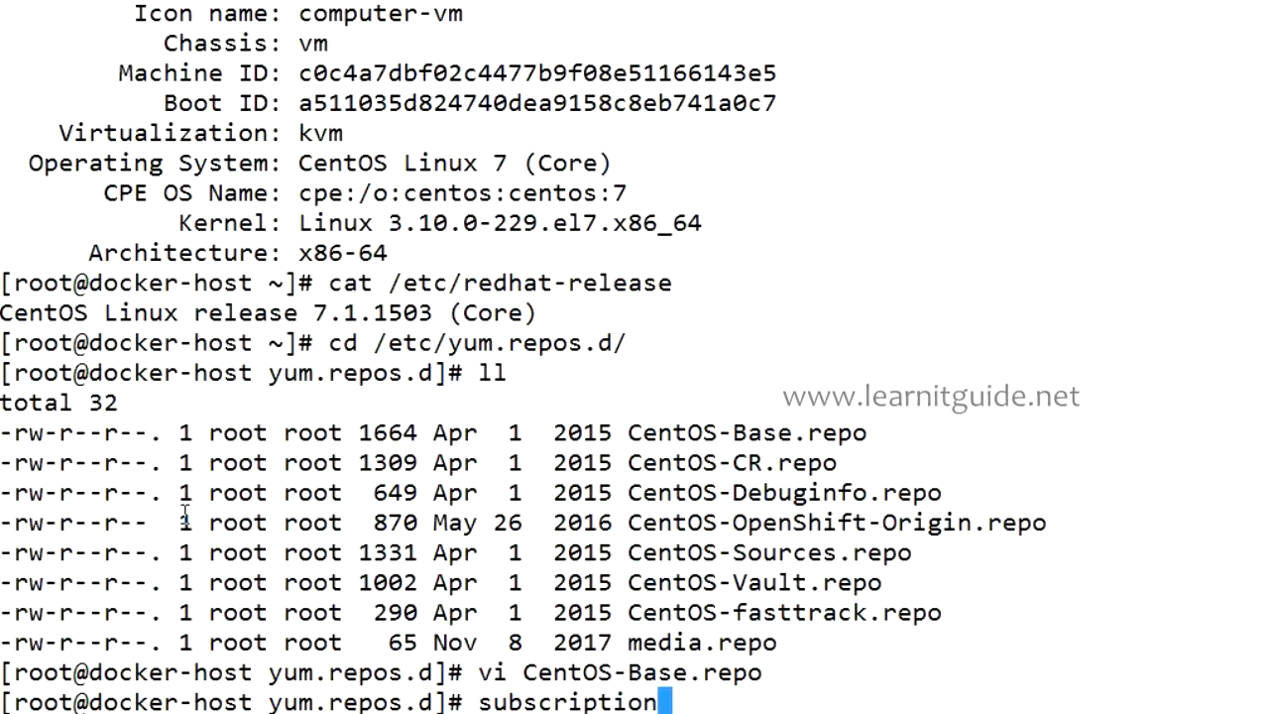
pyautogui.write('-manage')
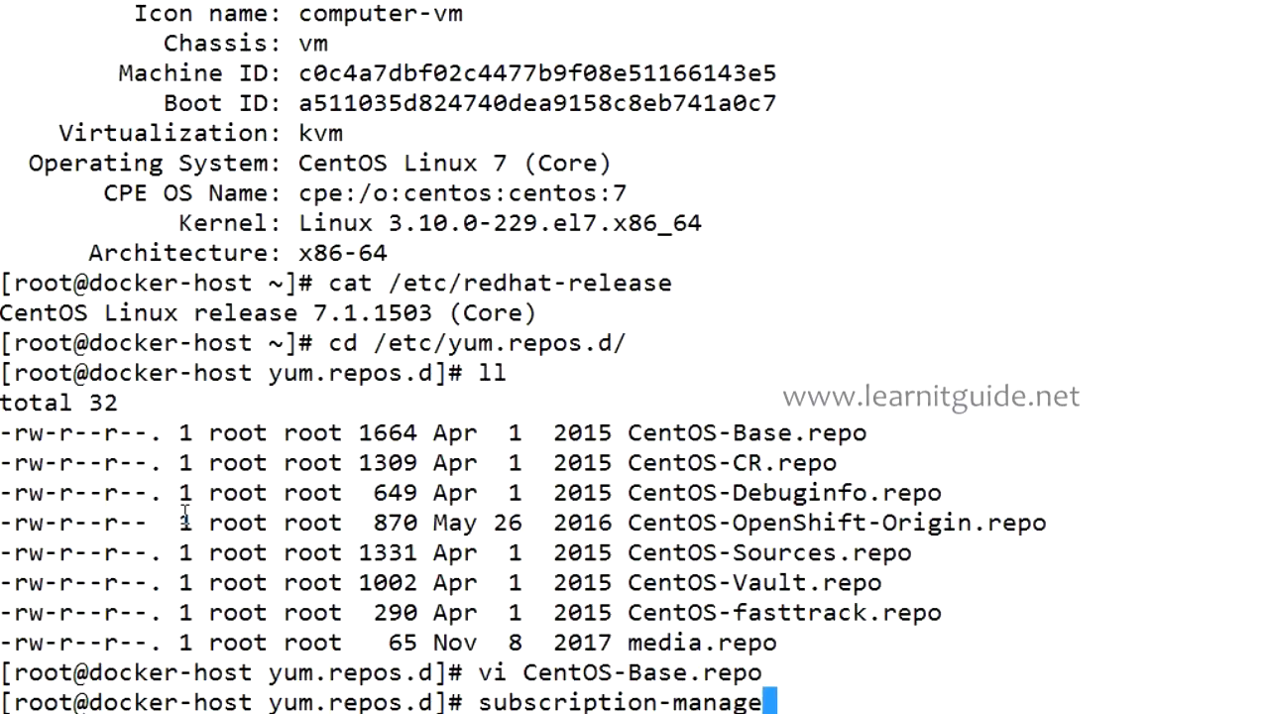
pyautogui.write('rep')
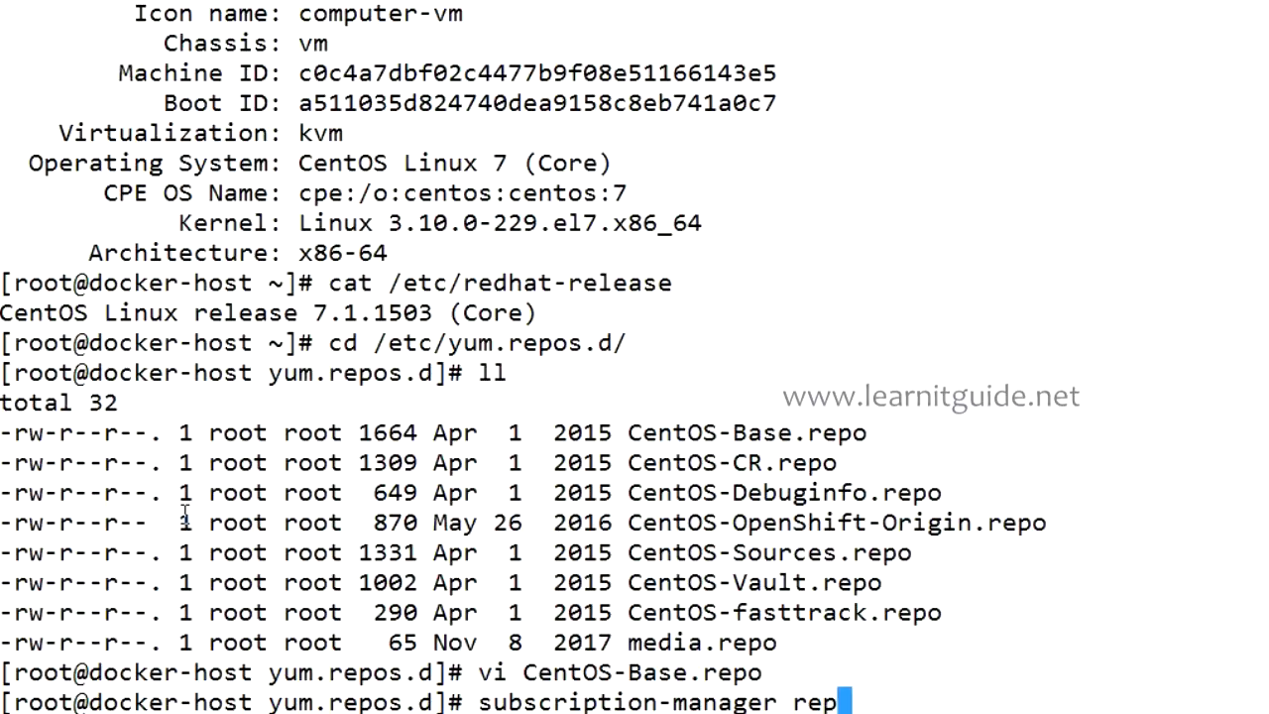
pyautogui.write('os')
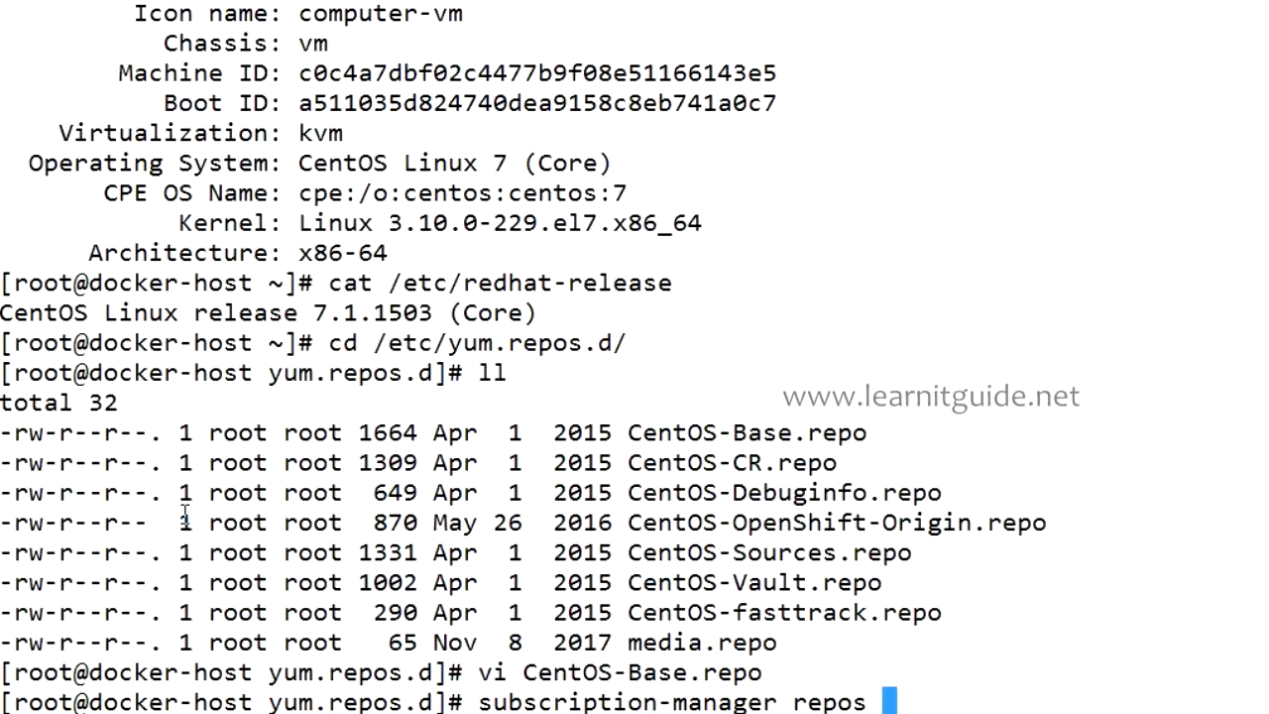
pyautogui.write('--enable')
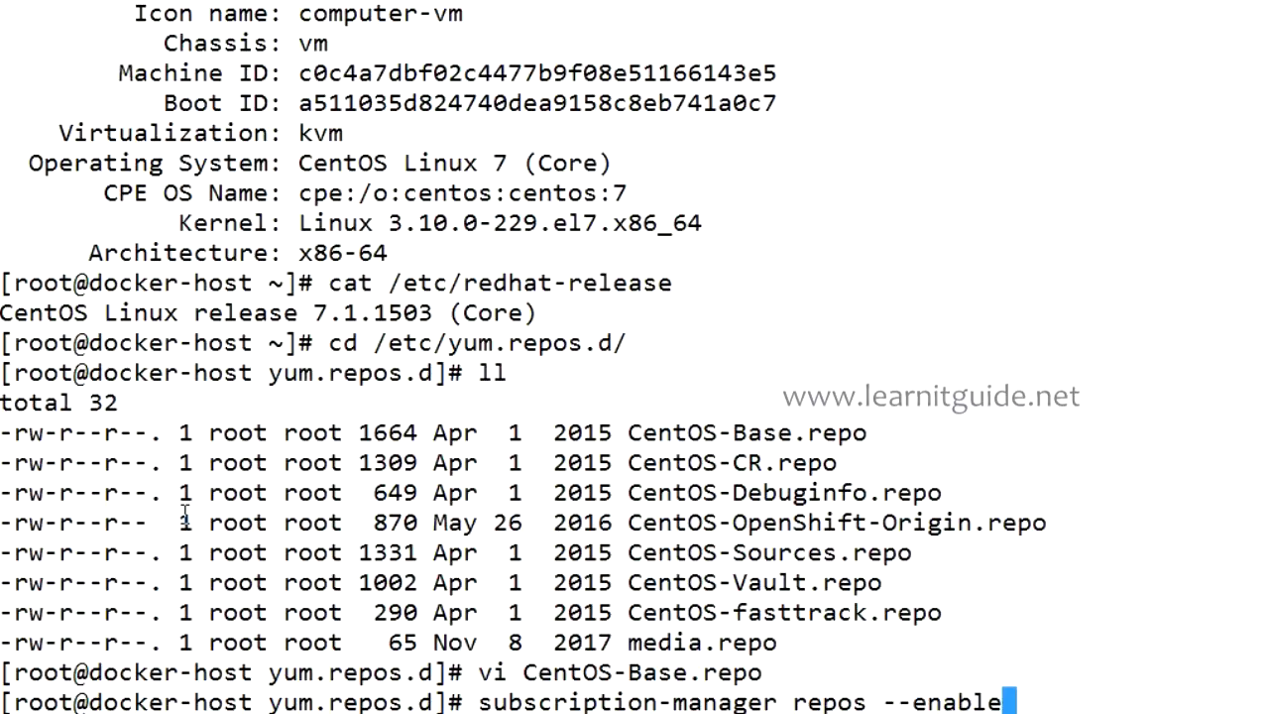
pyautogui.write('=rhel7')
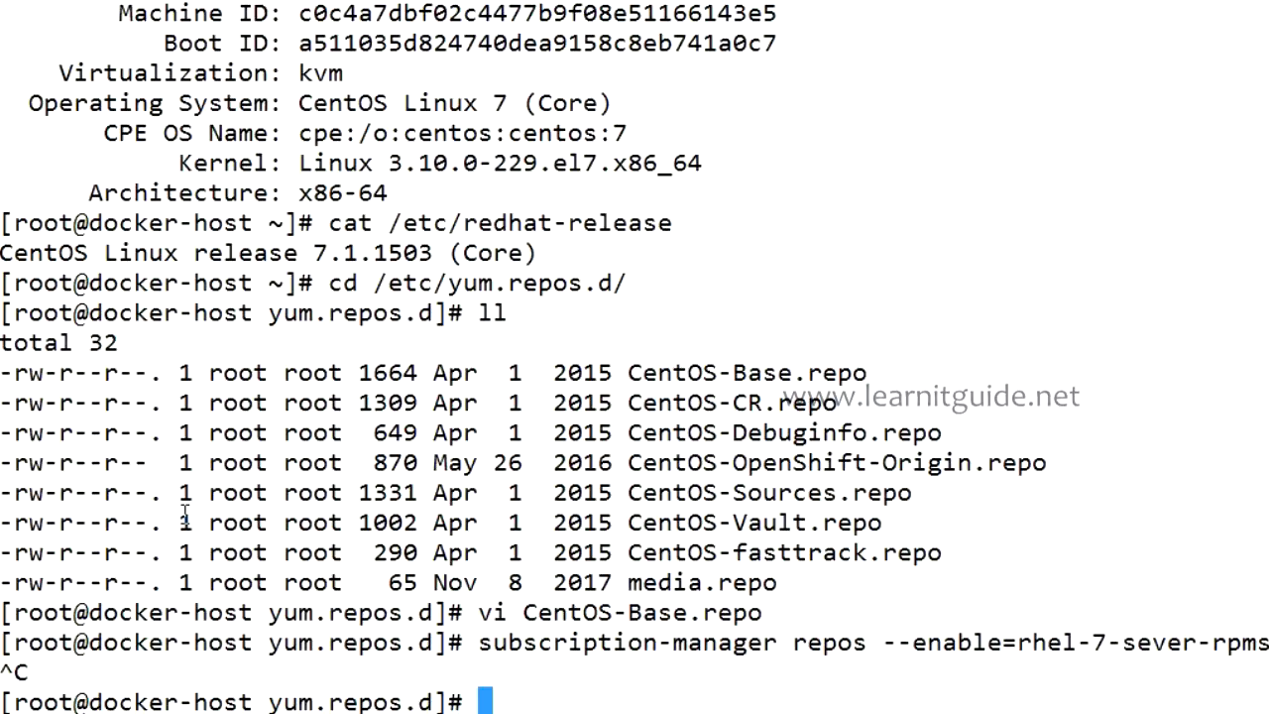
# Run yum -y install docker and let it install docker 1.13.1 with its dependencies.
pyautogui.write('yum')
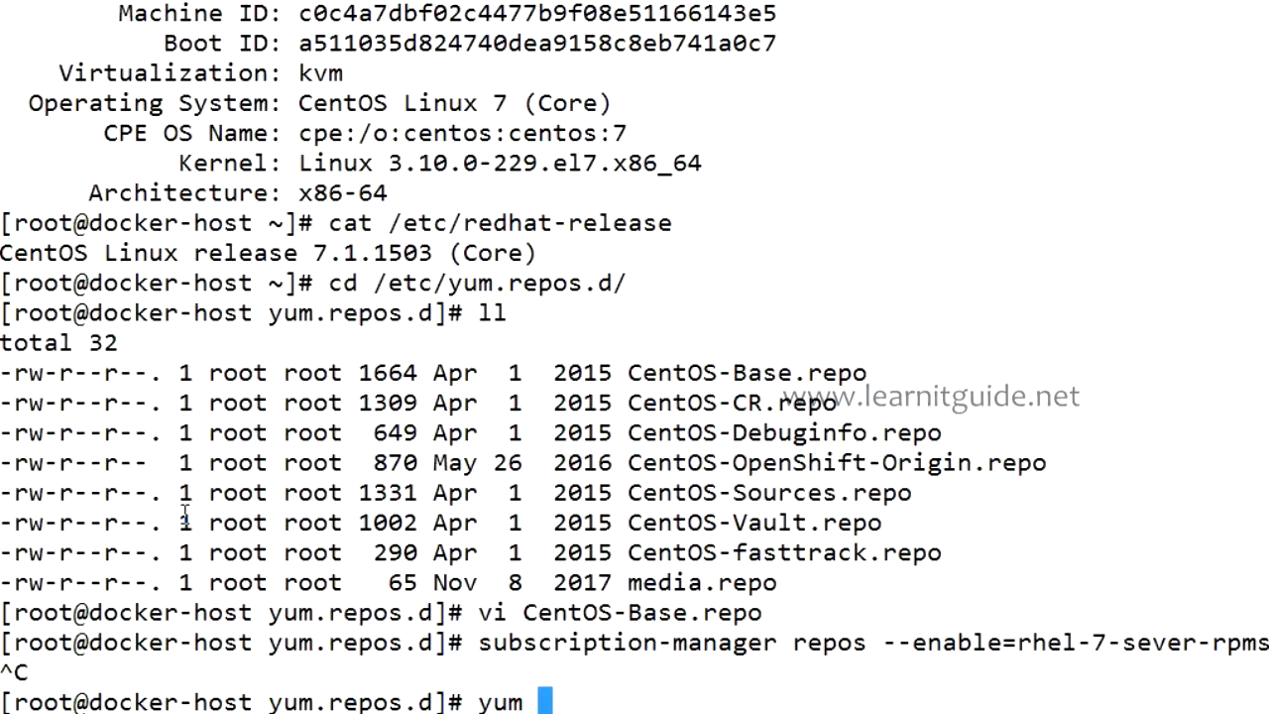
pyautogui.write('-y install')
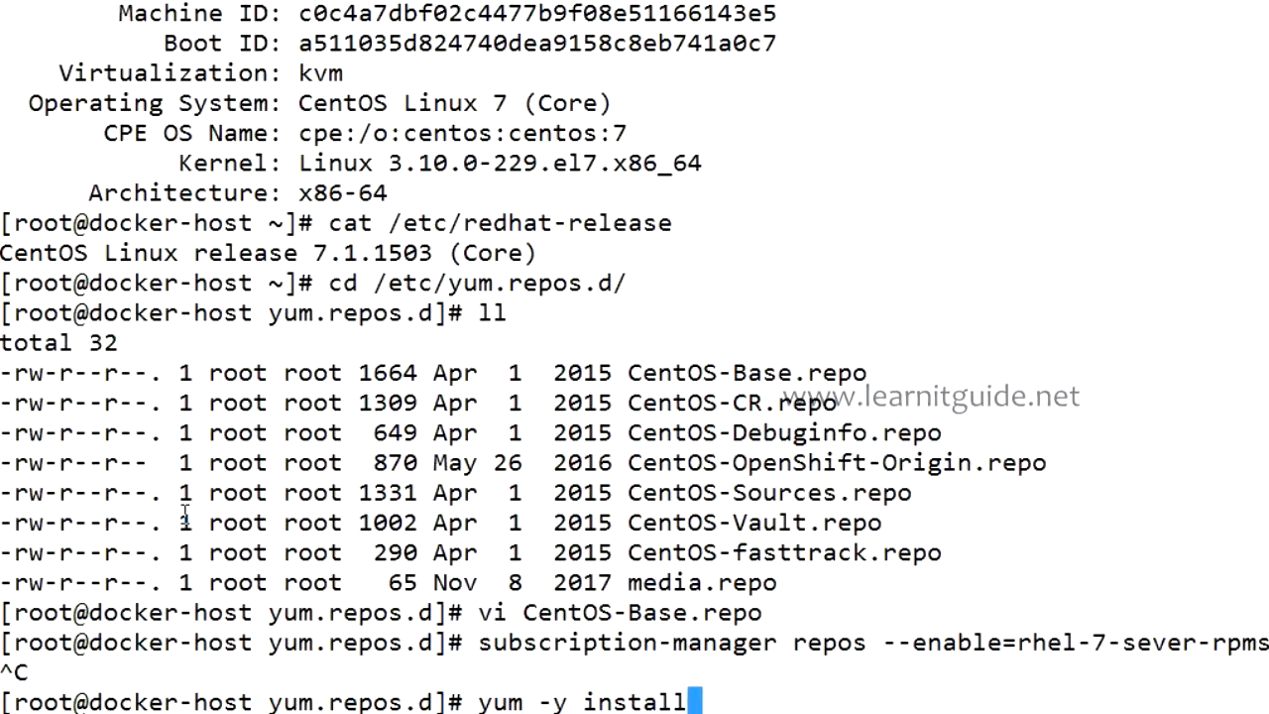
pyautogui.write('docker')
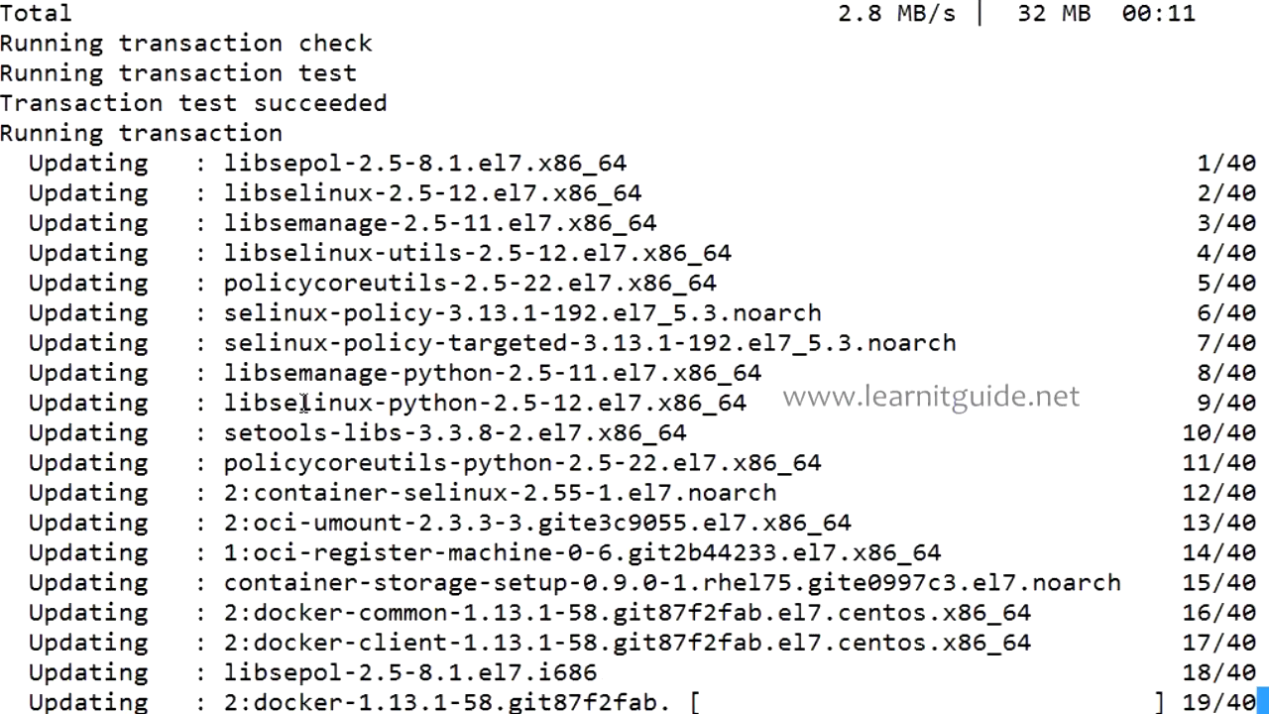
pyautogui.scroll(-3)
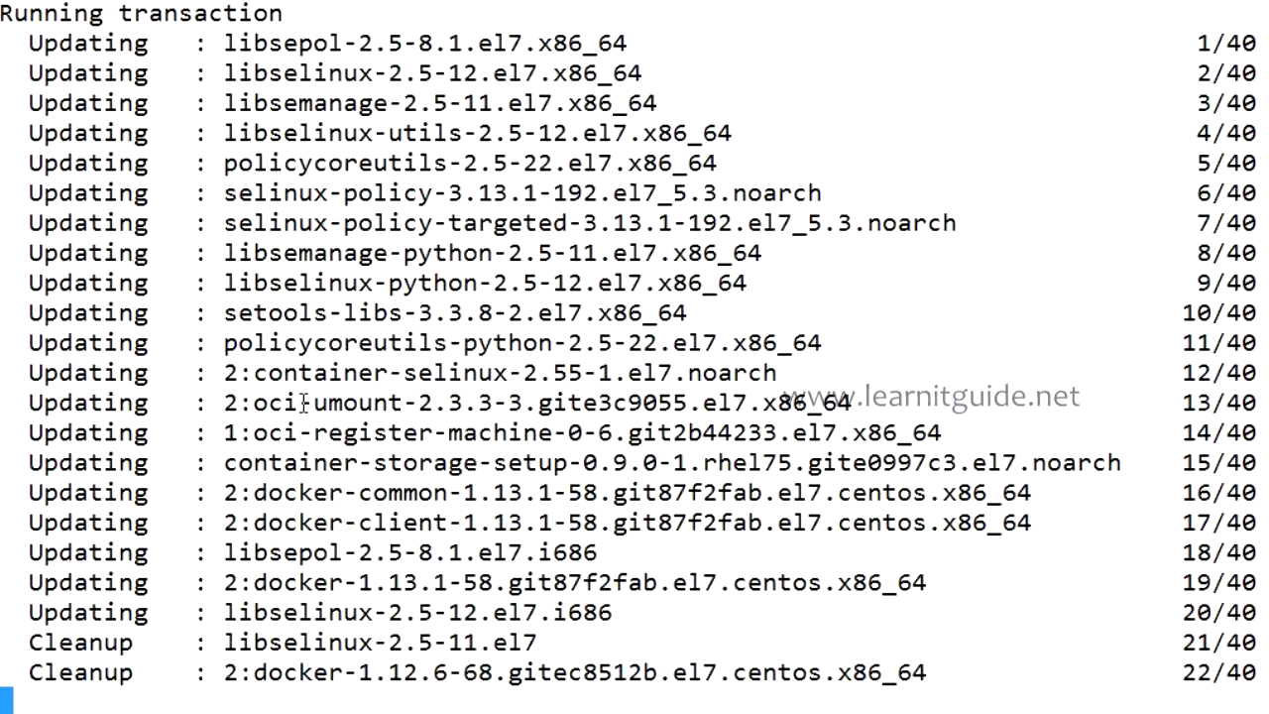
pyautogui.scroll(-3)
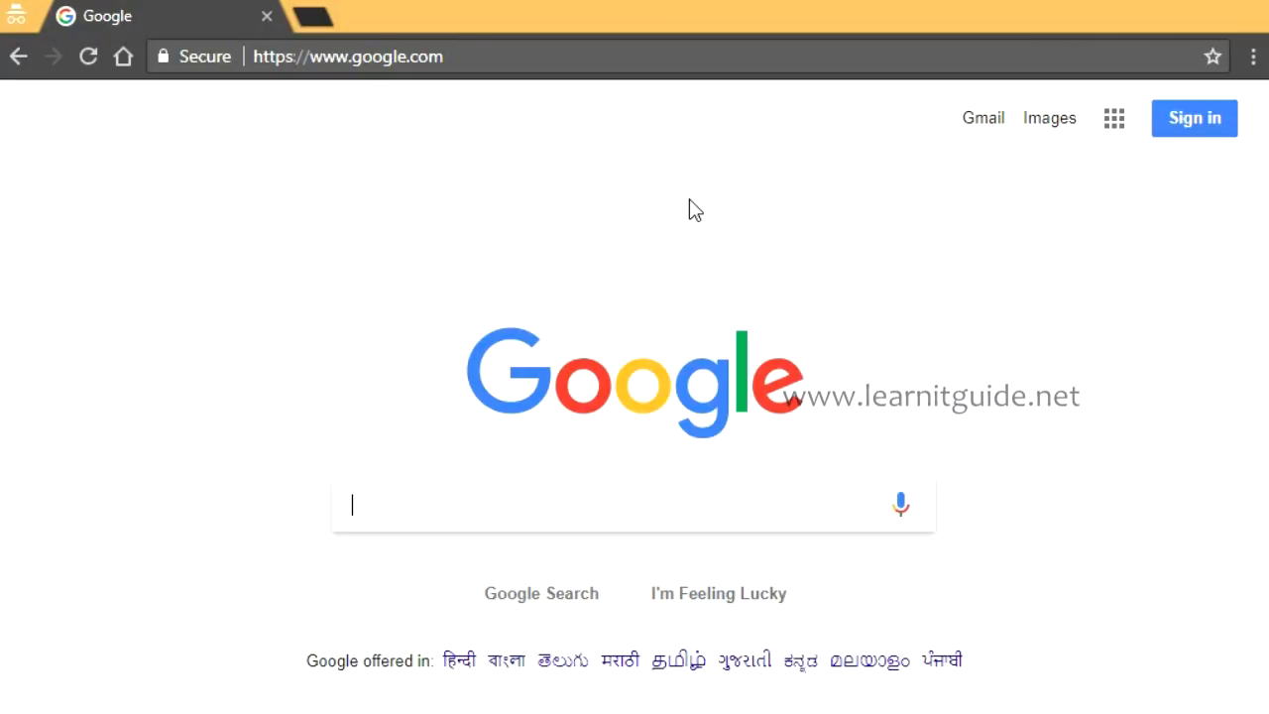
# Search Google for download docker.com, reach the download.docker.com index and enter its linux folder.
pyautogui.write('download docker.com')
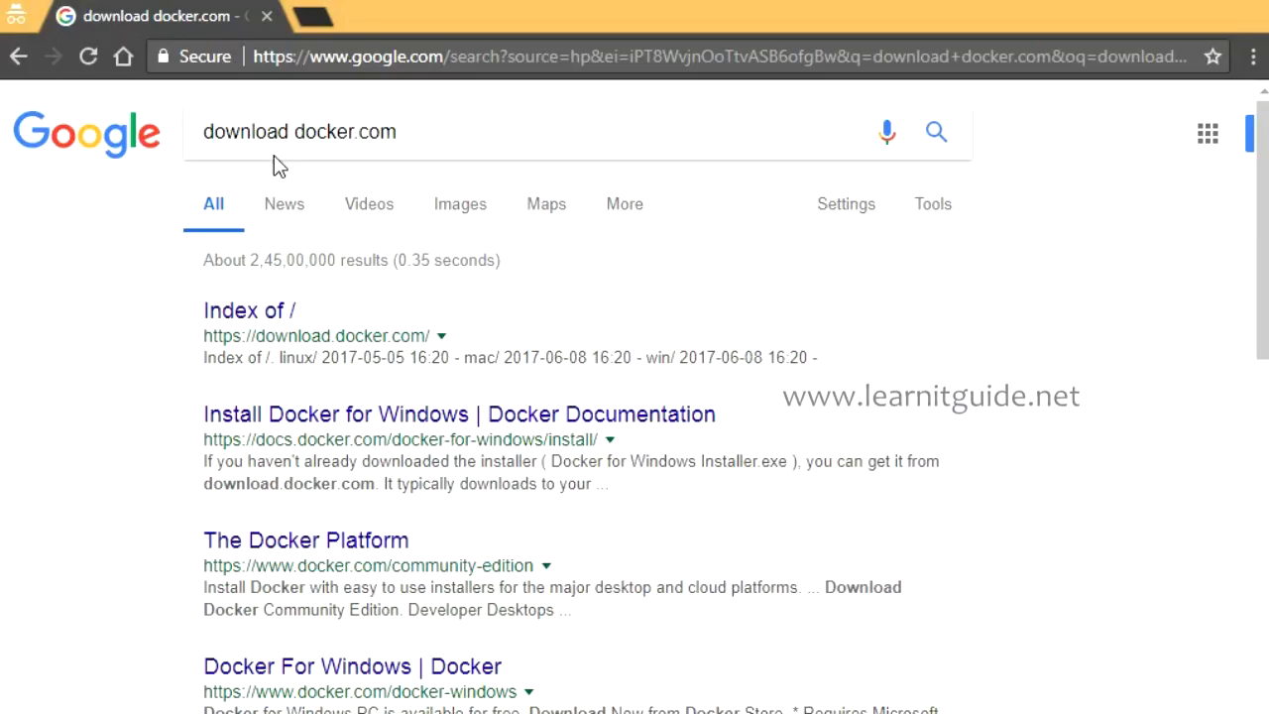
pyautogui.moveTo(119, 335)
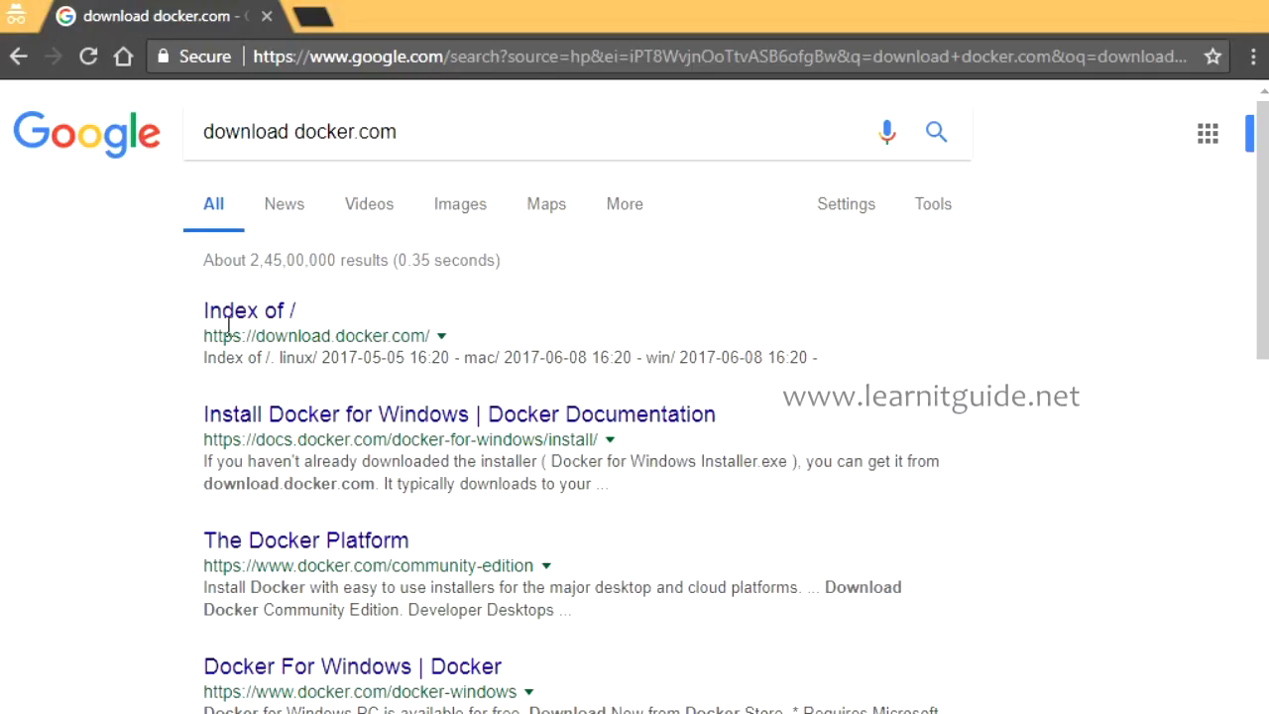
pyautogui.doubleClick(327, 337)
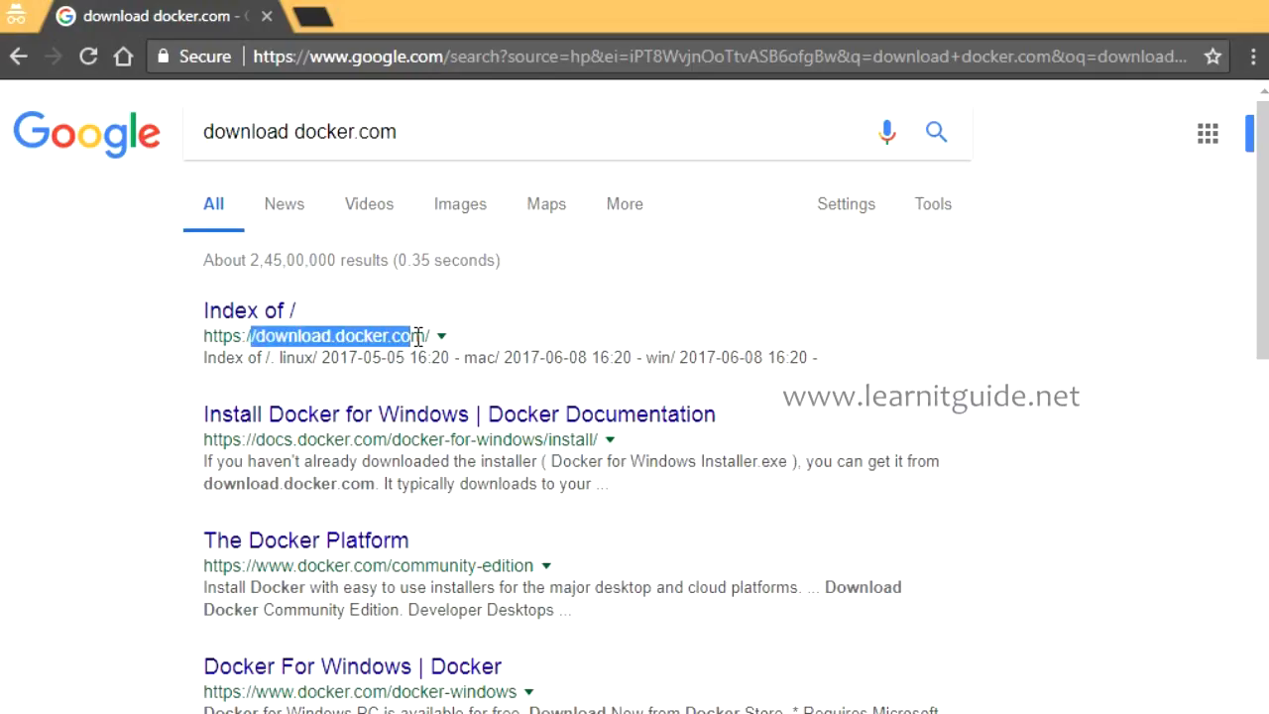
pyautogui.moveTo(274, 328)
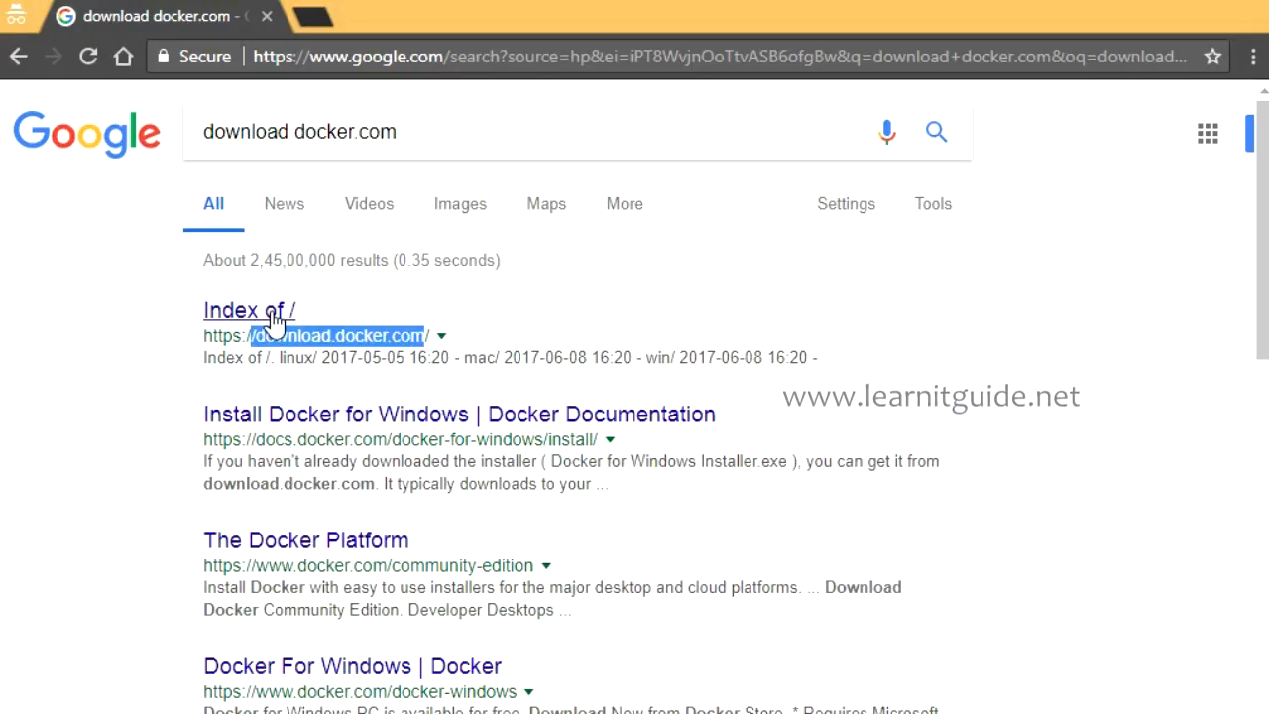
pyautogui.click(250, 309)
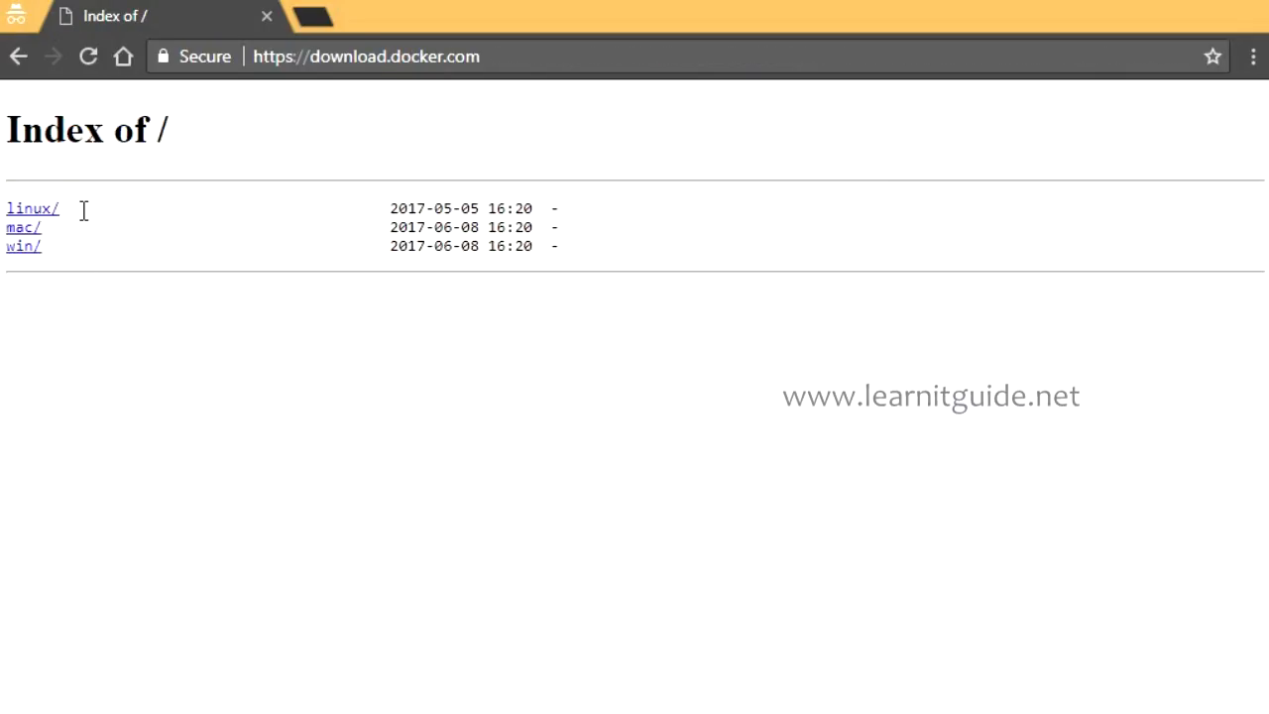
pyautogui.click(32, 208)
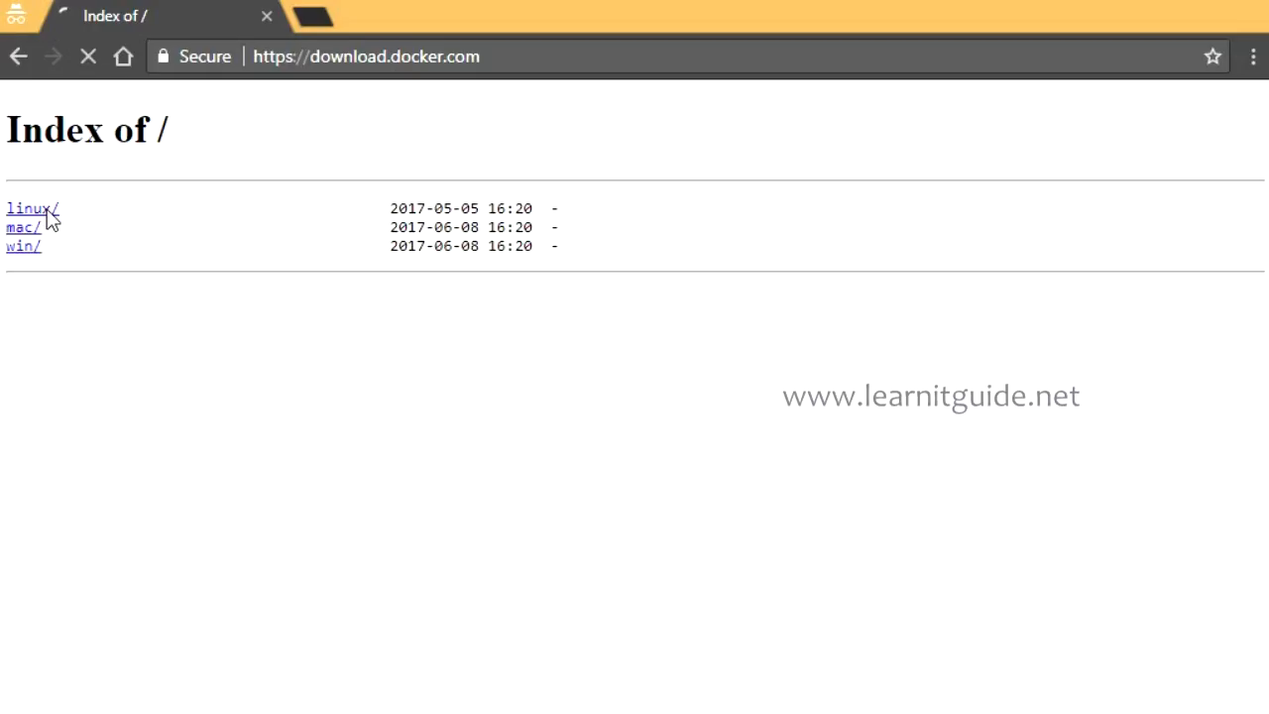
pyautogui.click(32, 208)
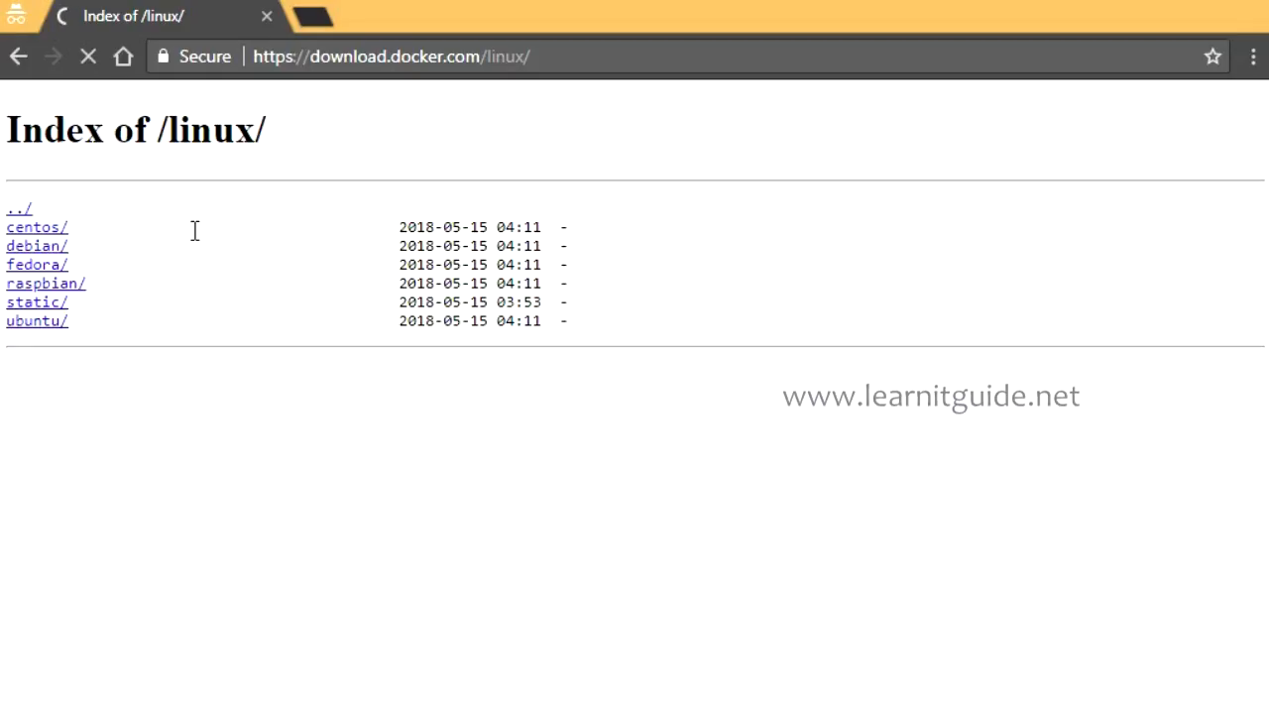
# Browse centos/7/x86_64/stable/Packages to list the docker-ce and docker-ce-selinux rpm files.
pyautogui.click(35, 226)
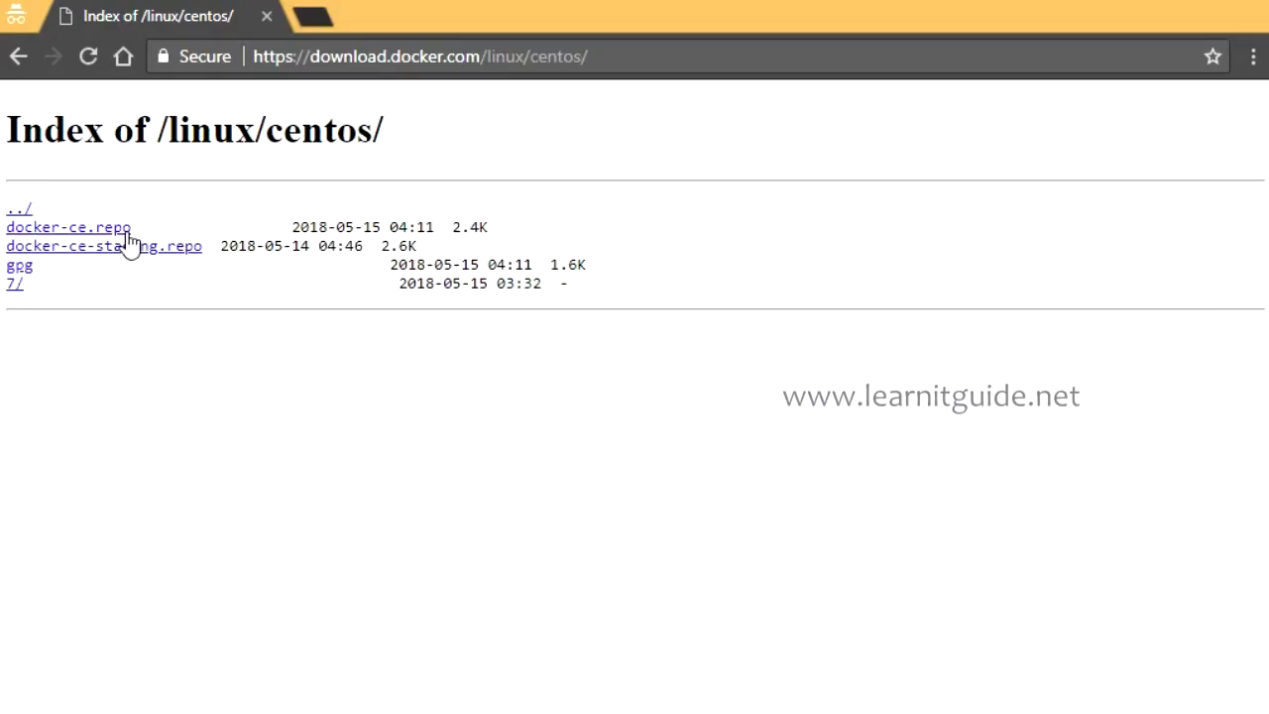
pyautogui.moveTo(117, 246)
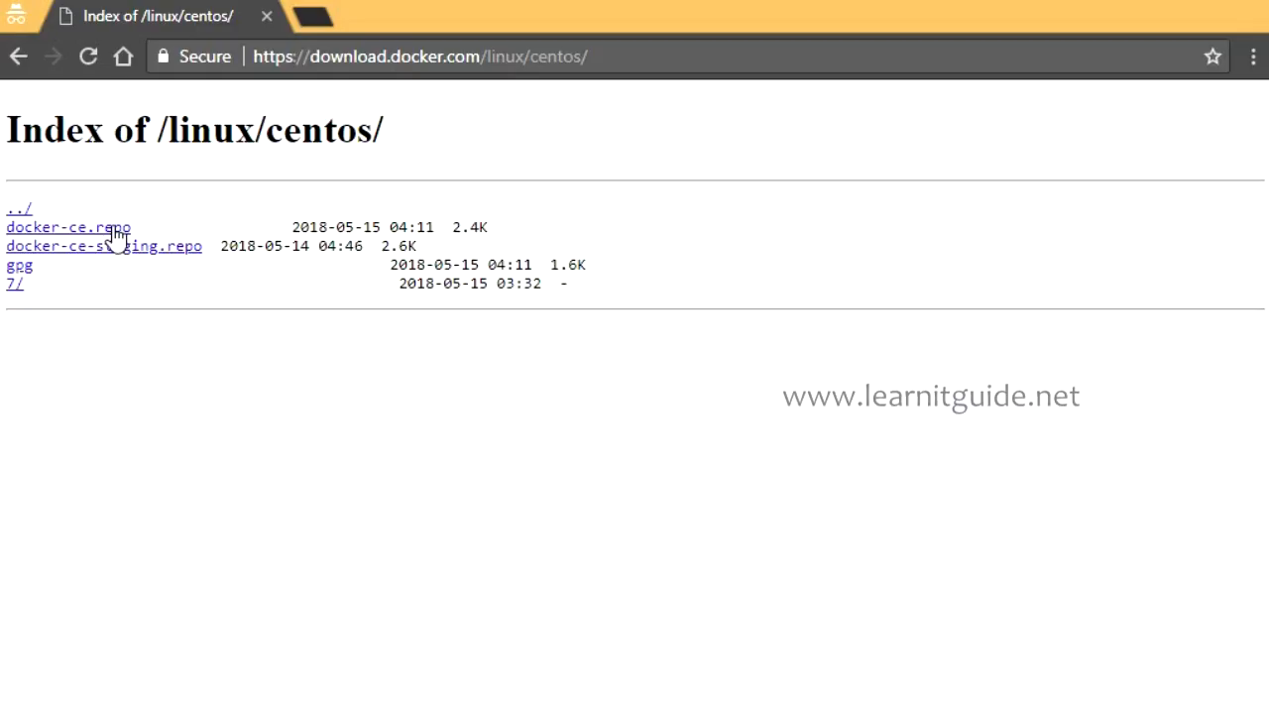
pyautogui.moveTo(150, 230)
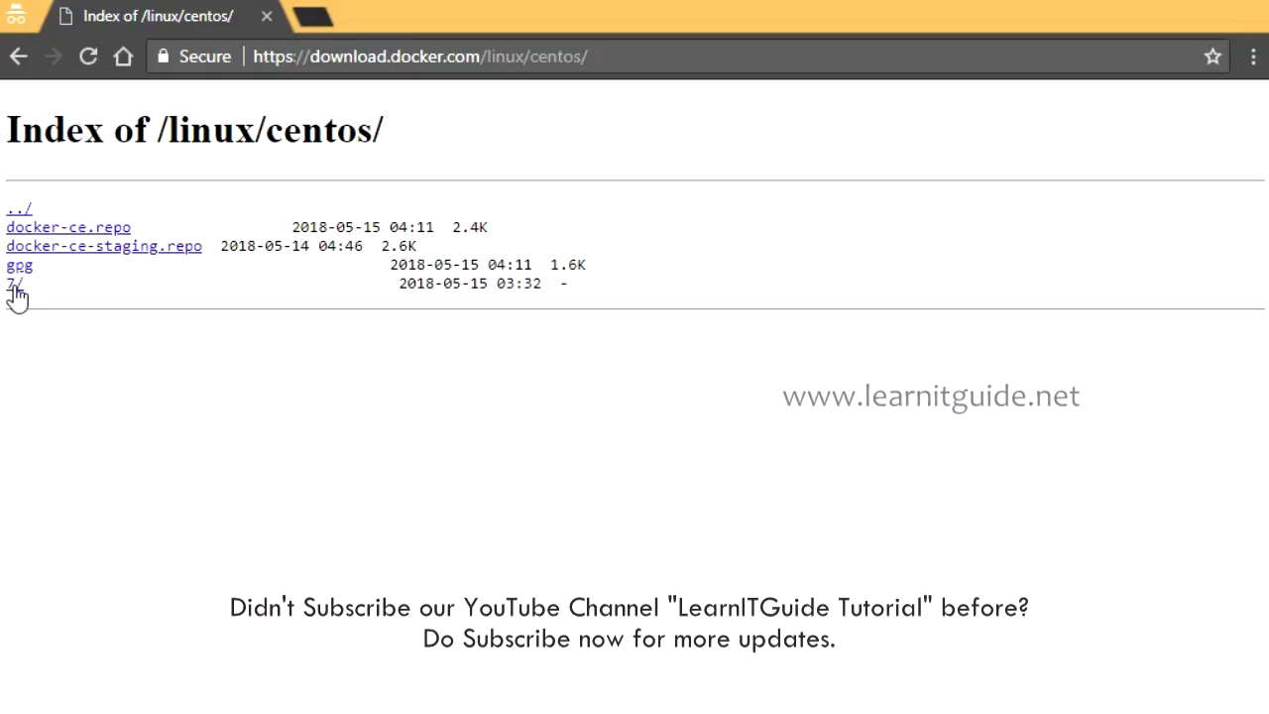
pyautogui.click(12, 284)
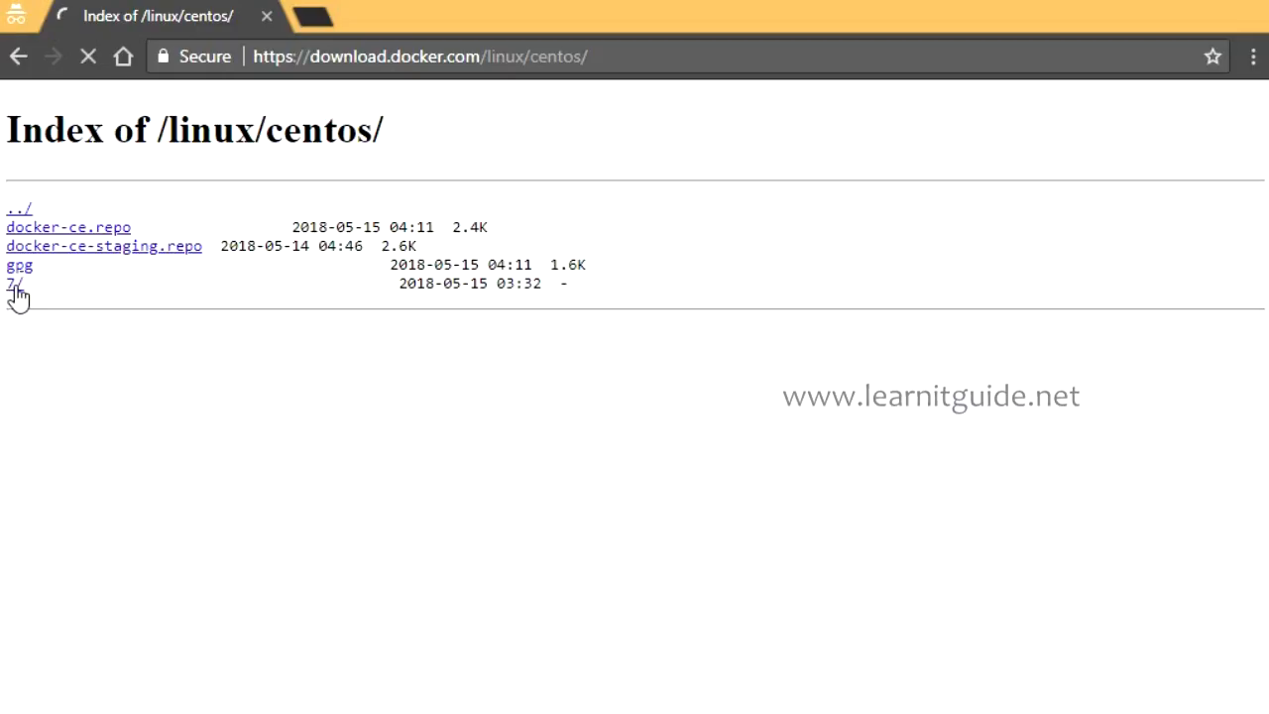
pyautogui.click(12, 283)
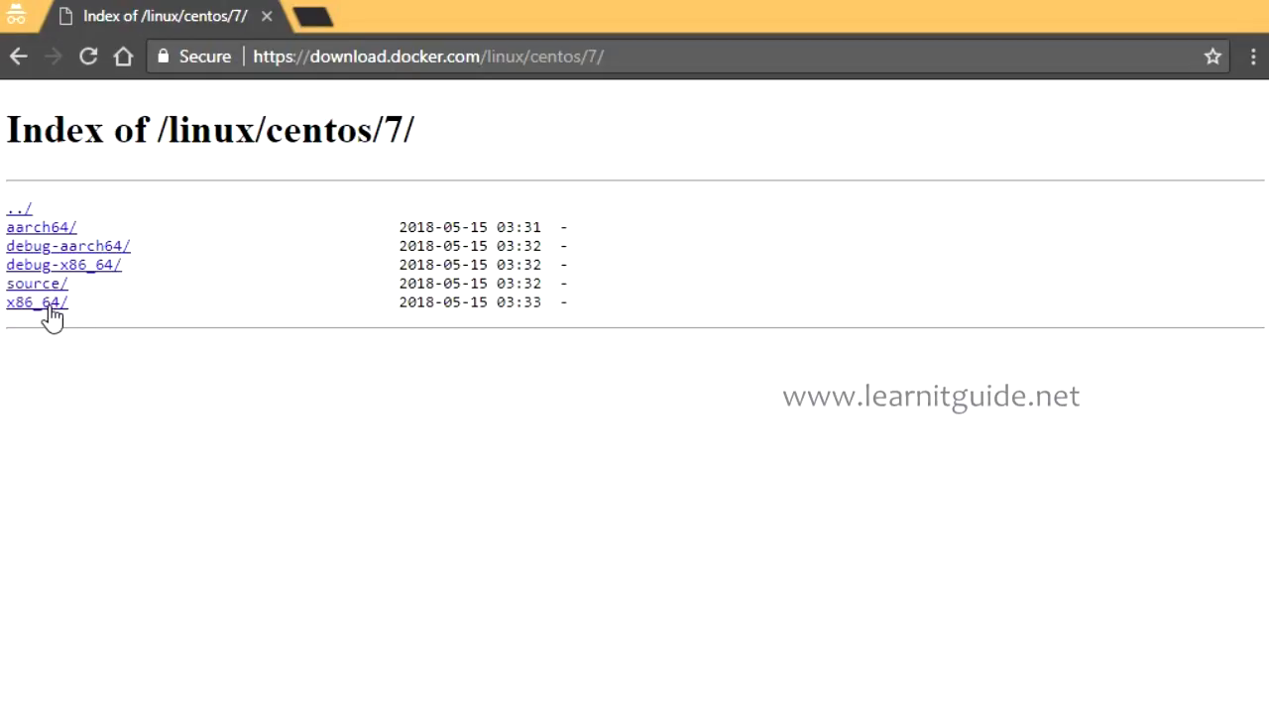
pyautogui.click(36, 302)
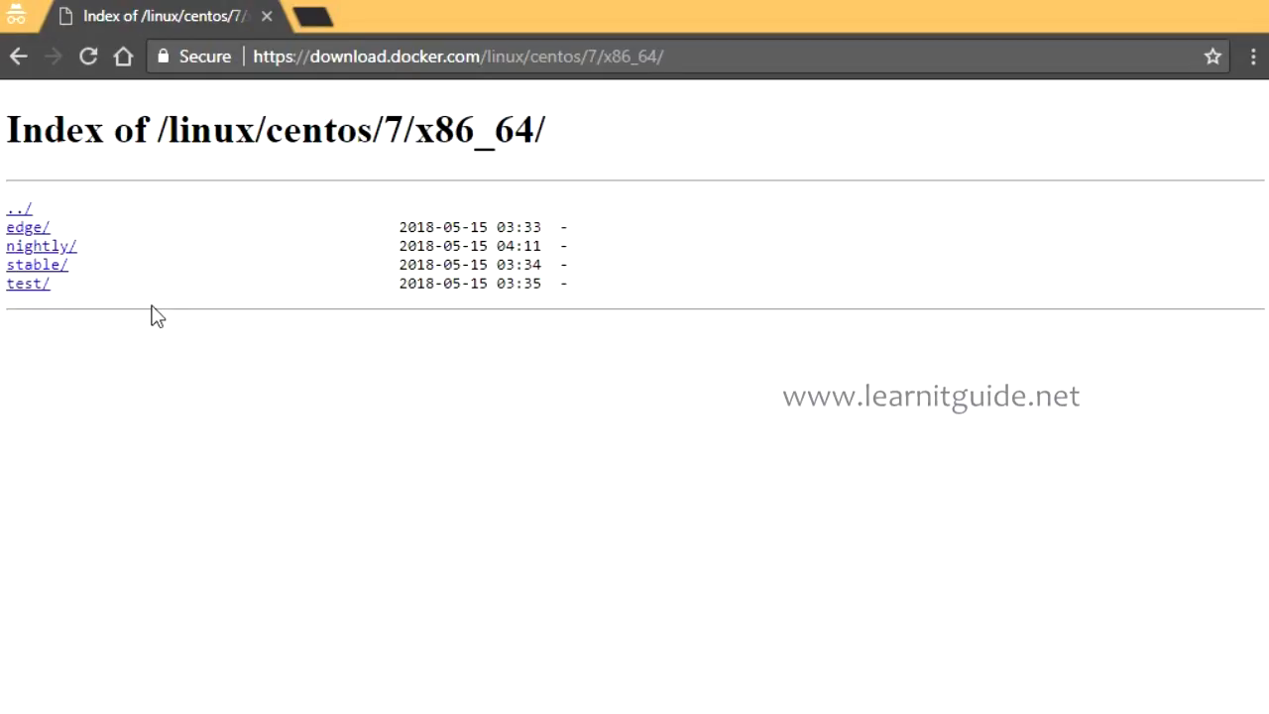
pyautogui.moveTo(29, 283)
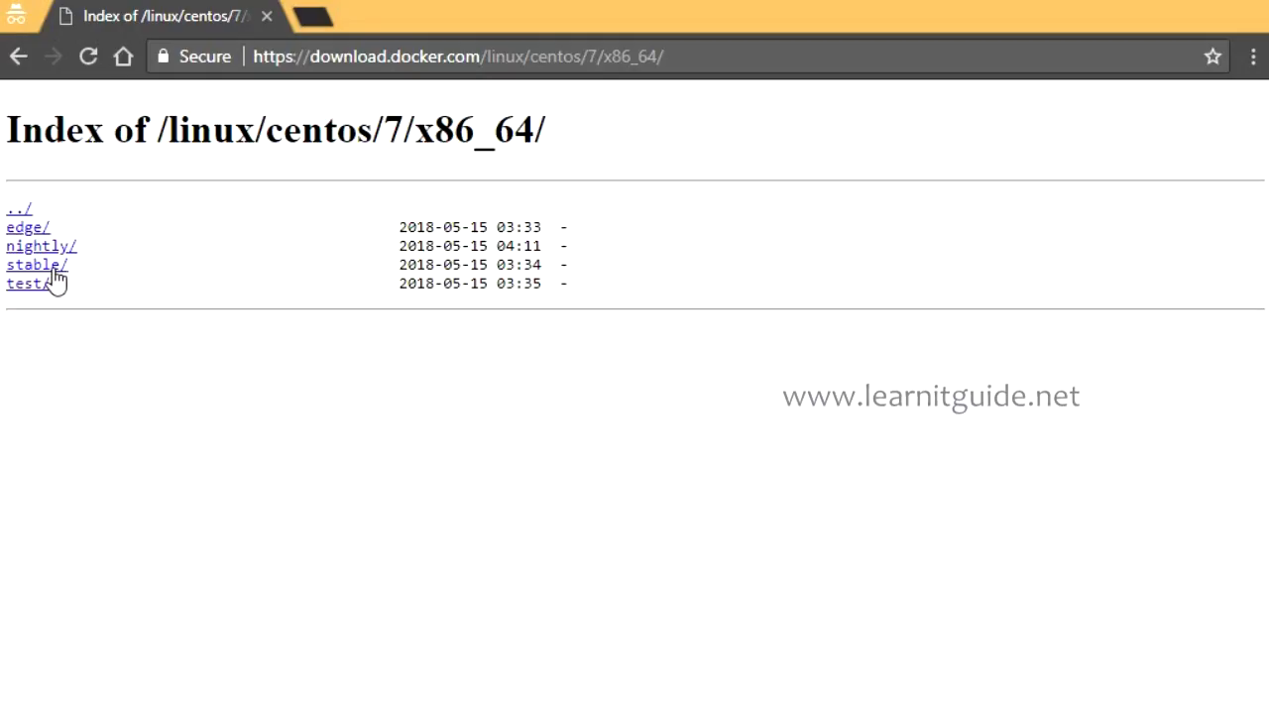
pyautogui.click(36, 266)
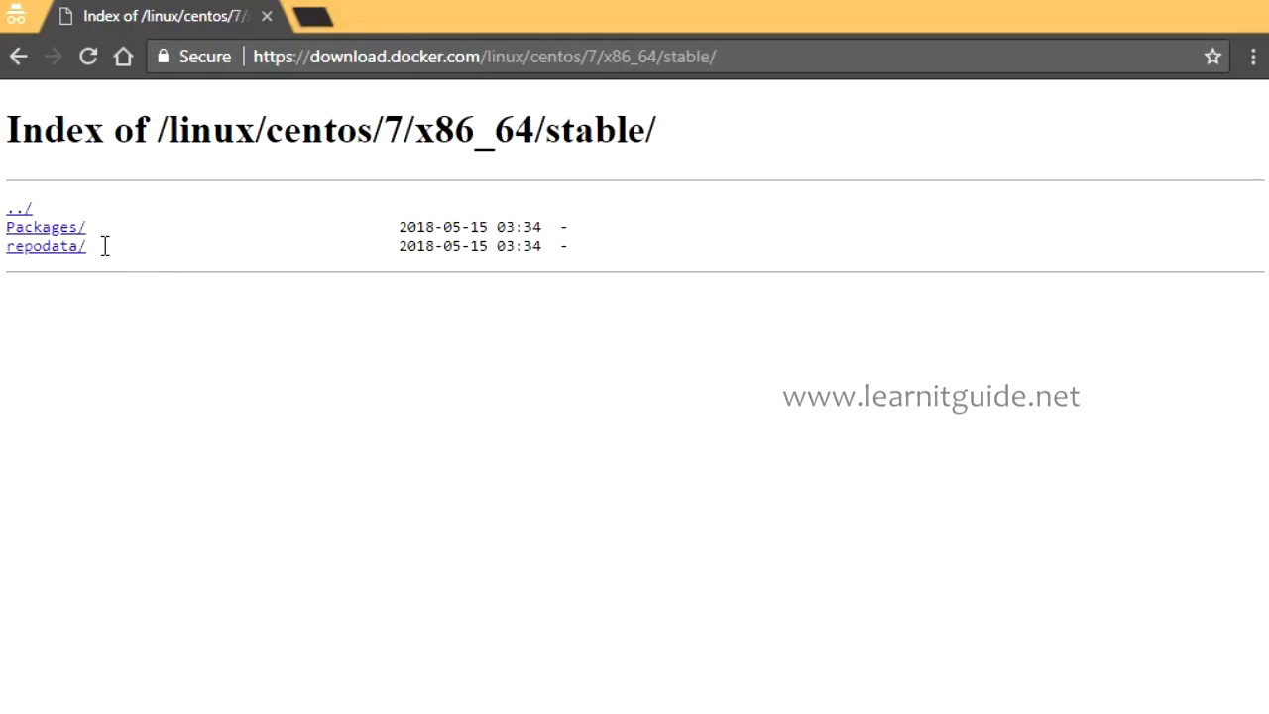
pyautogui.click(43, 246)
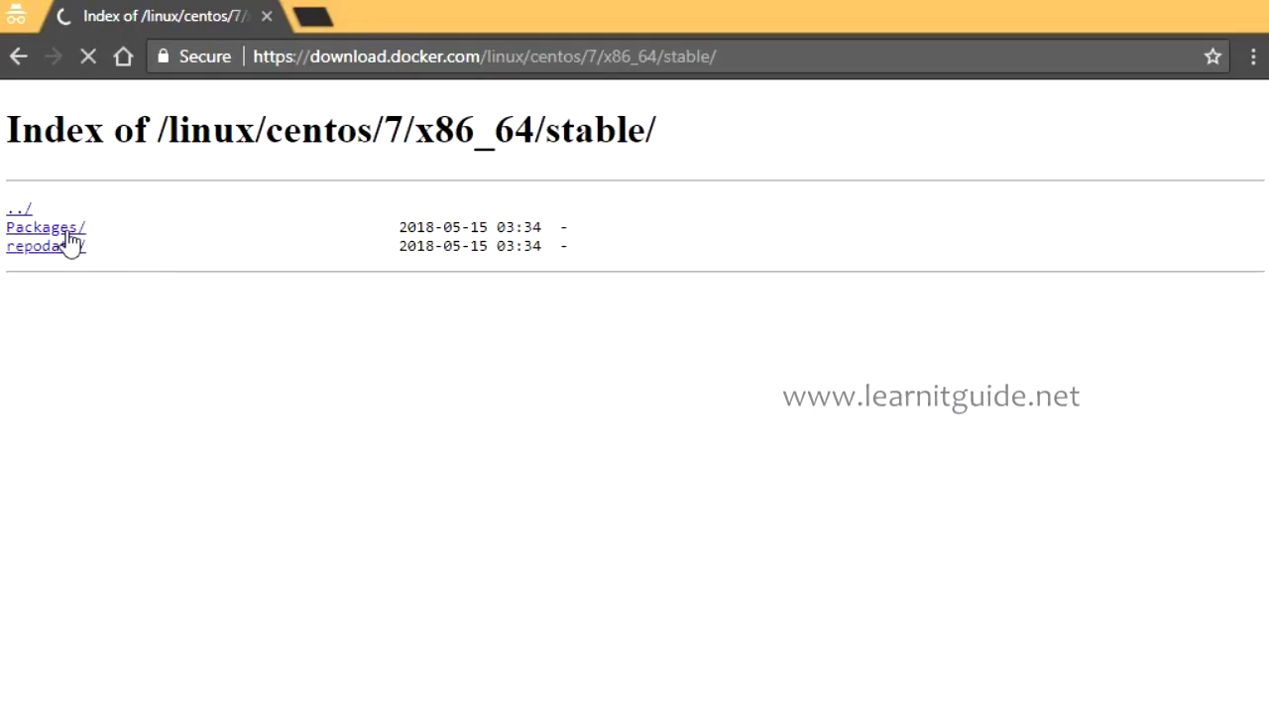
pyautogui.click(43, 226)
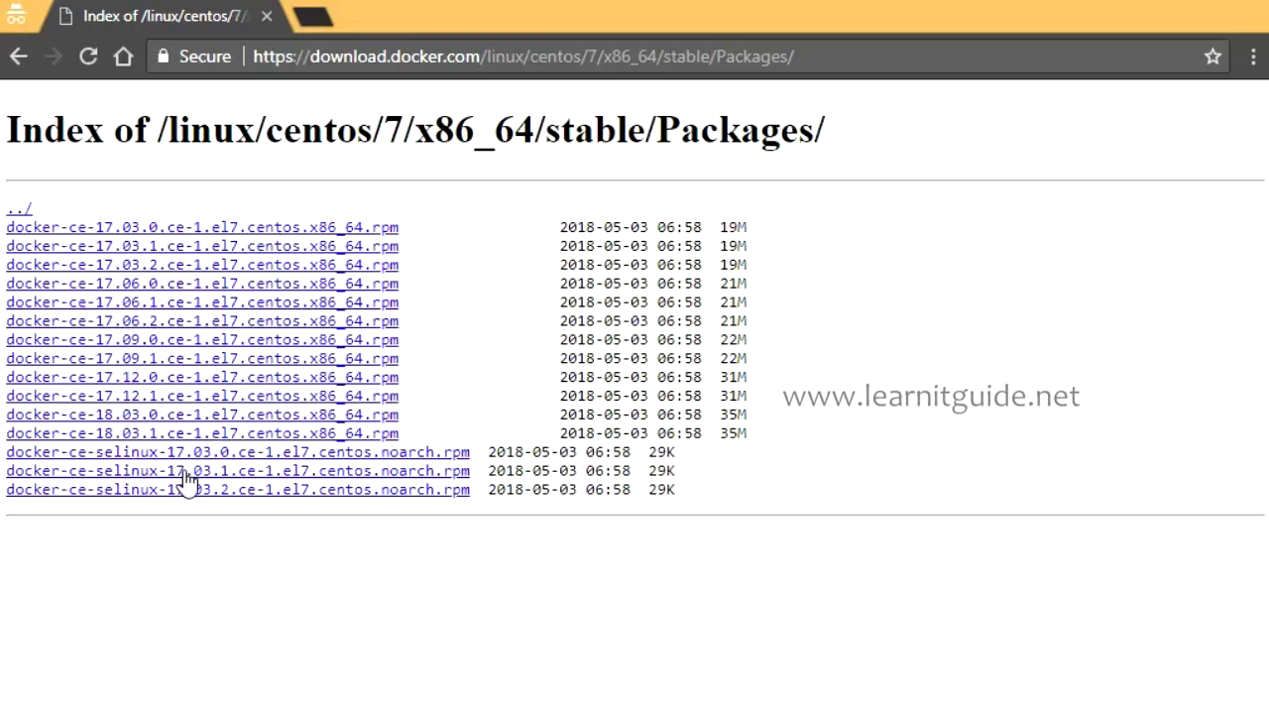
pyautogui.moveTo(175, 314)
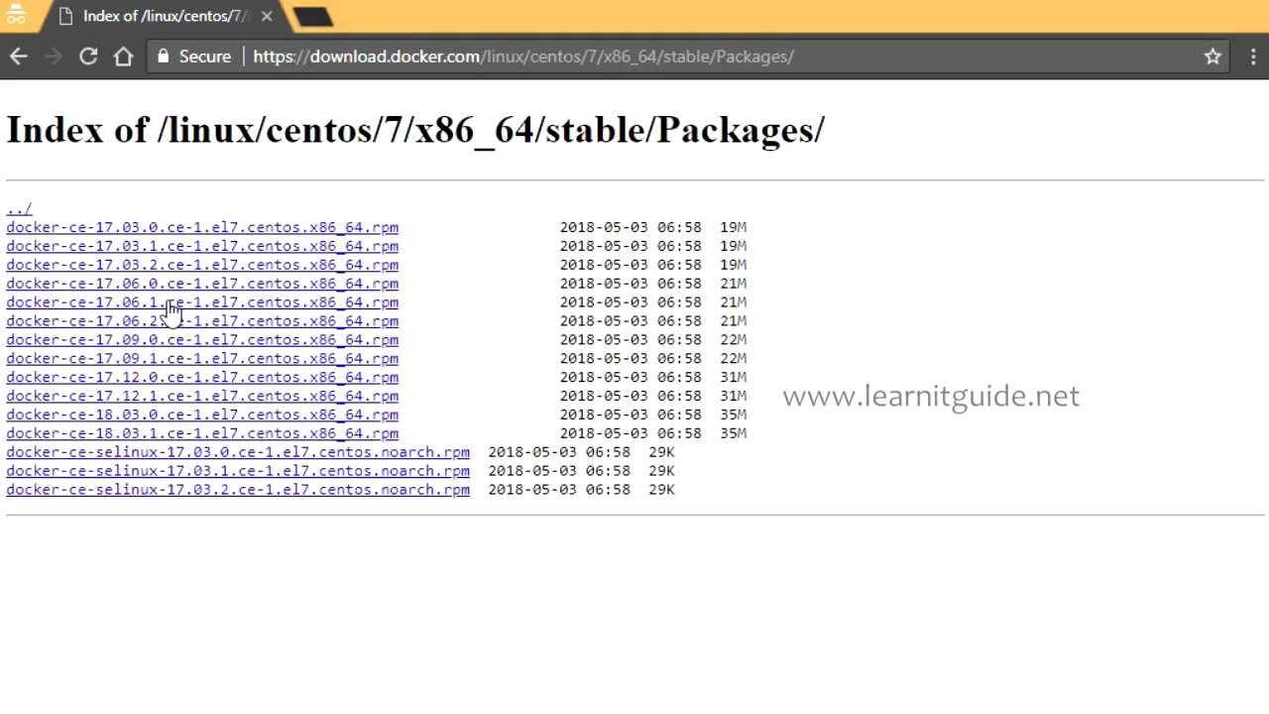
pyautogui.moveTo(175, 262)
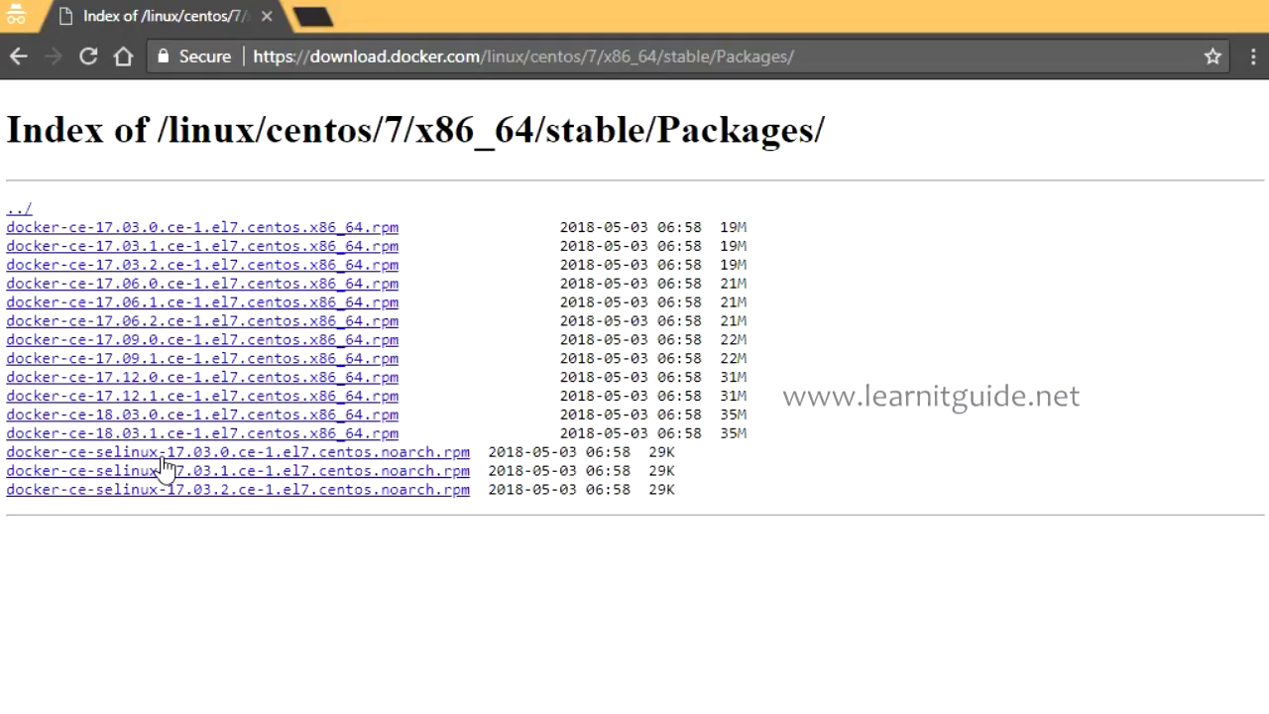
pyautogui.moveTo(214, 484)
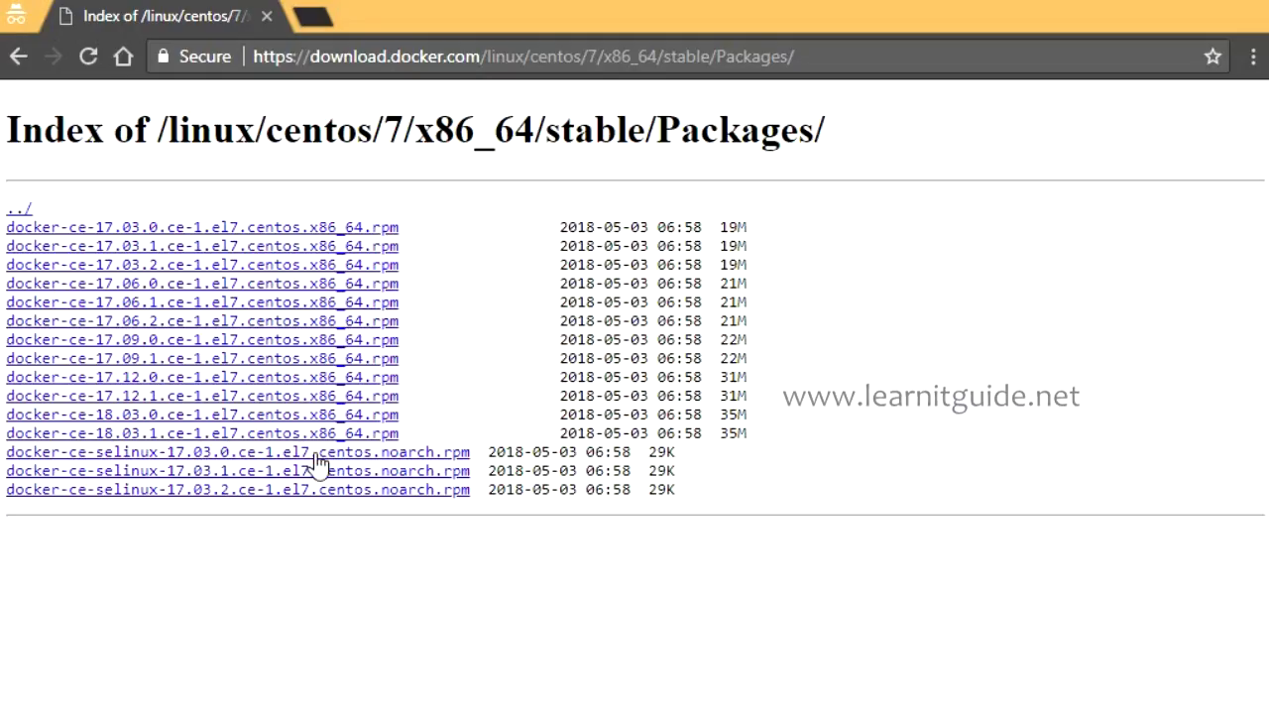
pyautogui.moveTo(191, 246)
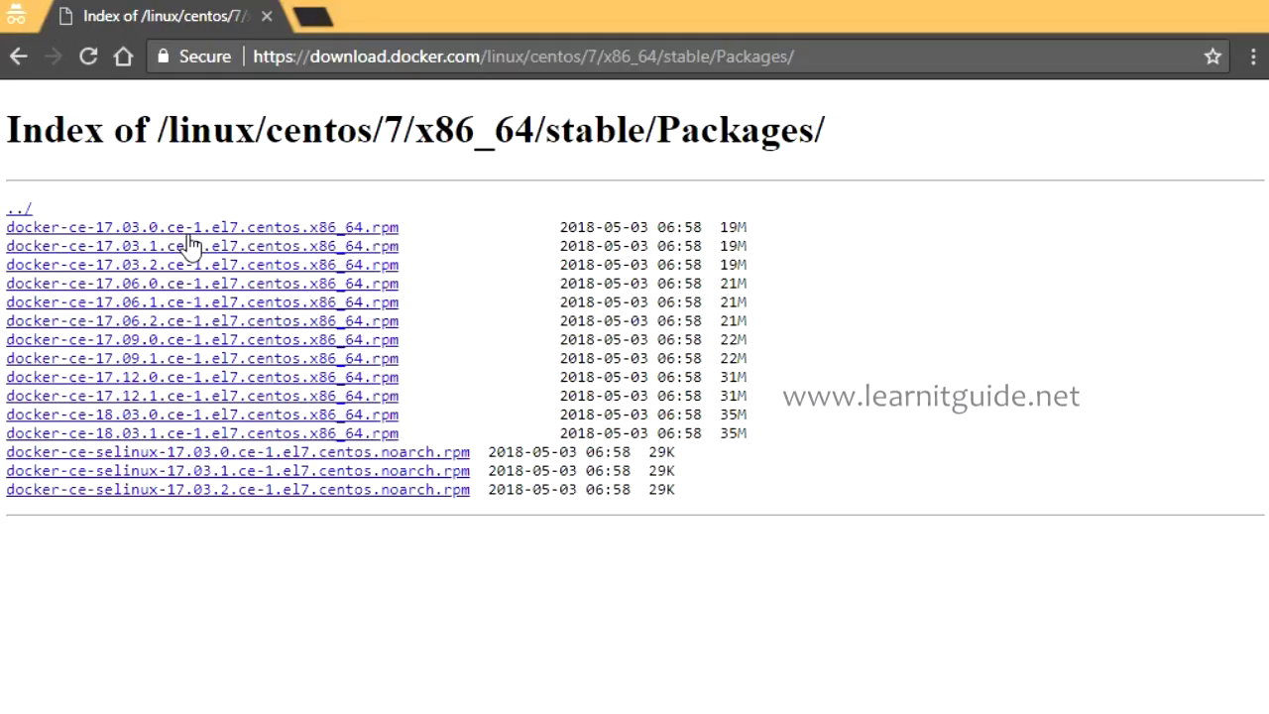
pyautogui.moveTo(375, 326)
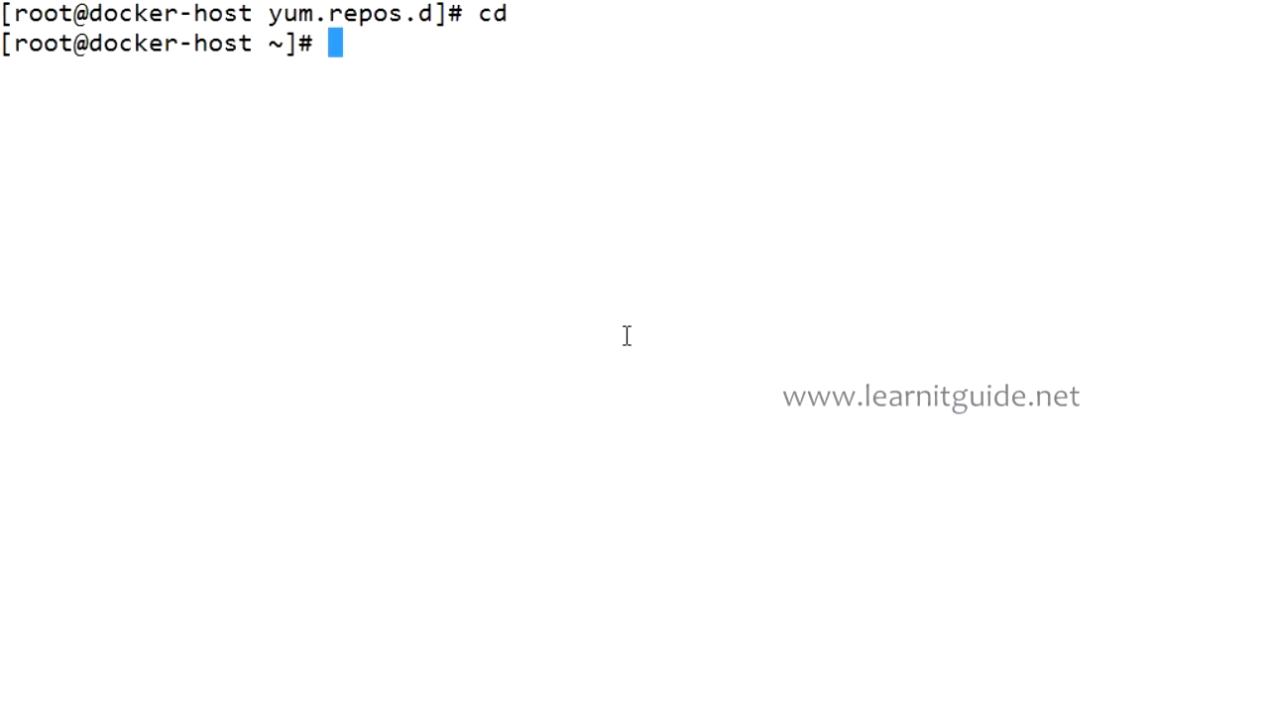
# Enable and start the docker service with systemctl, then run docker -v reporting version 1.13.1.
pyautogui.write('systemc')
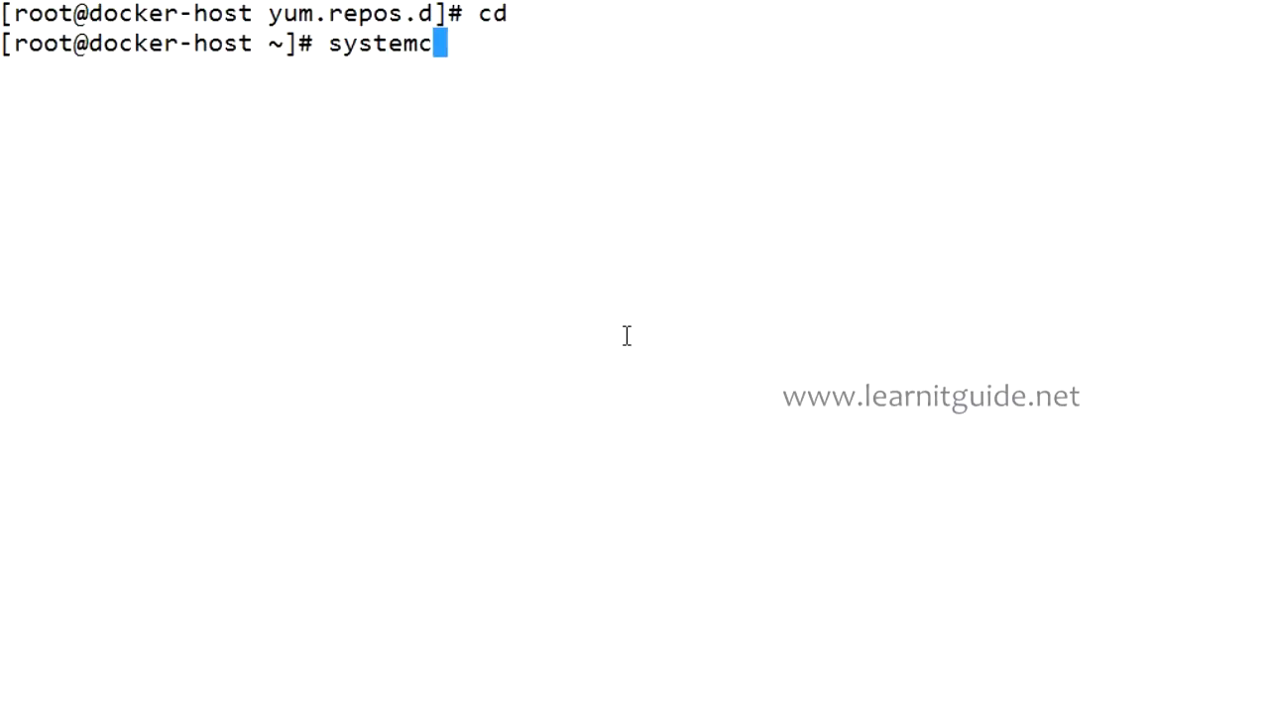
pyautogui.write('tl enable')
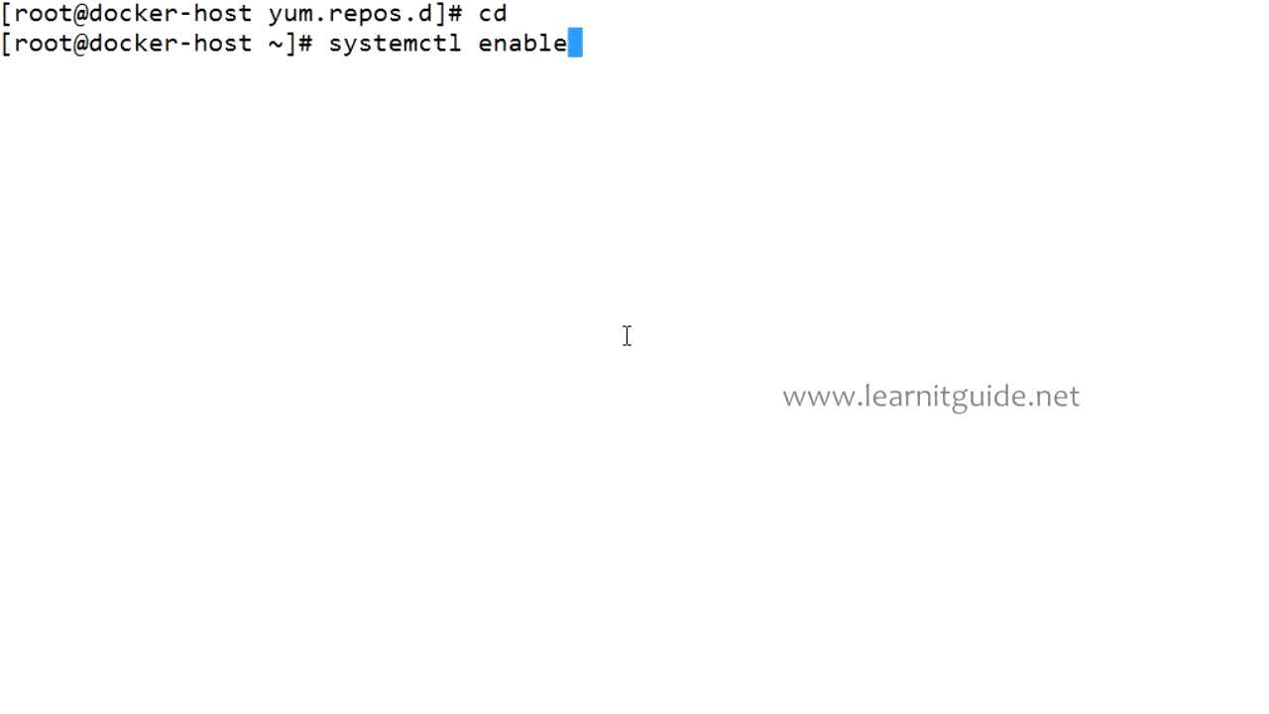
pyautogui.write('docker')
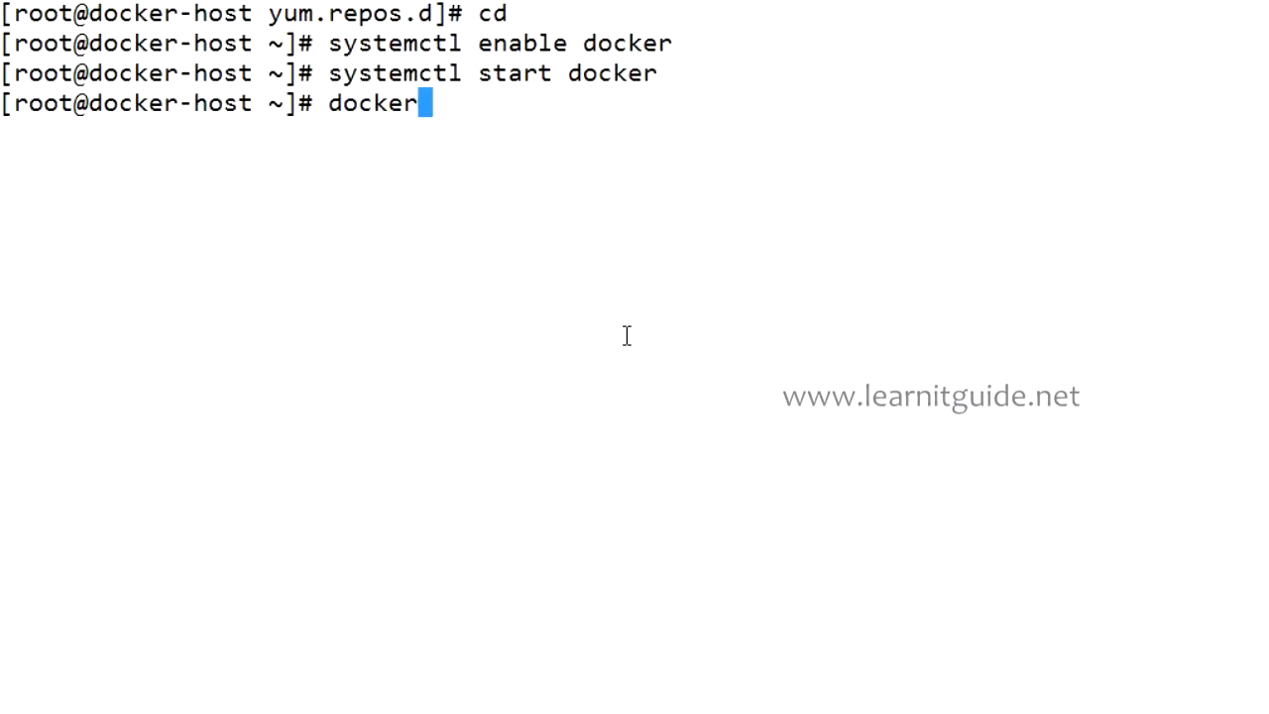
pyautogui.write('-v')
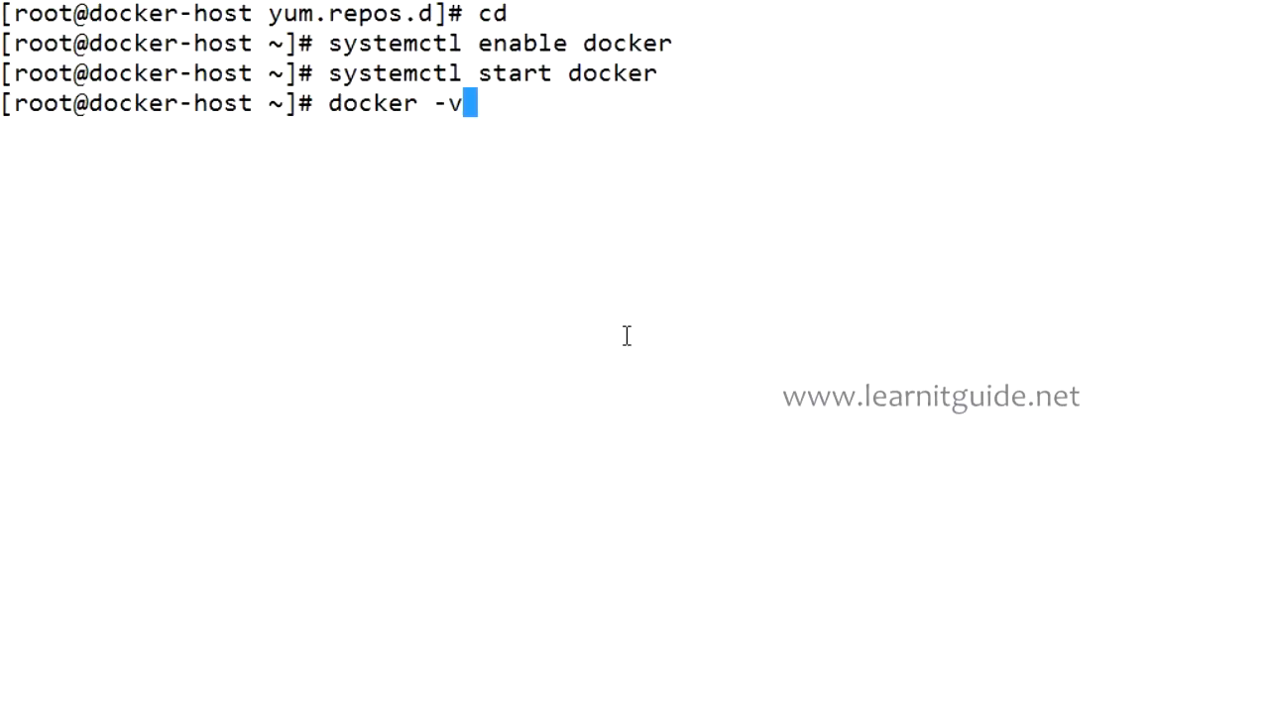
pyautogui.press('Enter')
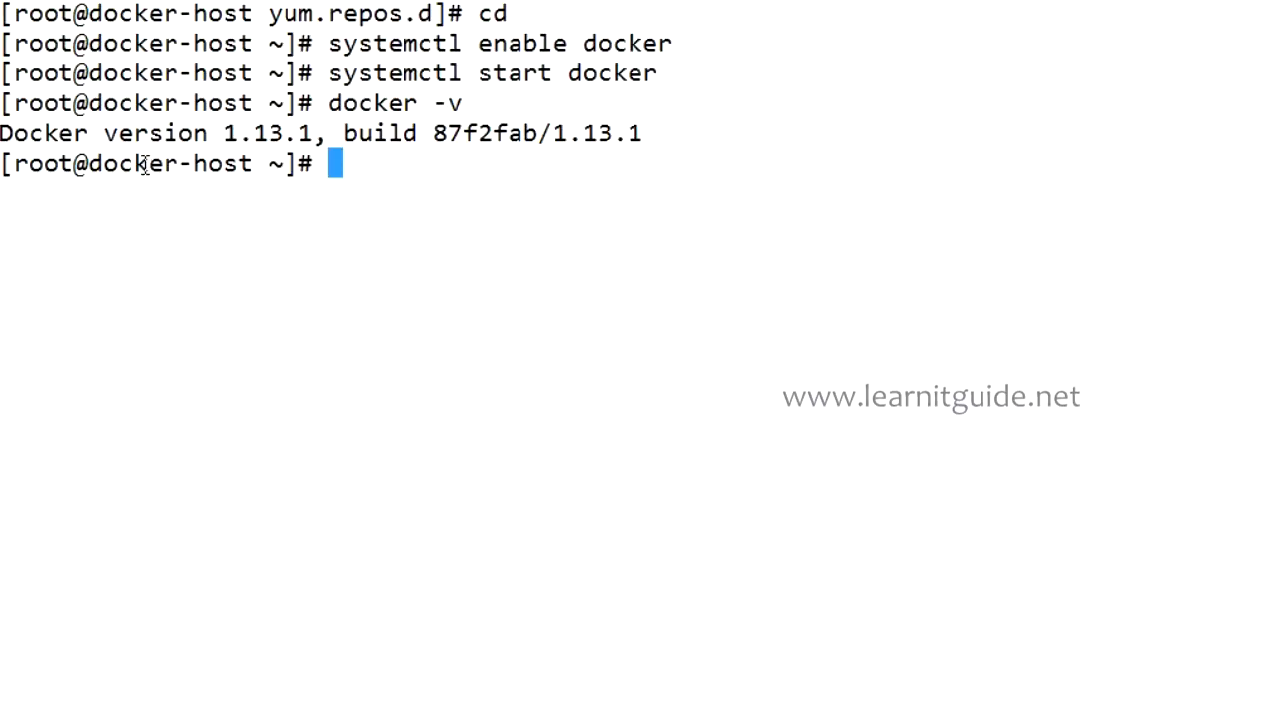
# Highlight version 1.13.1, build 87f2fab in the output and re-enter docker -v at the prompt.
pyautogui.doubleClick(155, 133)
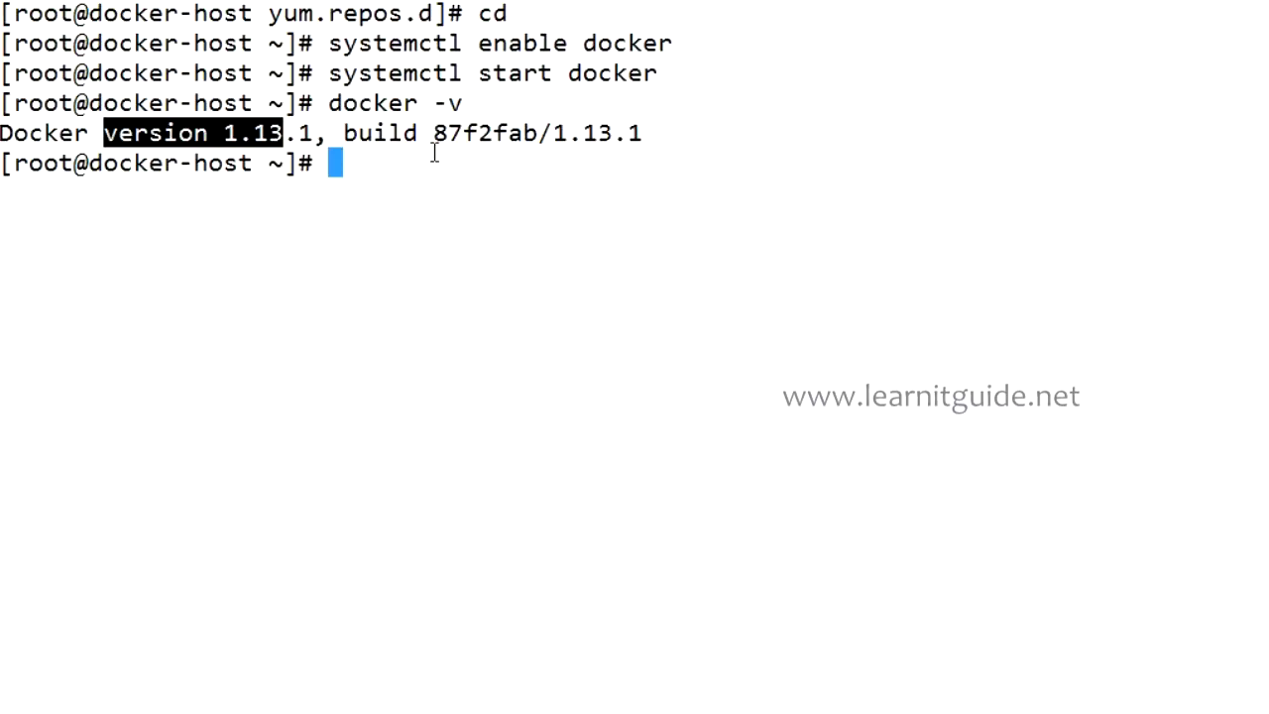
pyautogui.click(591, 184)
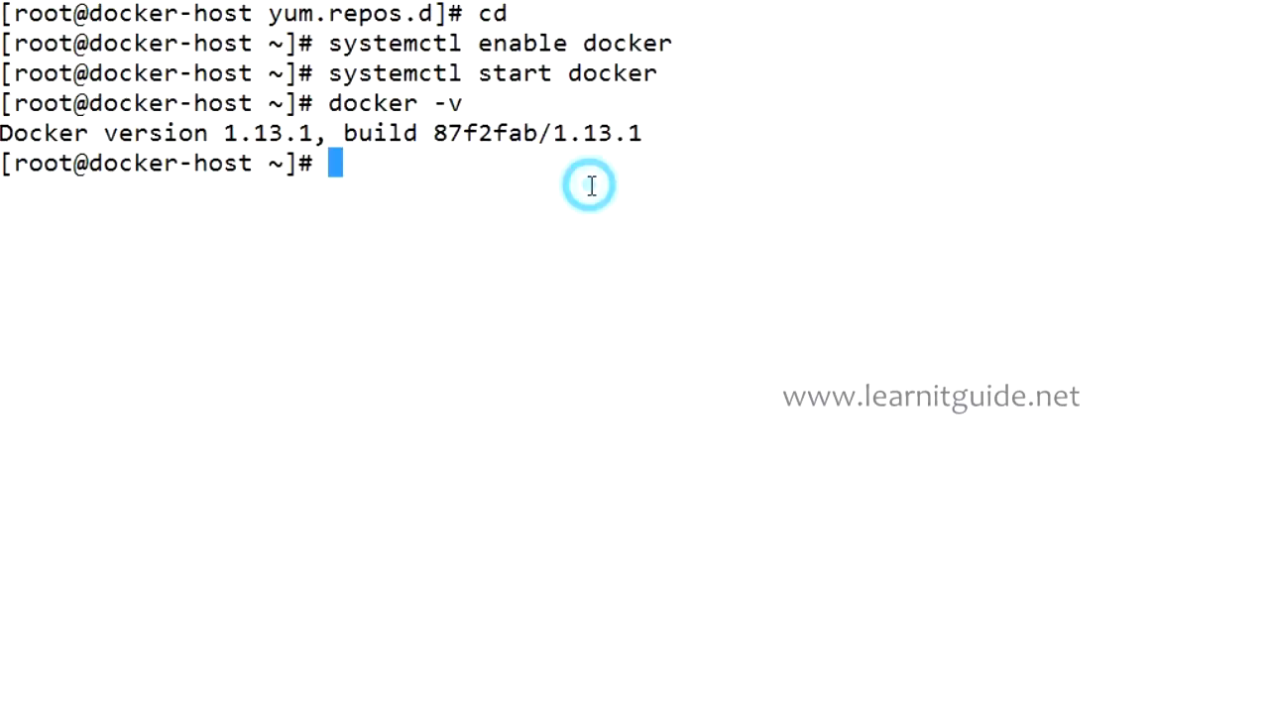
pyautogui.write('docker -v')
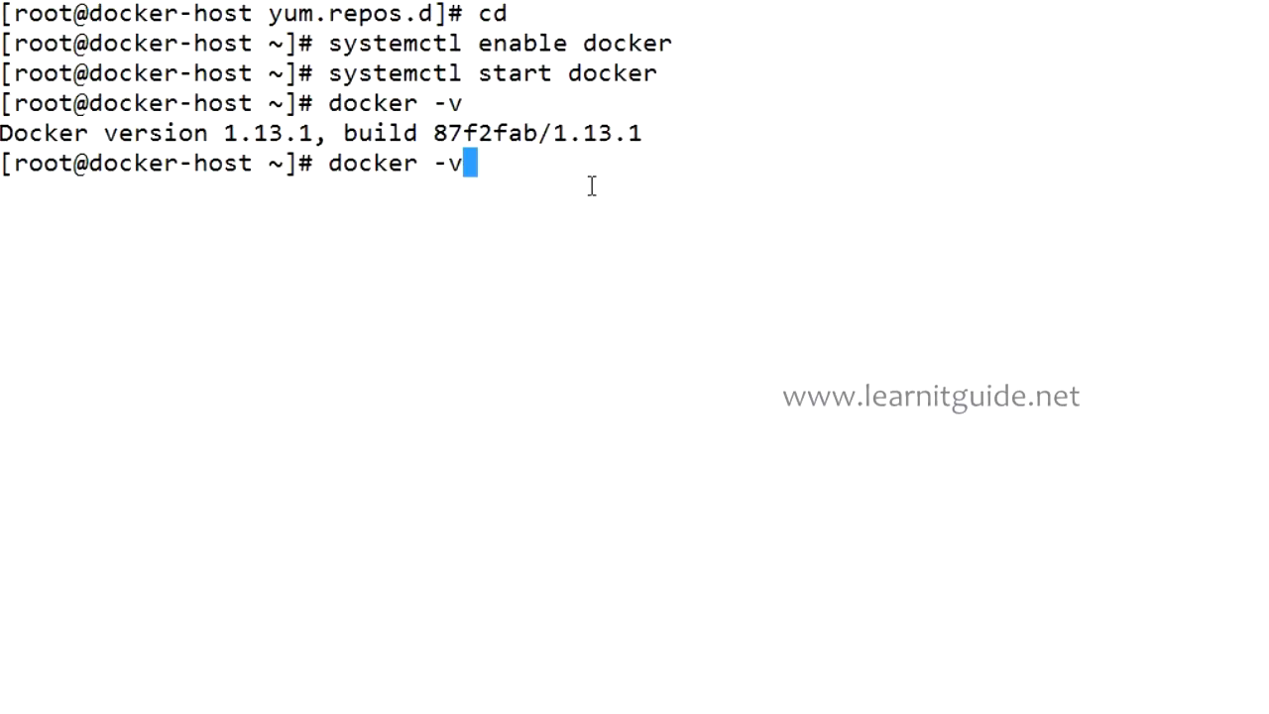
# Run docker version and highlight the client and server 1.13.1 / API 1.26 details and build date.
pyautogui.press('BackSpace')
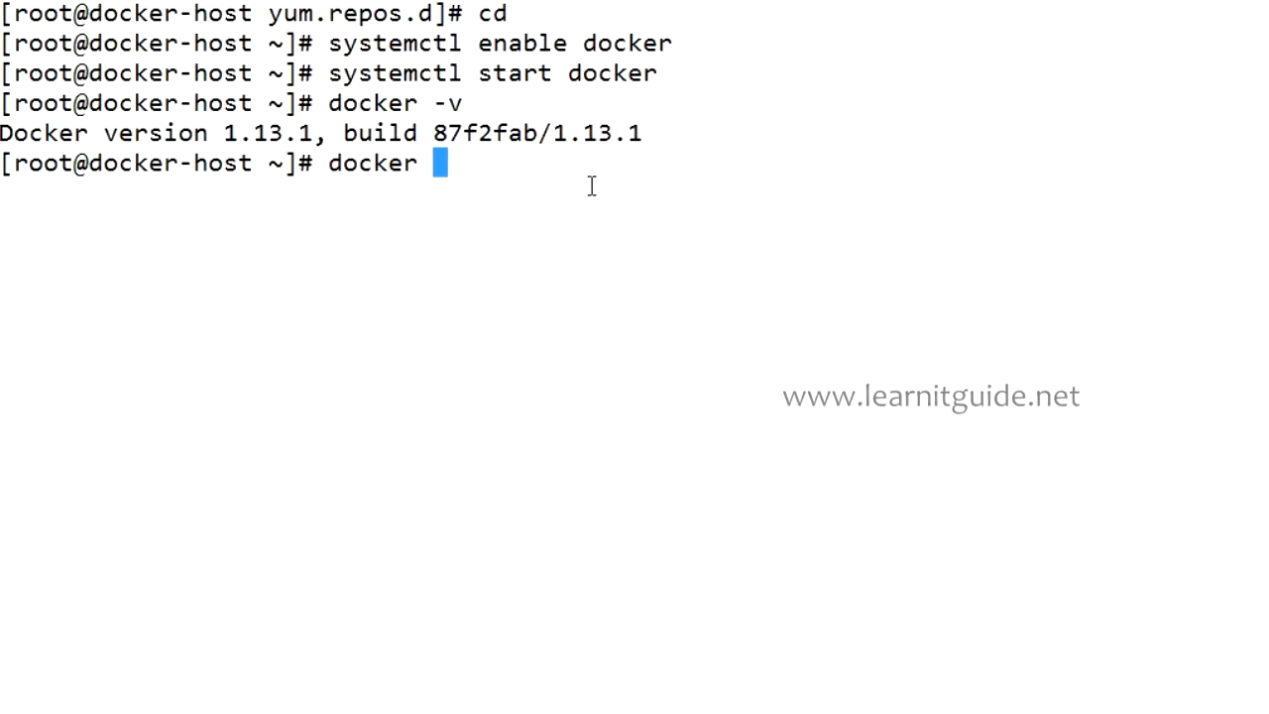
pyautogui.write('version')
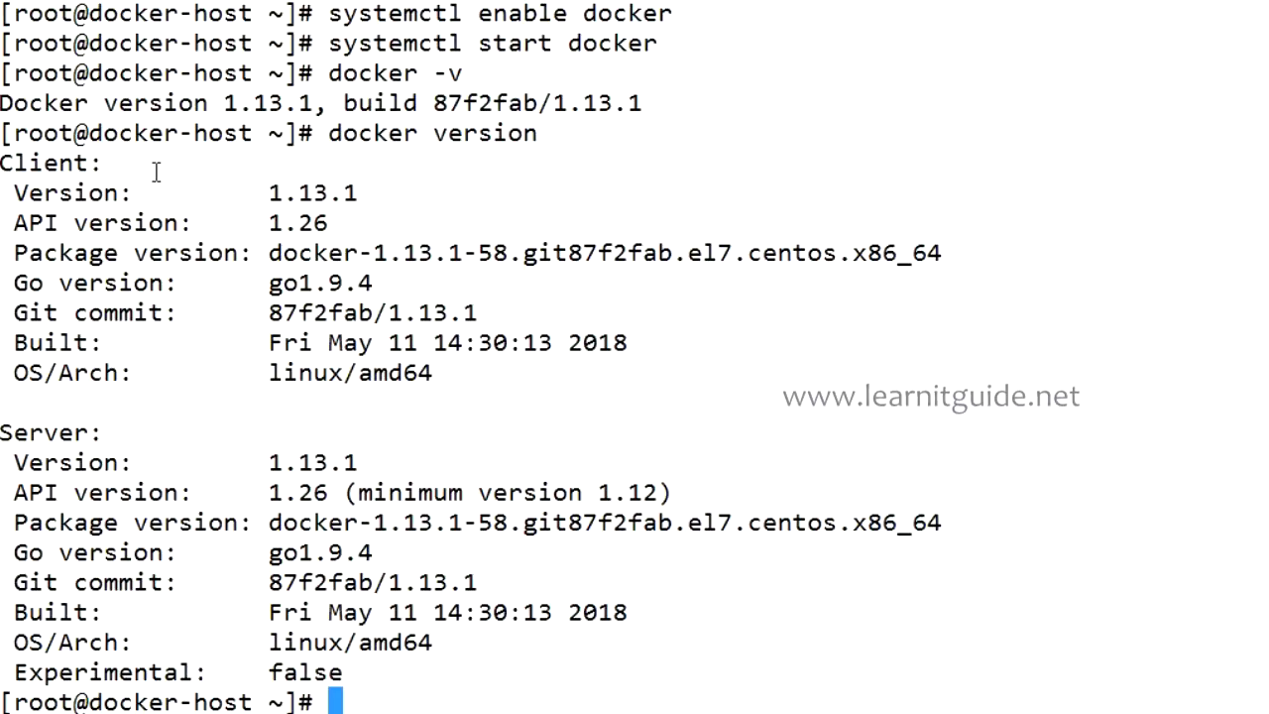
pyautogui.moveTo(123, 157)
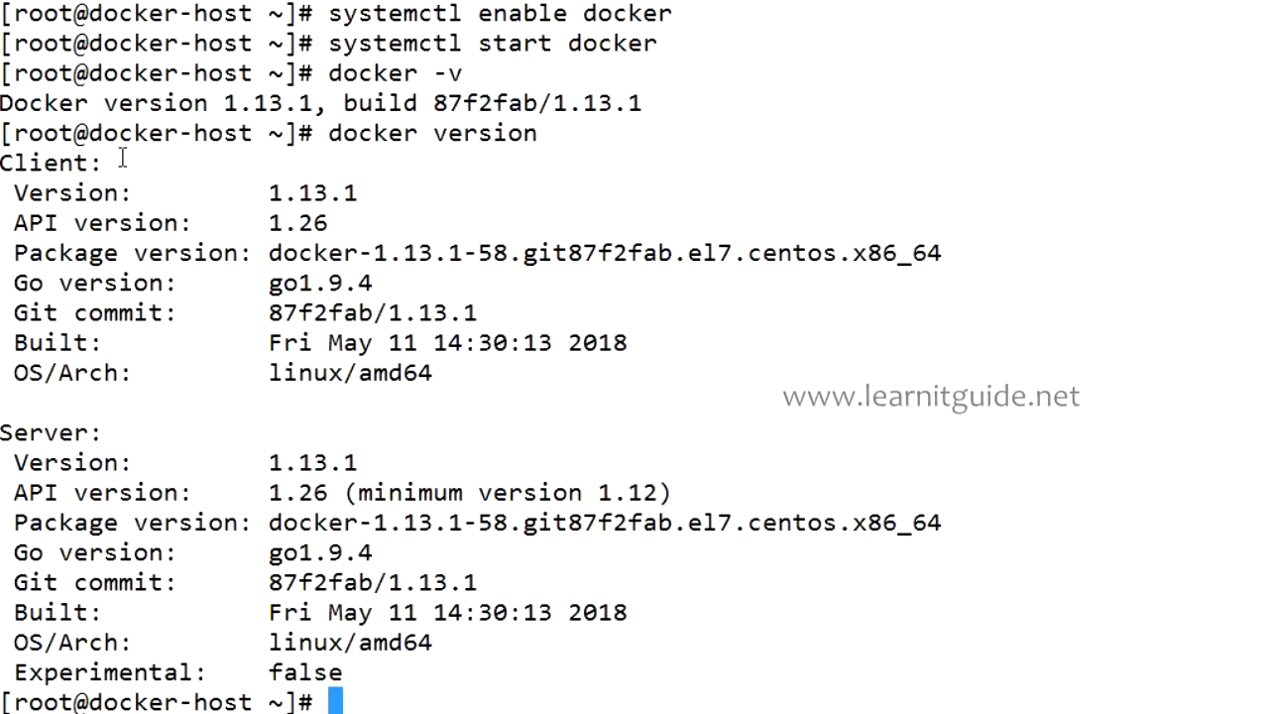
pyautogui.moveTo(103, 202)
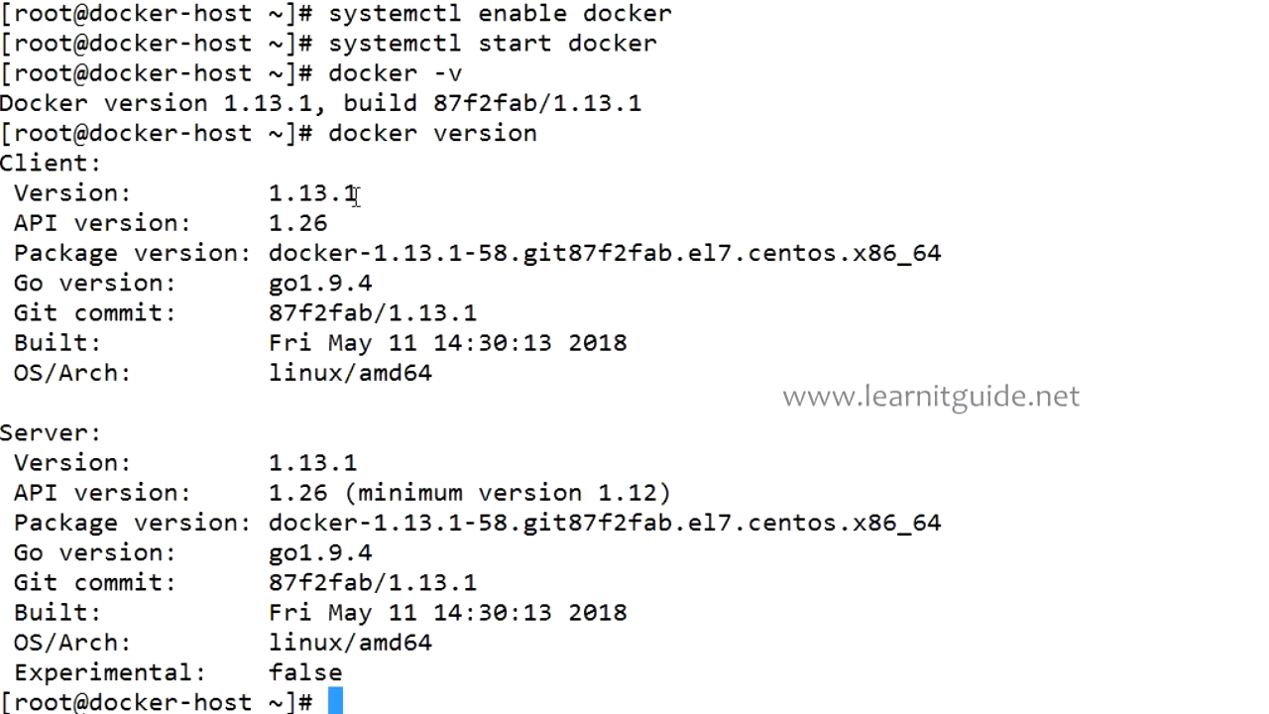
pyautogui.doubleClick(313, 254)
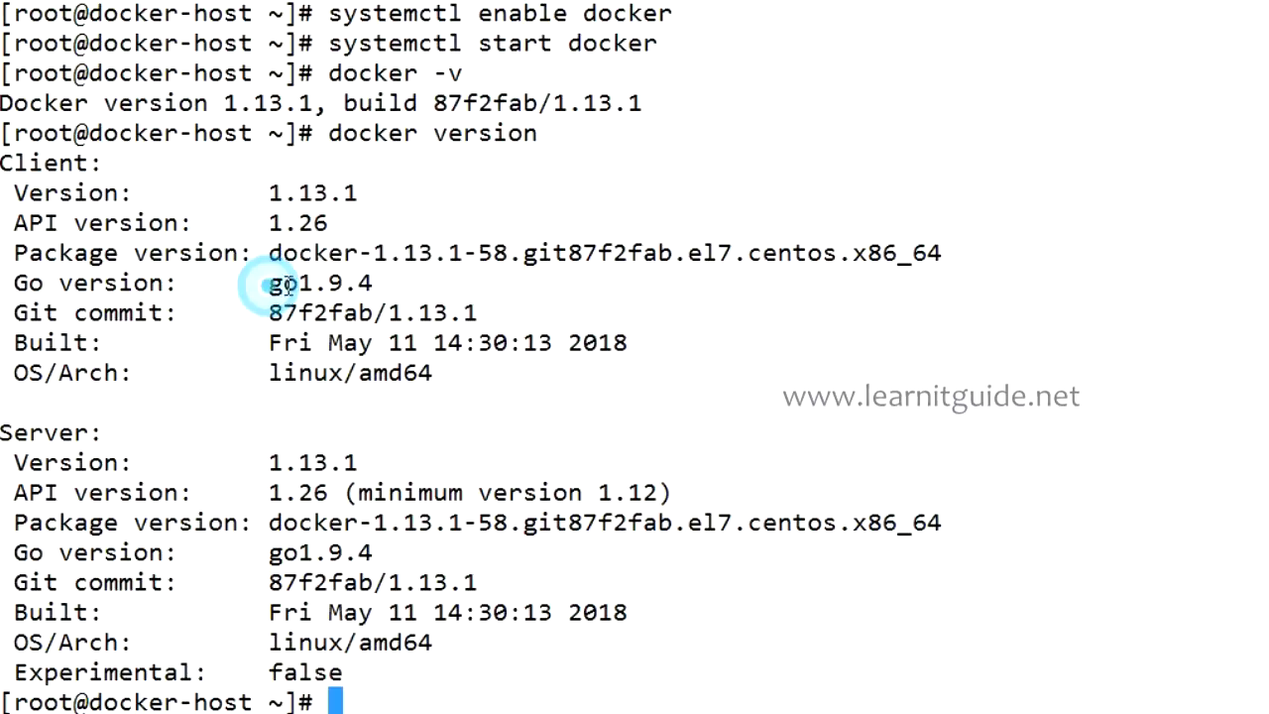
pyautogui.doubleClick(319, 281)
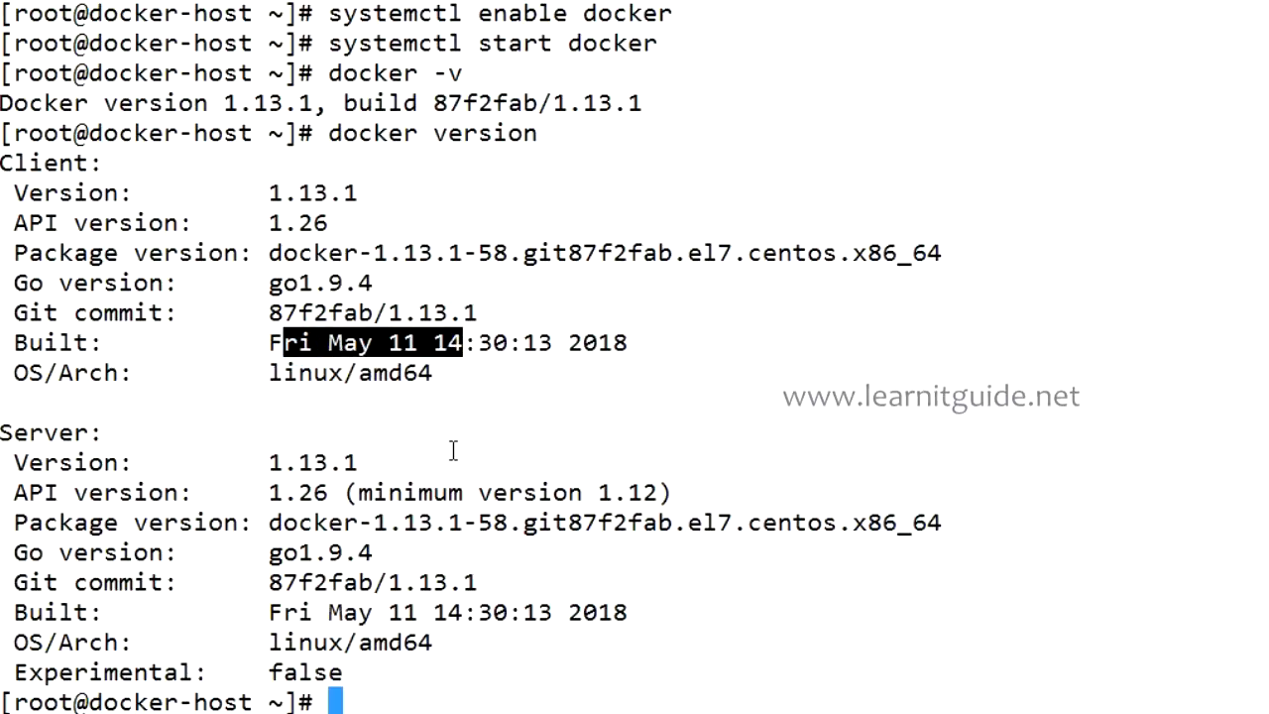
pyautogui.moveTo(436, 377)
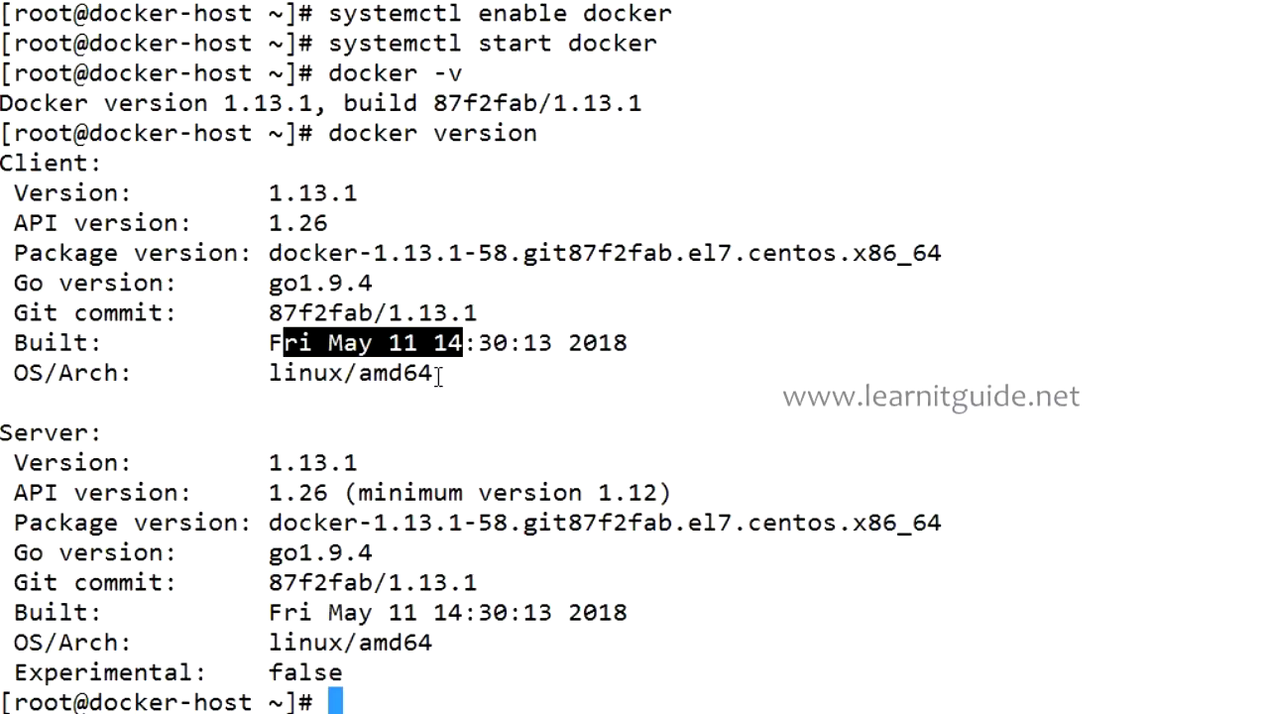
pyautogui.moveTo(407, 302)
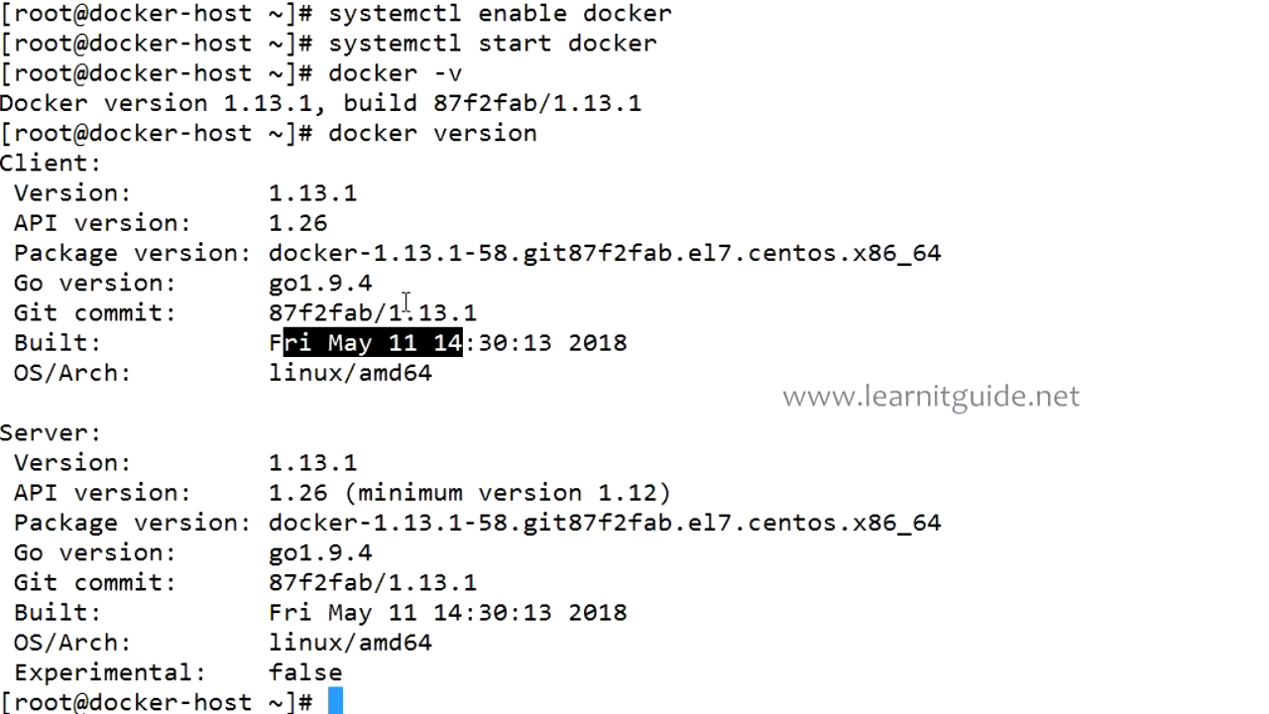
pyautogui.write('docker')
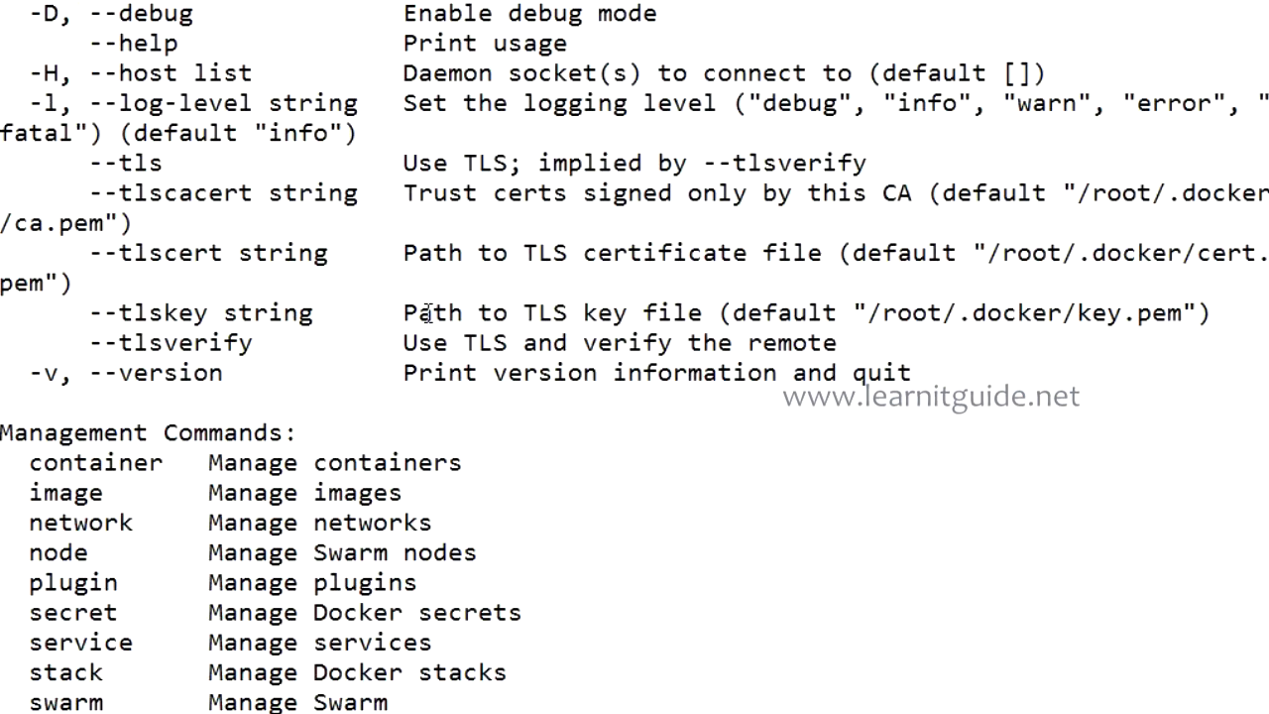
pyautogui.scroll(-3)
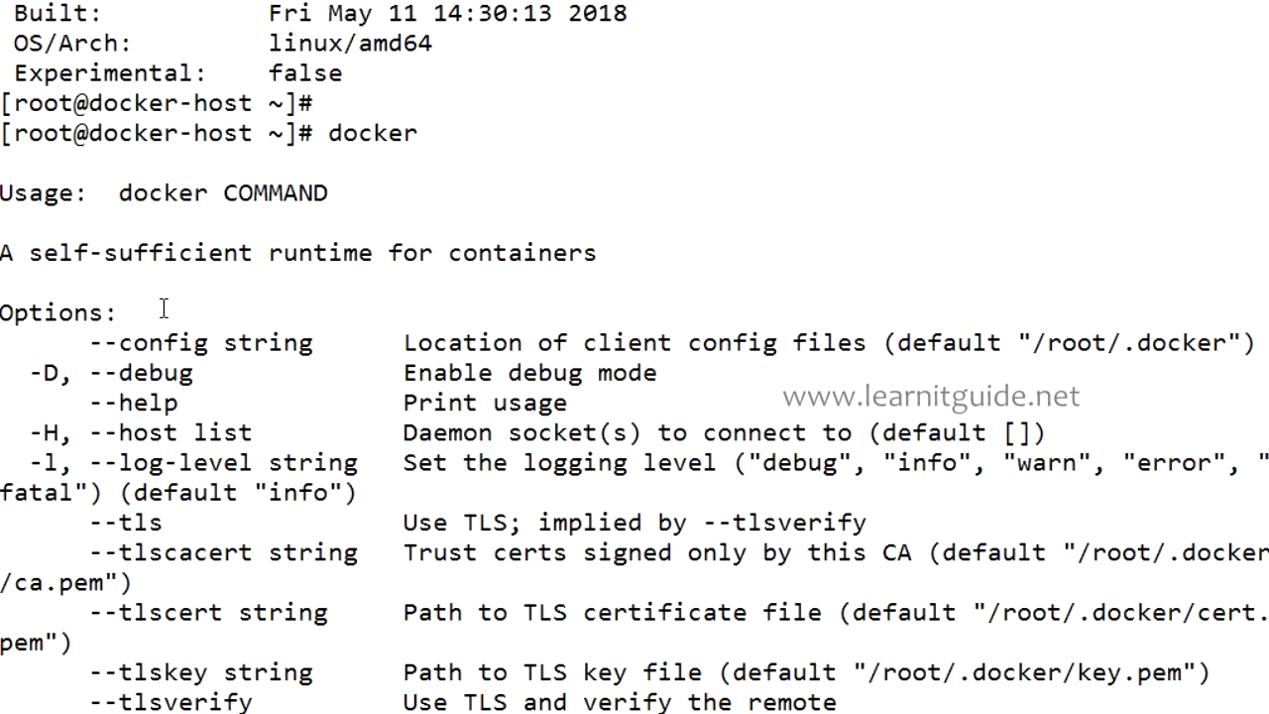
pyautogui.moveTo(143, 345)
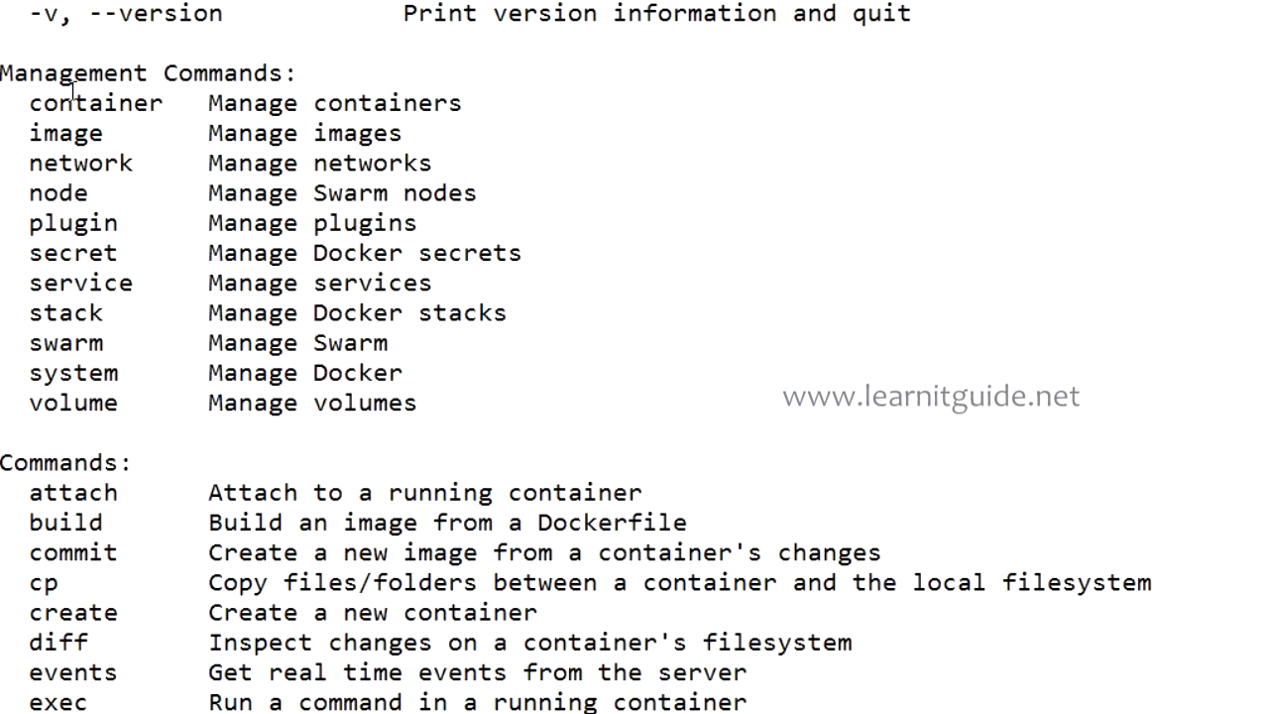
pyautogui.scroll(-3)
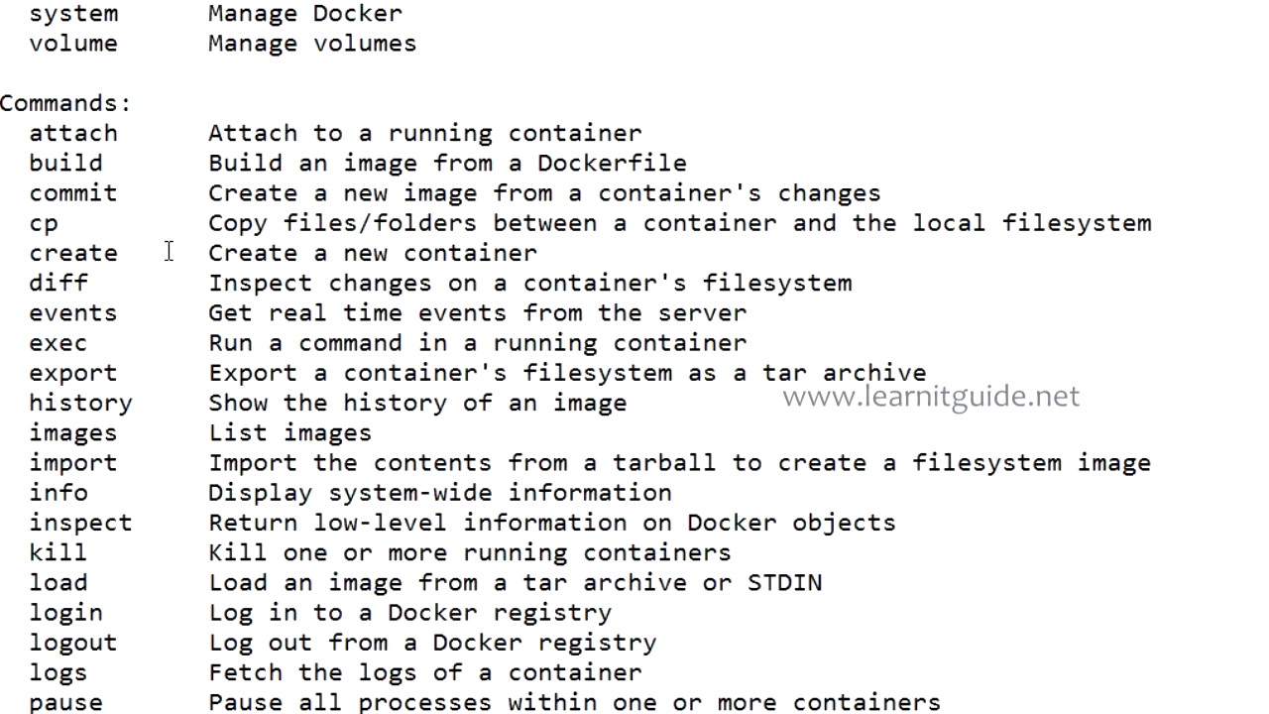
pyautogui.moveTo(183, 285)
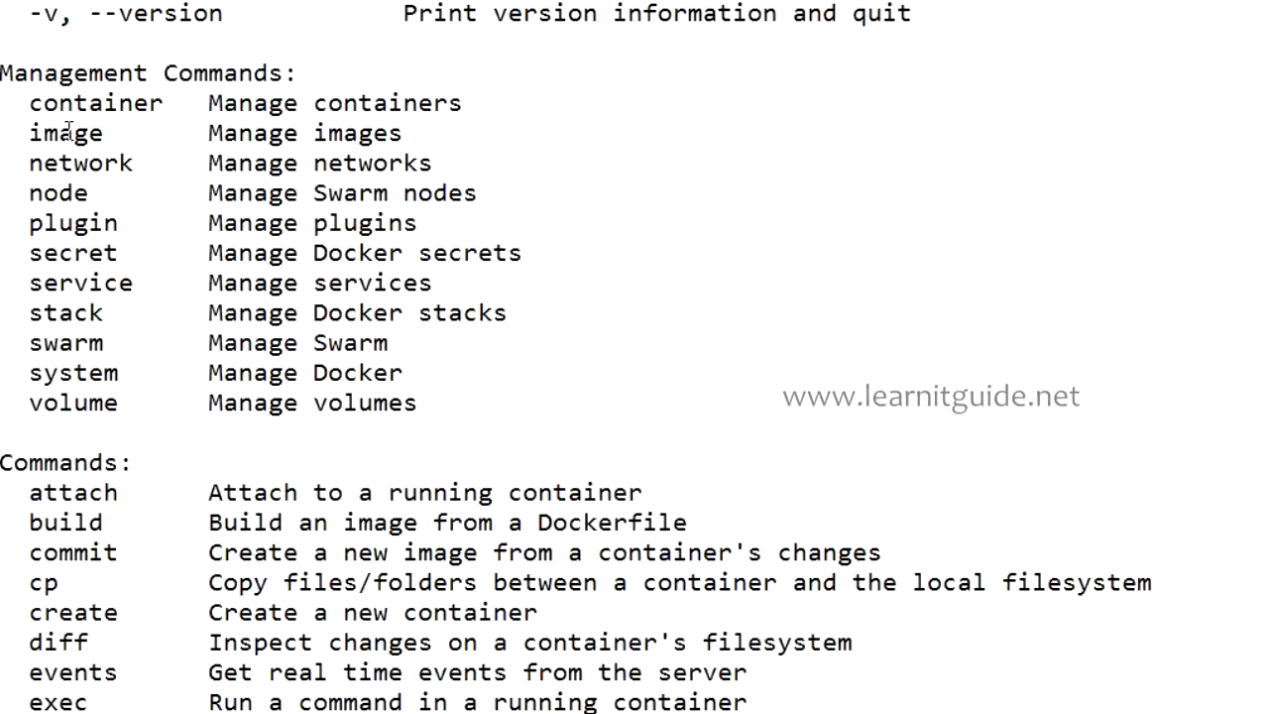
pyautogui.moveTo(72, 162)
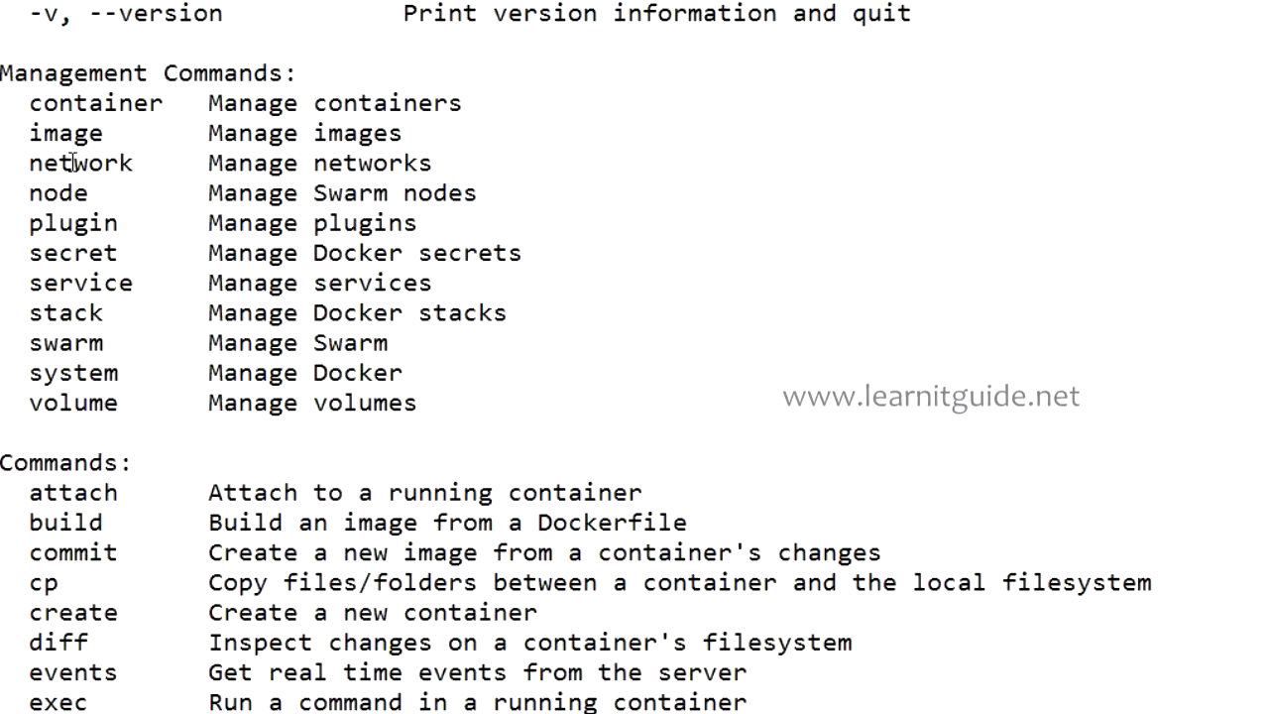
pyautogui.moveTo(64, 198)
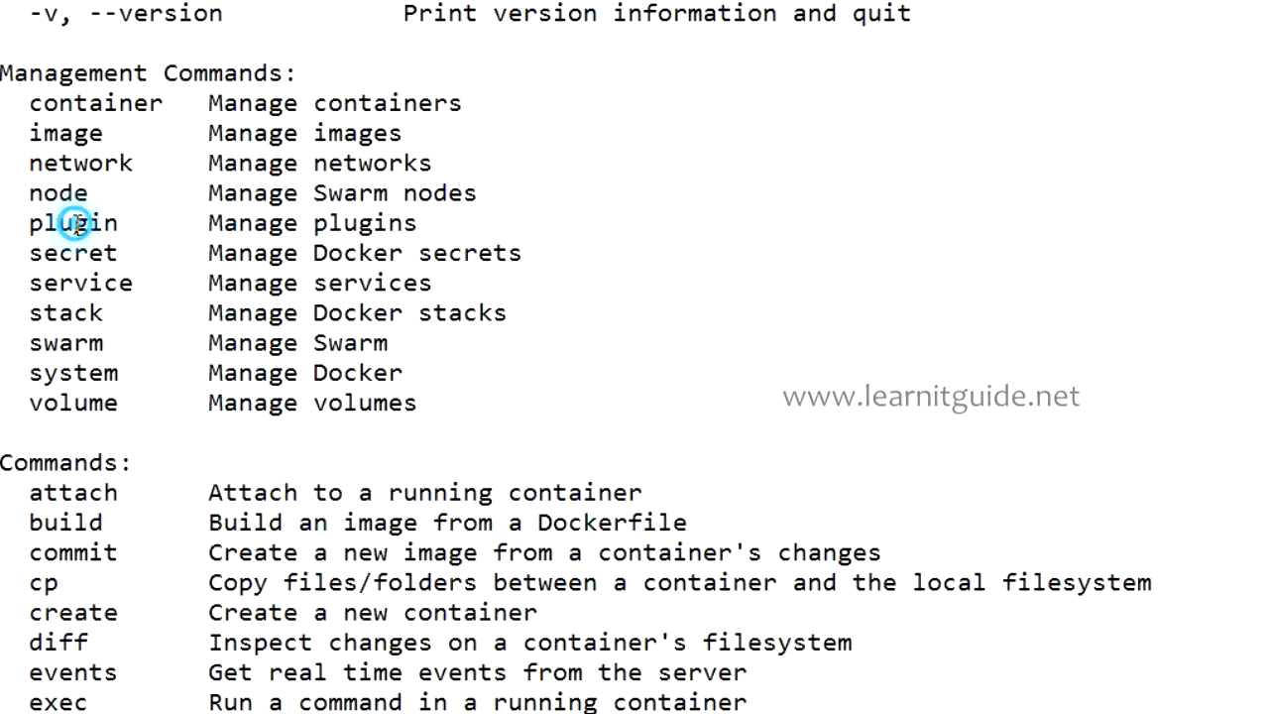
pyautogui.moveTo(83, 309)
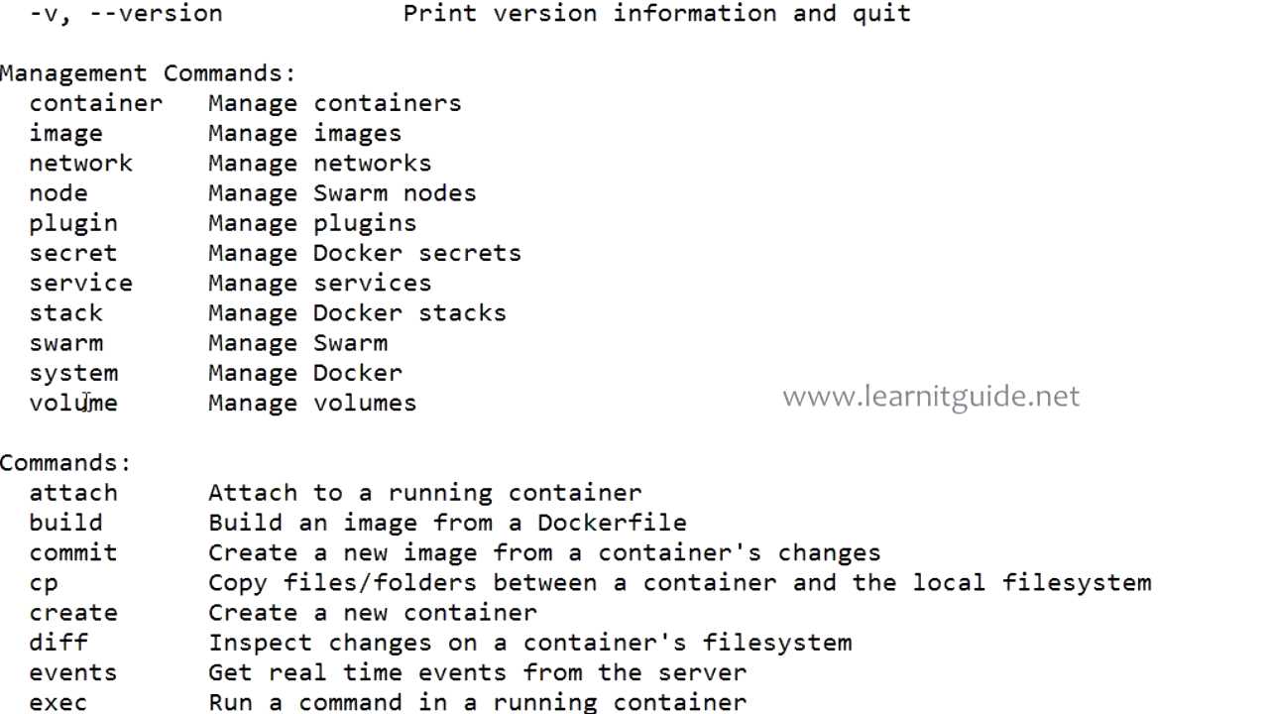
pyautogui.scroll(-3)
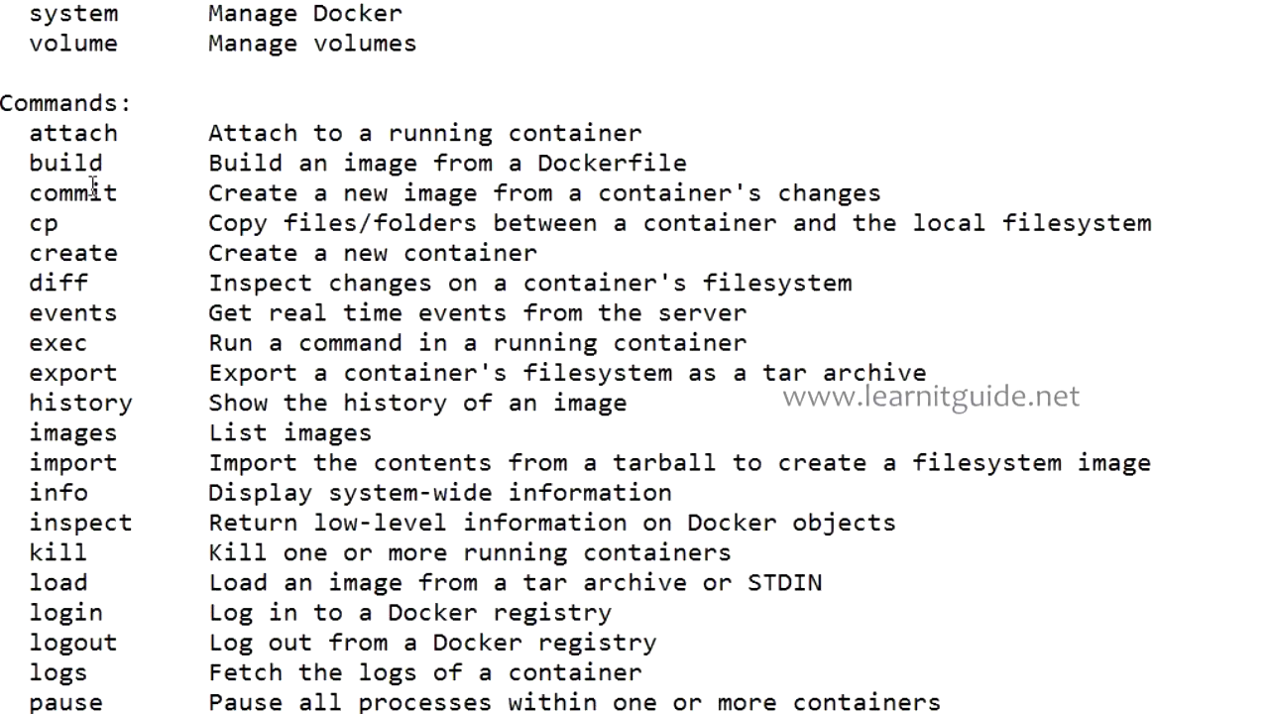
pyautogui.moveTo(127, 127)
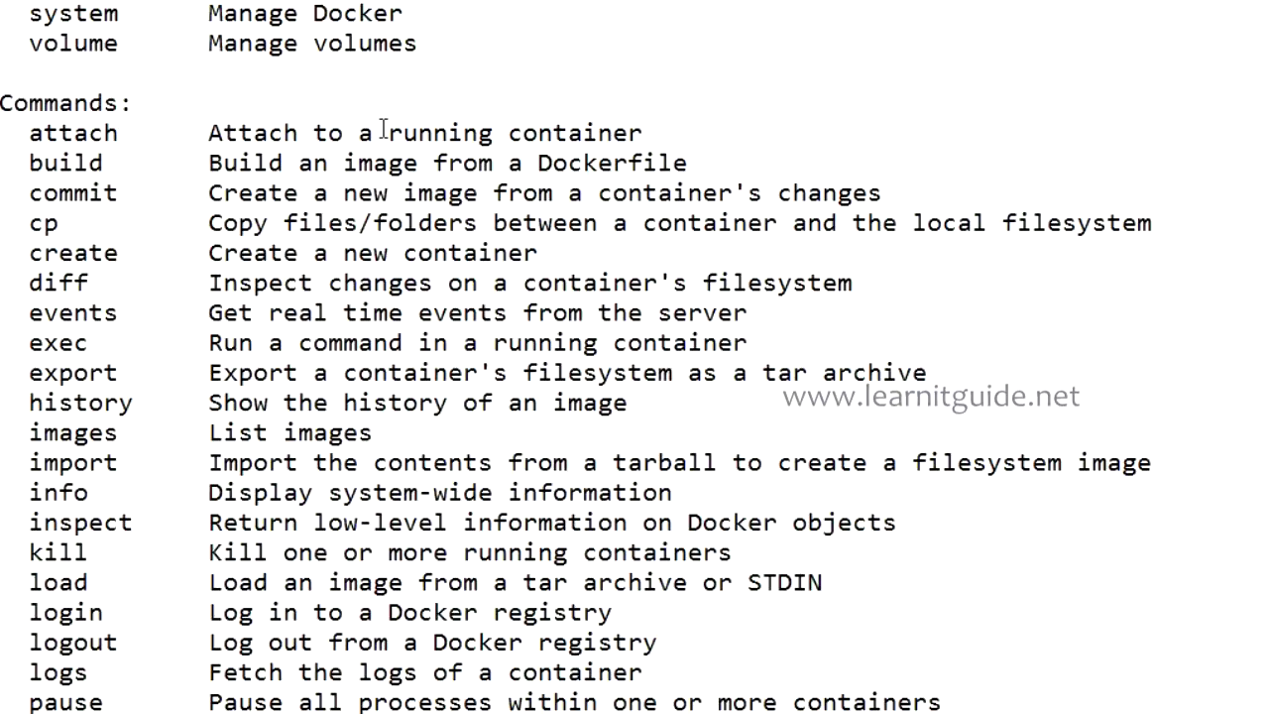
pyautogui.moveTo(548, 127)
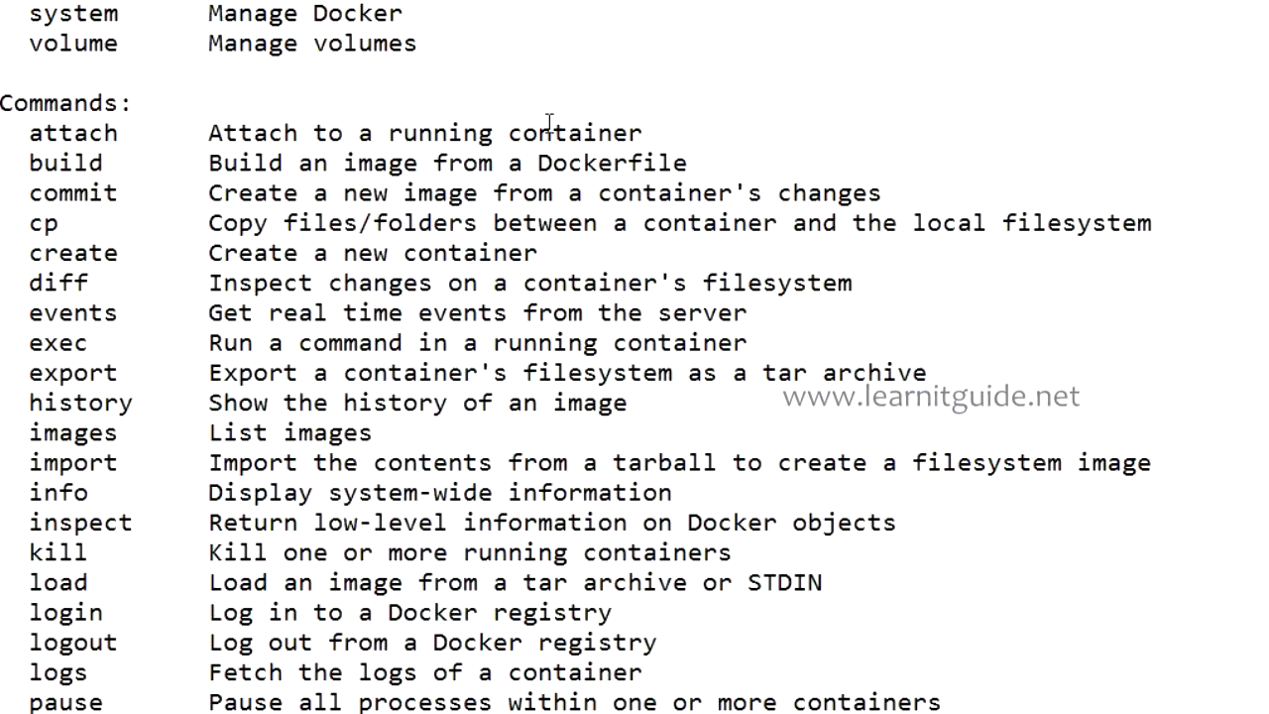
# Run docker --help and read through the options and management commands sections.
pyautogui.doubleClick(65, 163)
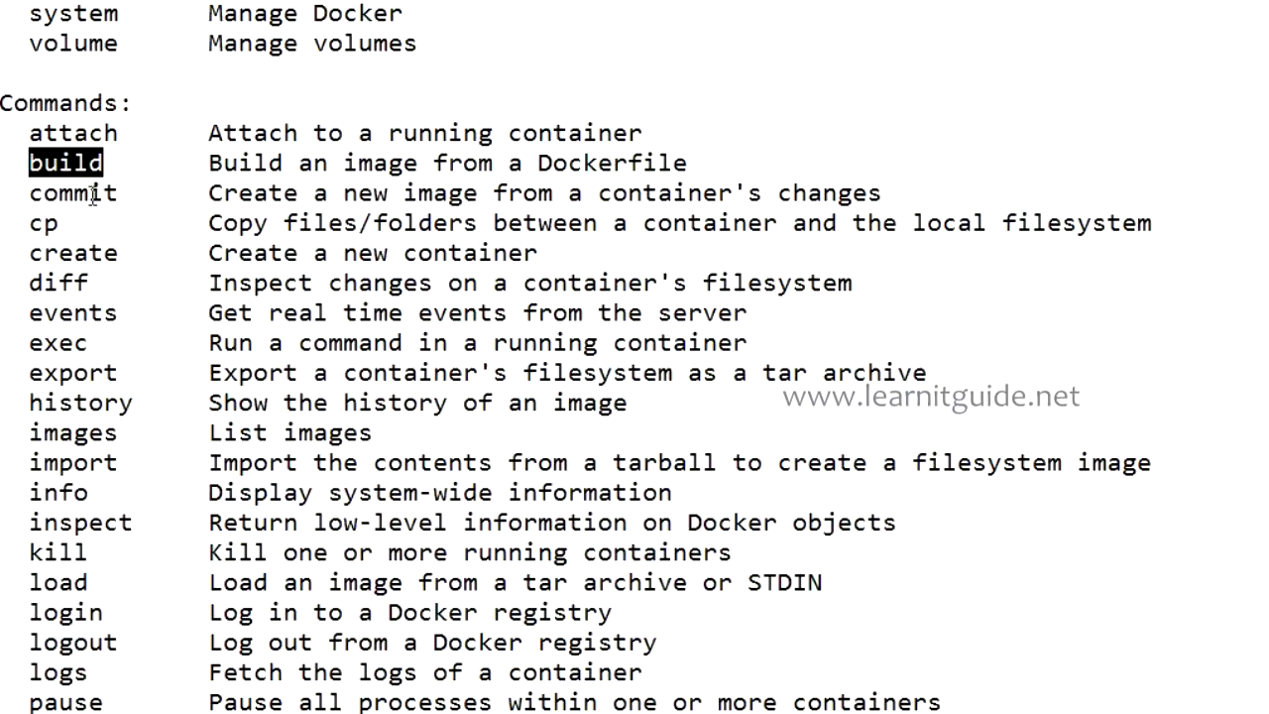
pyautogui.moveTo(282, 188)
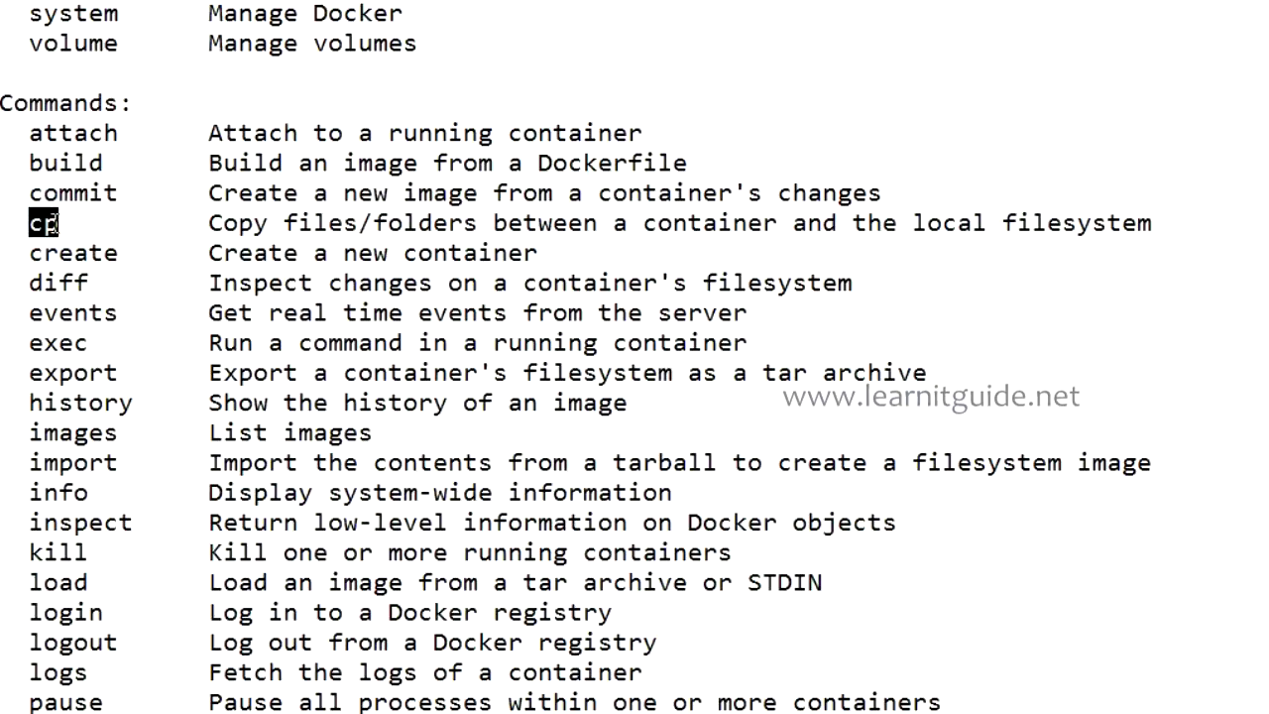
pyautogui.moveTo(448, 226)
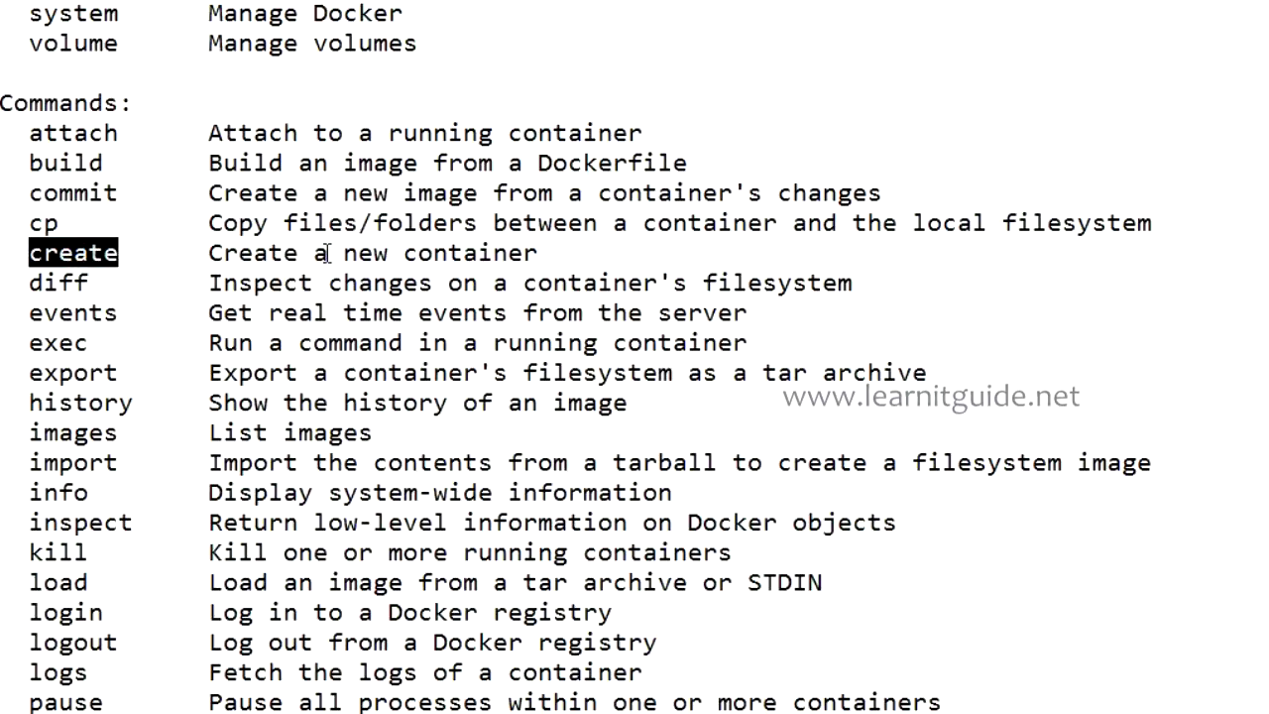
pyautogui.moveTo(214, 262)
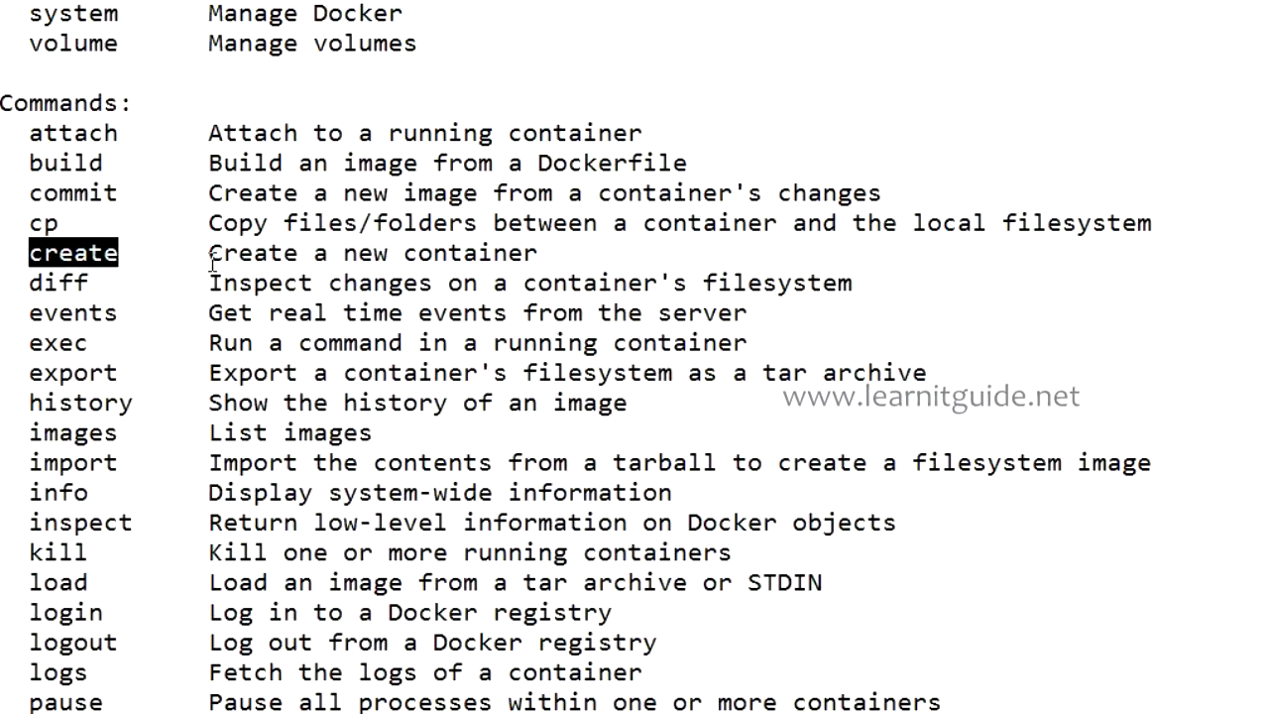
pyautogui.scroll(-3)
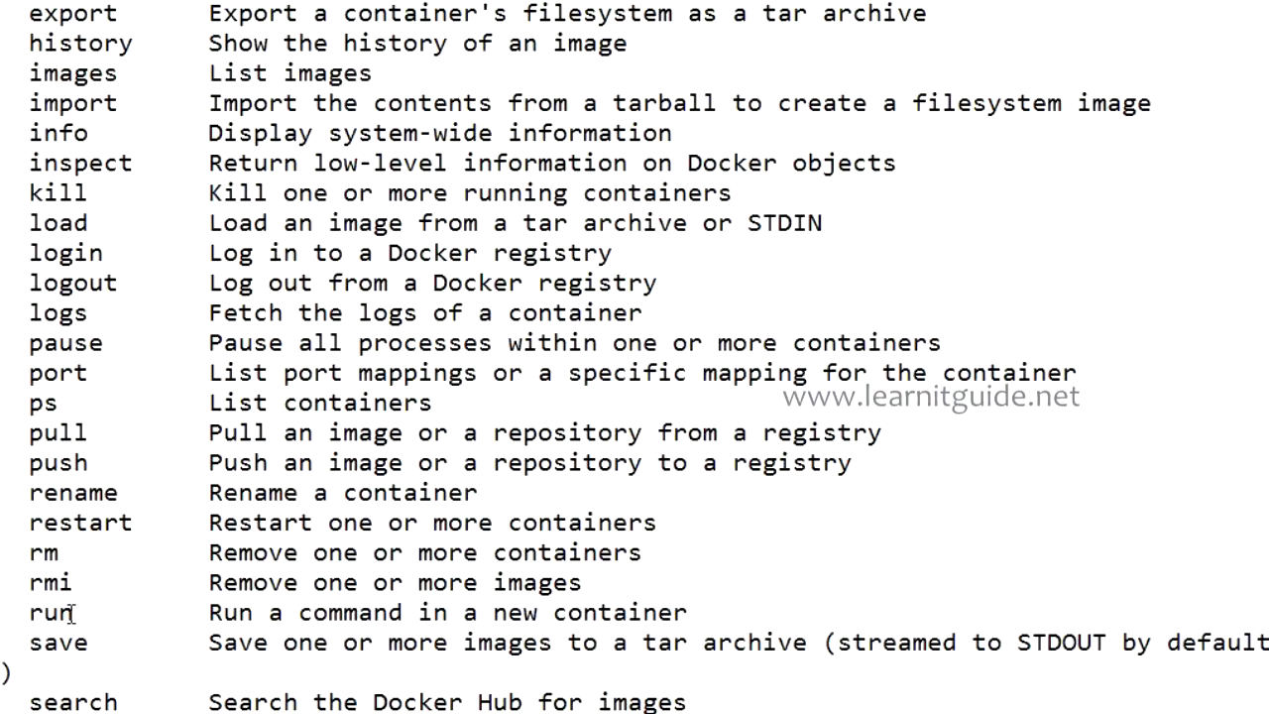
pyautogui.scroll(3)
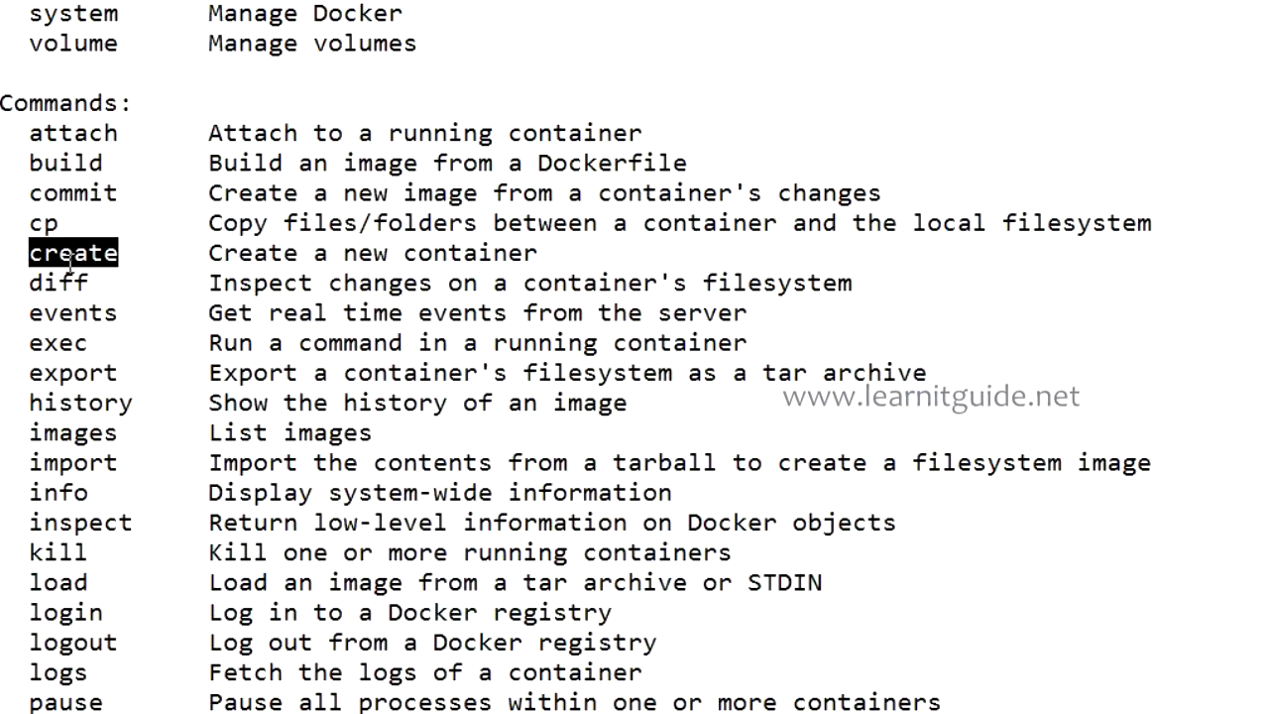
pyautogui.scroll(-3)
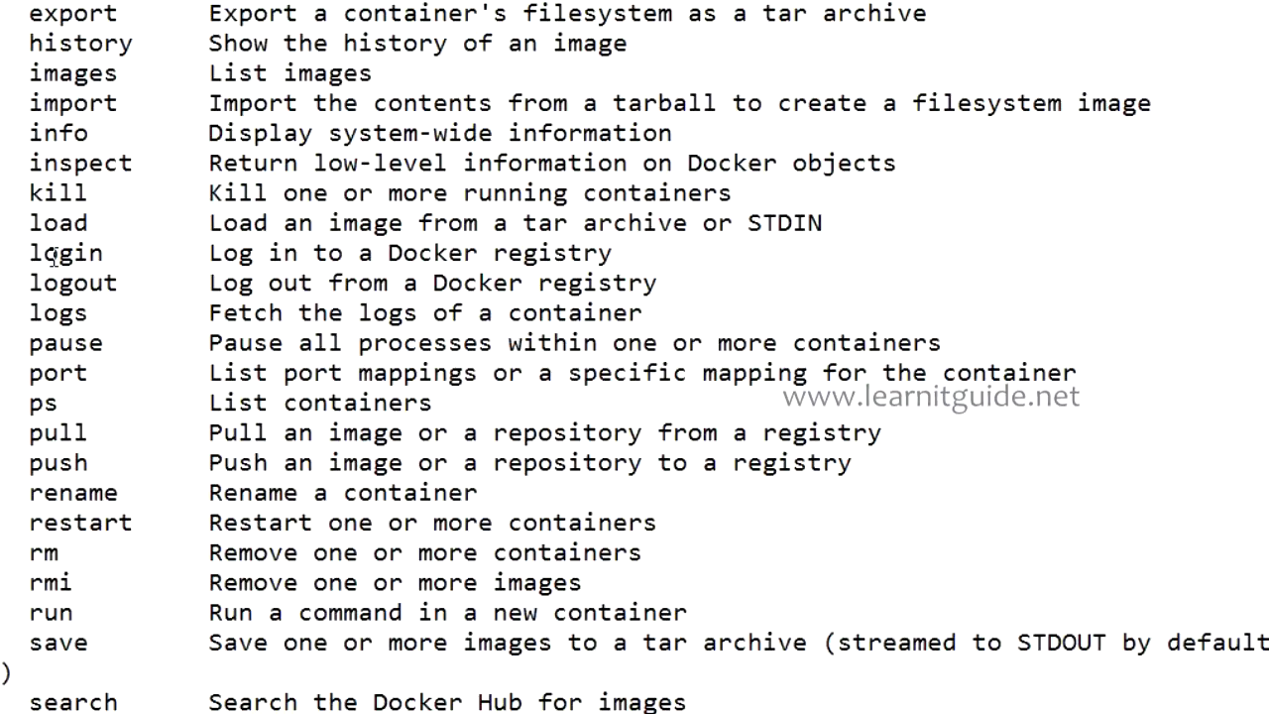
pyautogui.moveTo(384, 282)
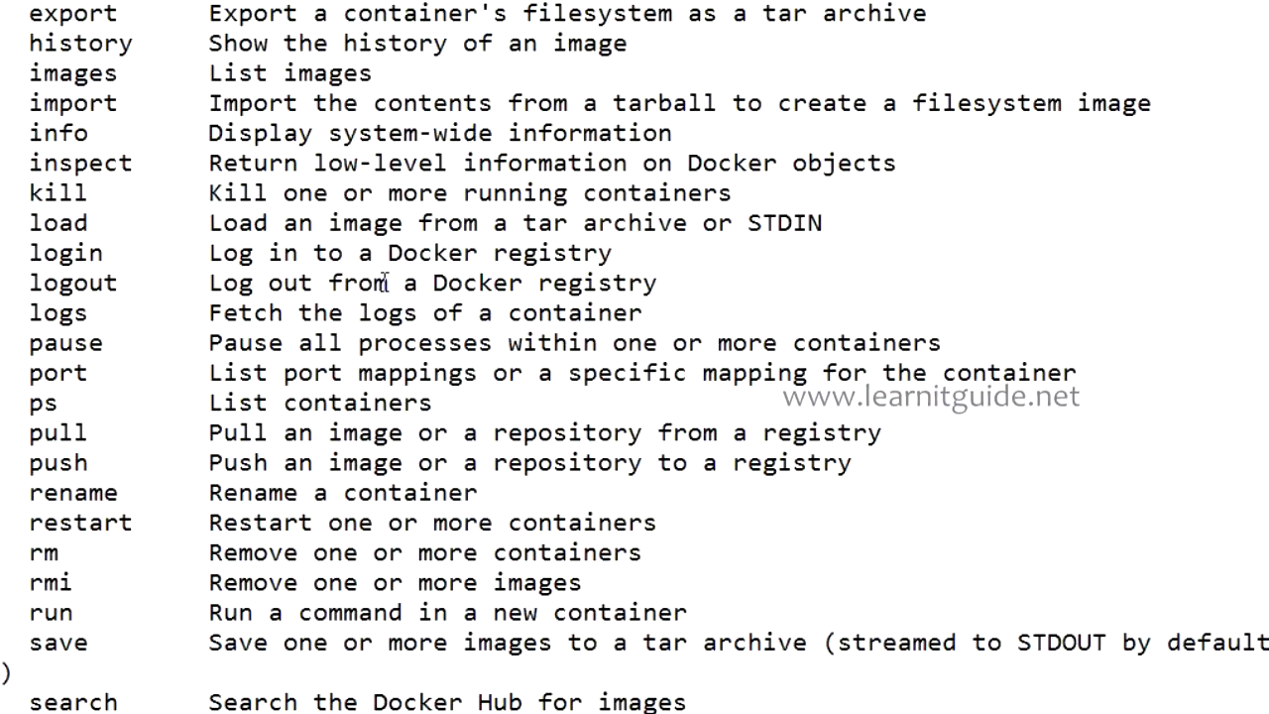
pyautogui.moveTo(82, 107)
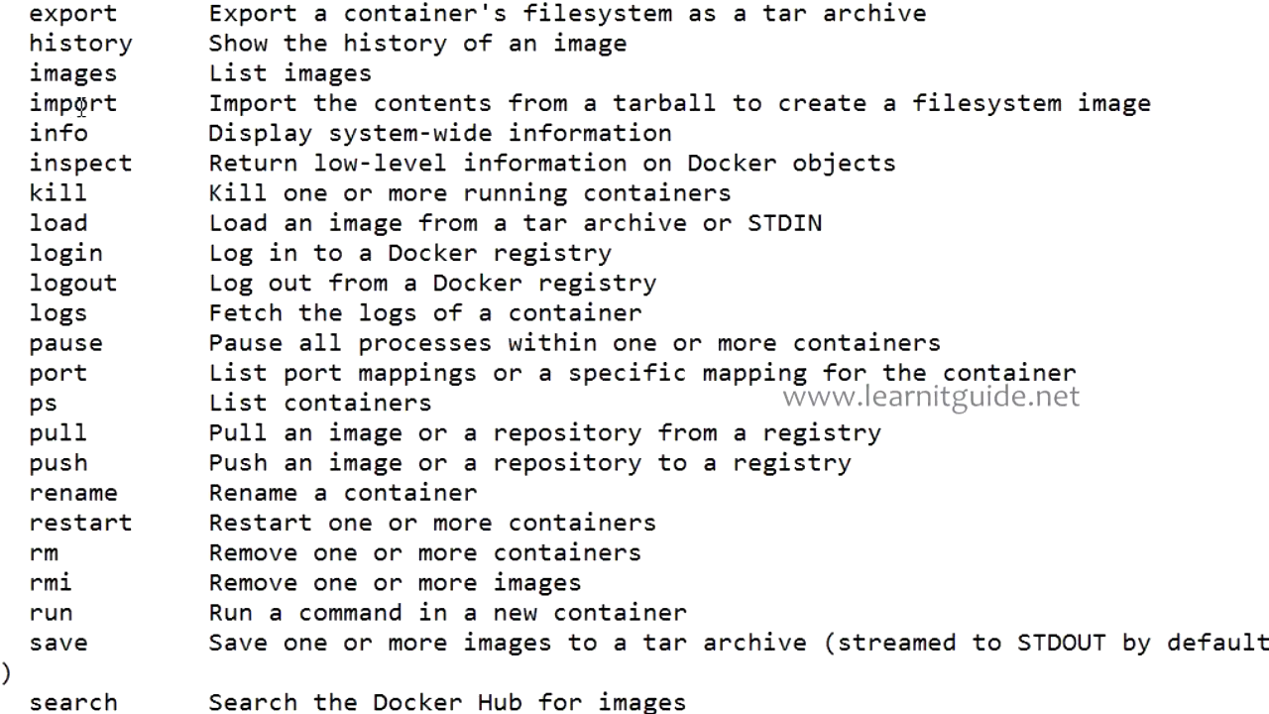
pyautogui.doubleClick(72, 12)
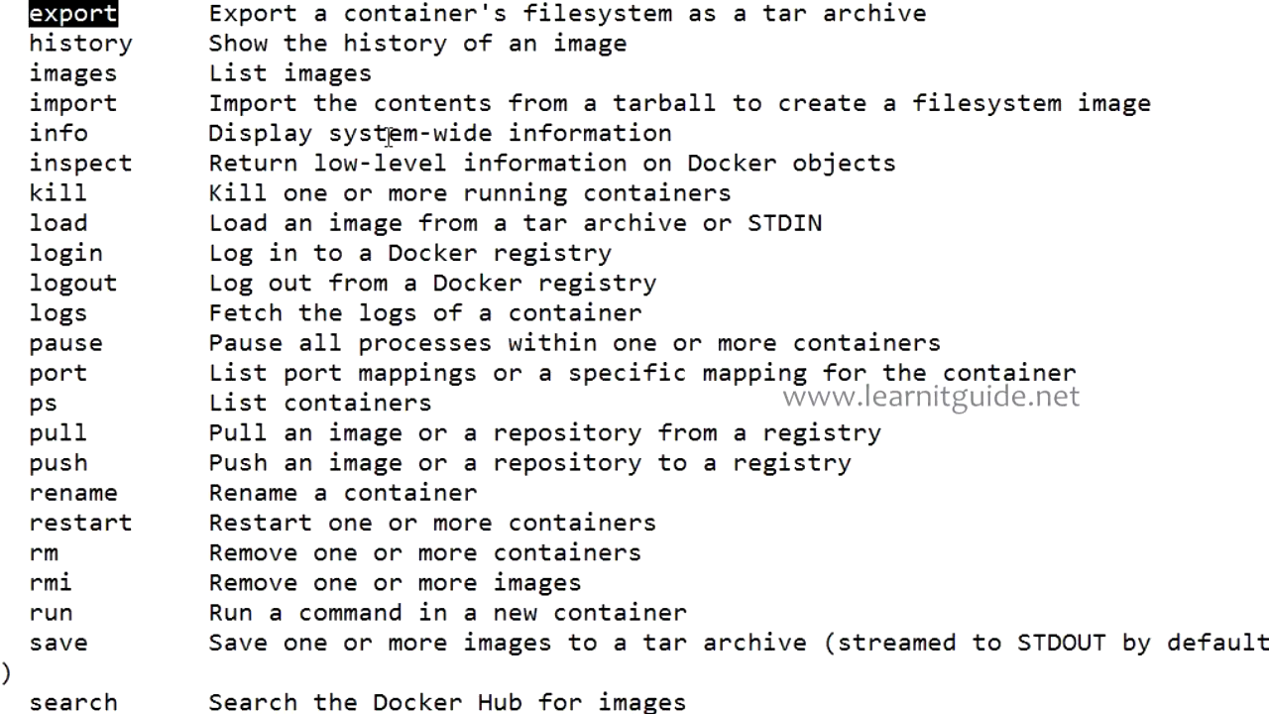
pyautogui.scroll(-3)
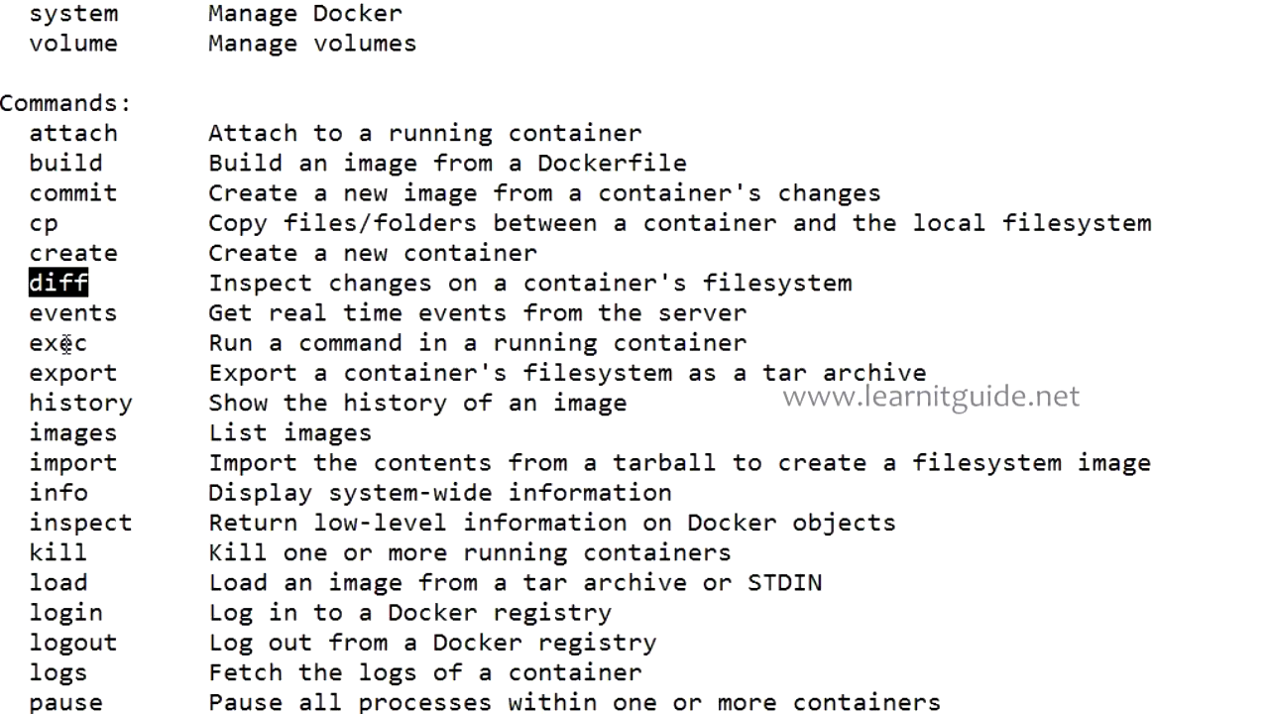
pyautogui.scroll(-3)
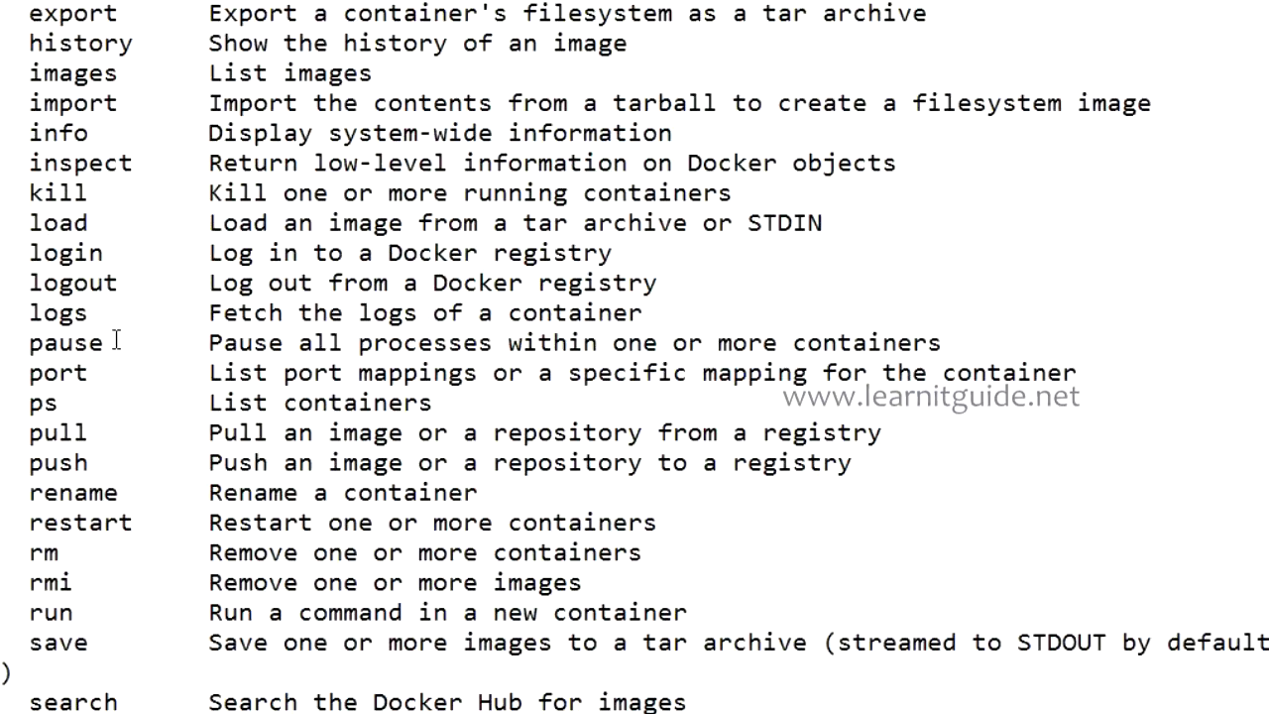
# Highlight individual commands in the Commands list and scroll on to its end at wait.
pyautogui.doubleClick(58, 432)
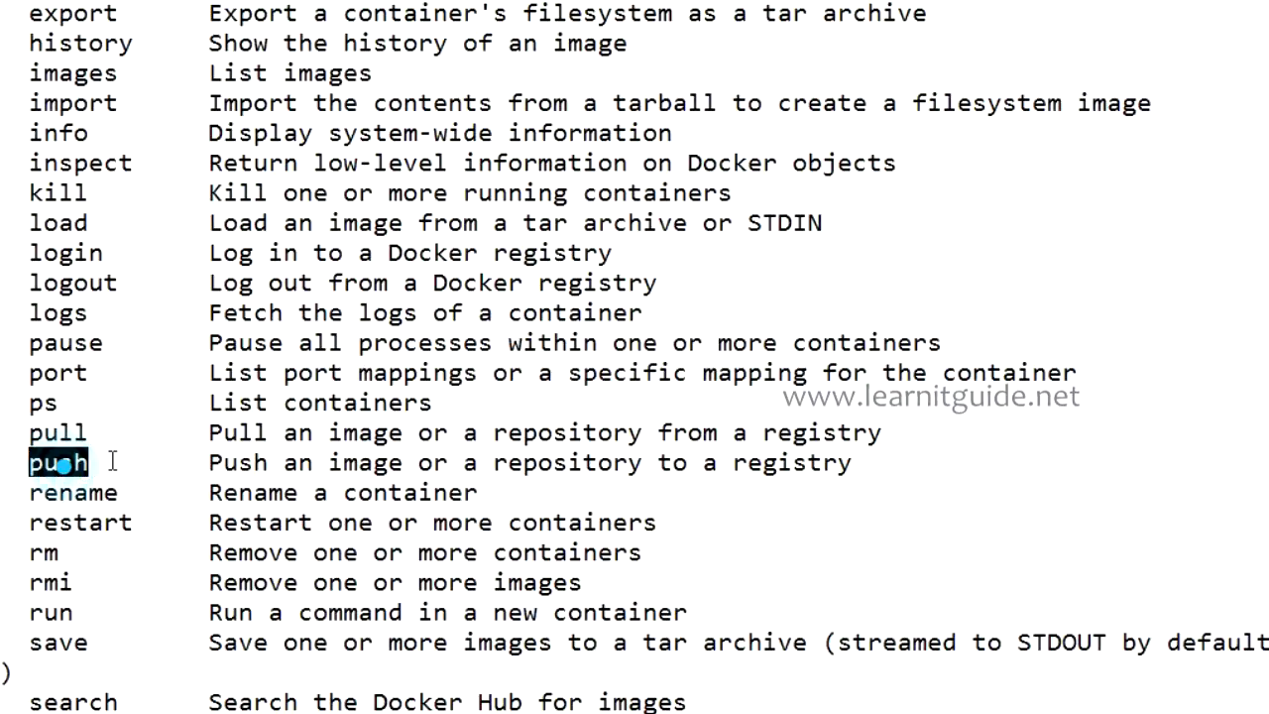
pyautogui.doubleClick(71, 492)
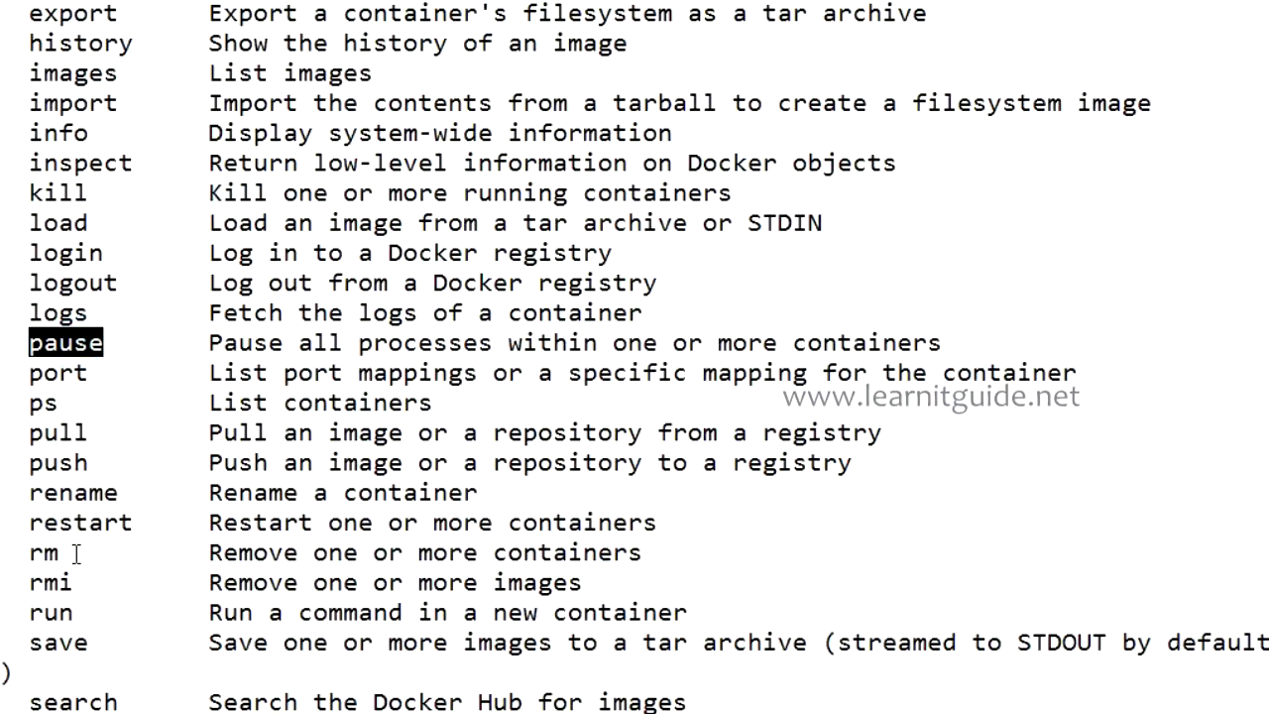
pyautogui.moveTo(133, 416)
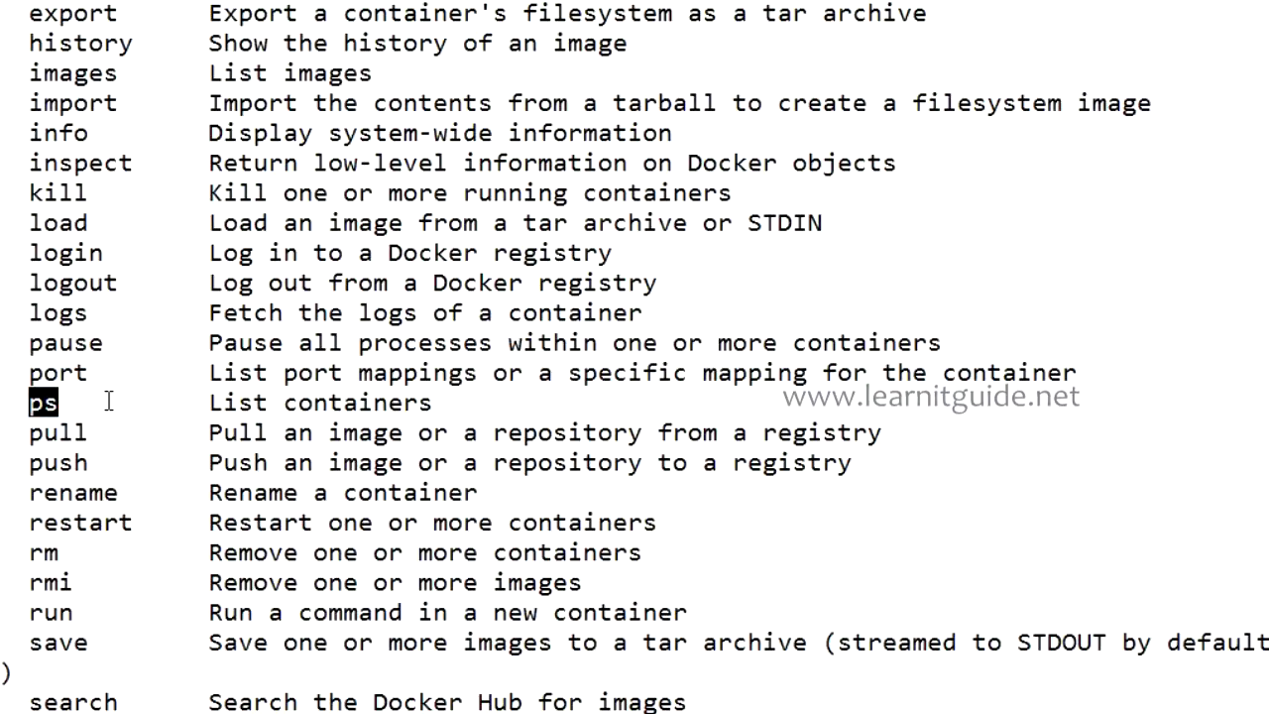
pyautogui.moveTo(141, 397)
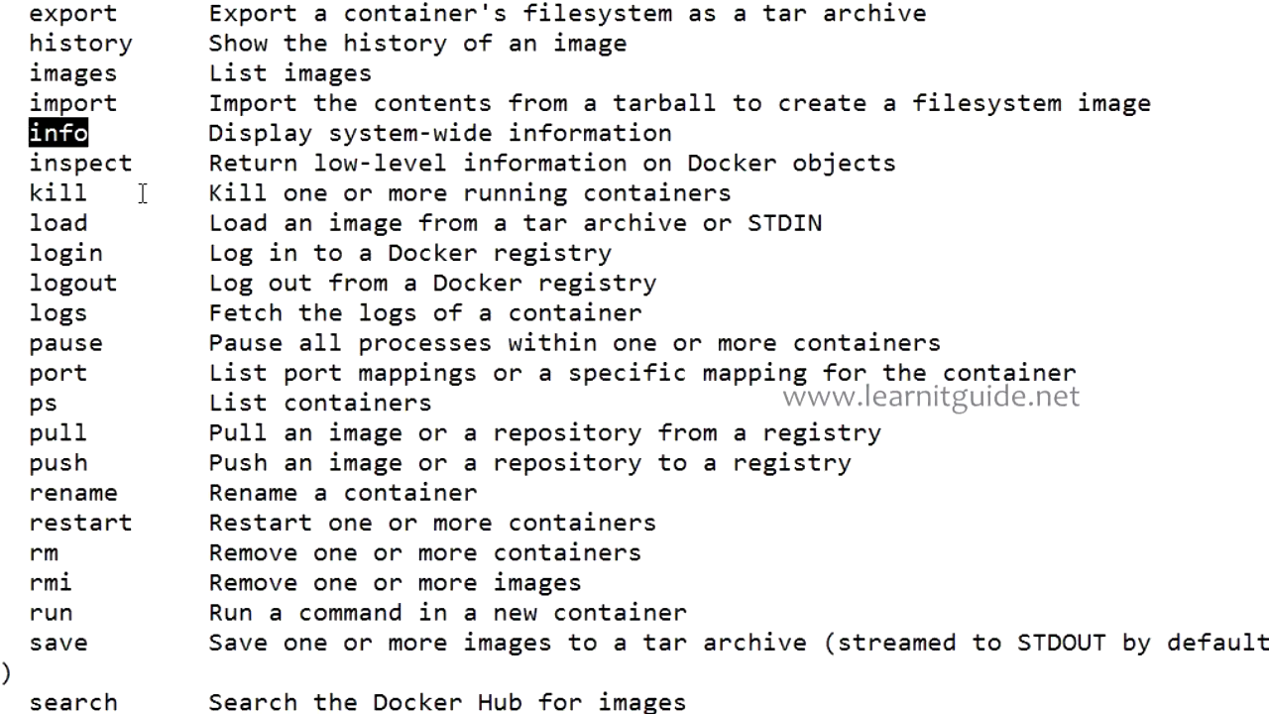
pyautogui.scroll(-3)
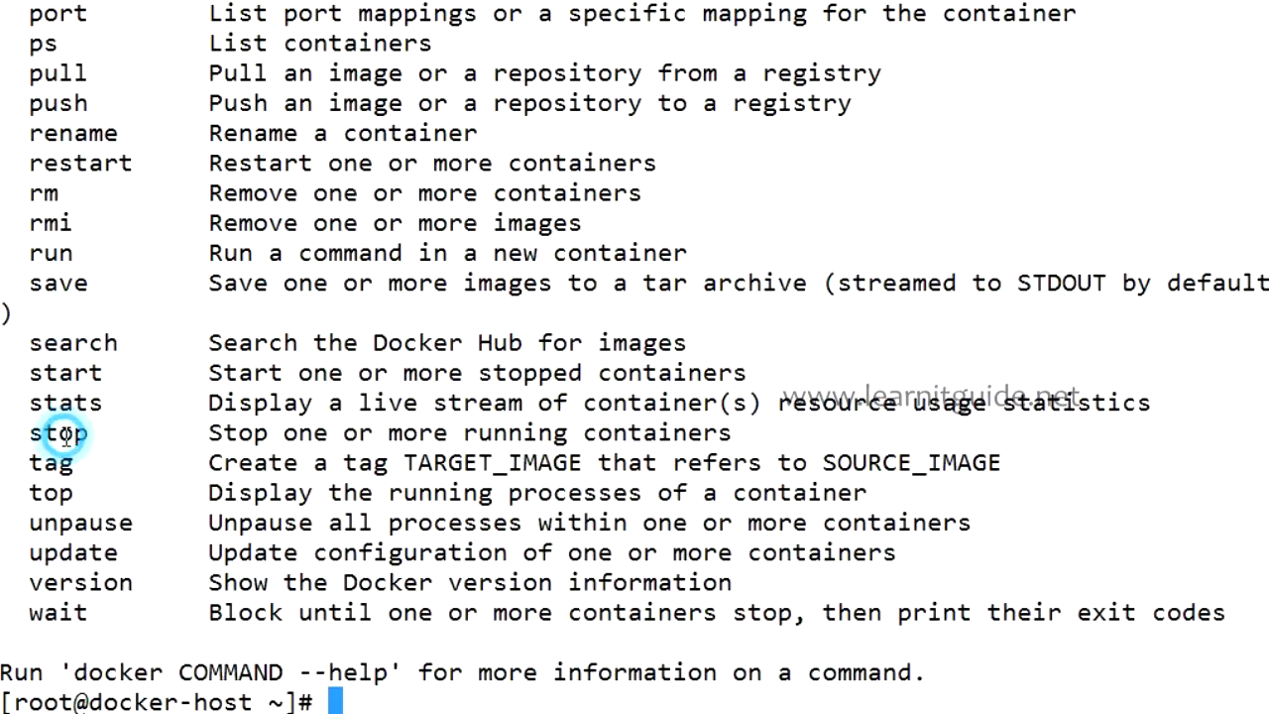
pyautogui.doubleClick(50, 462)
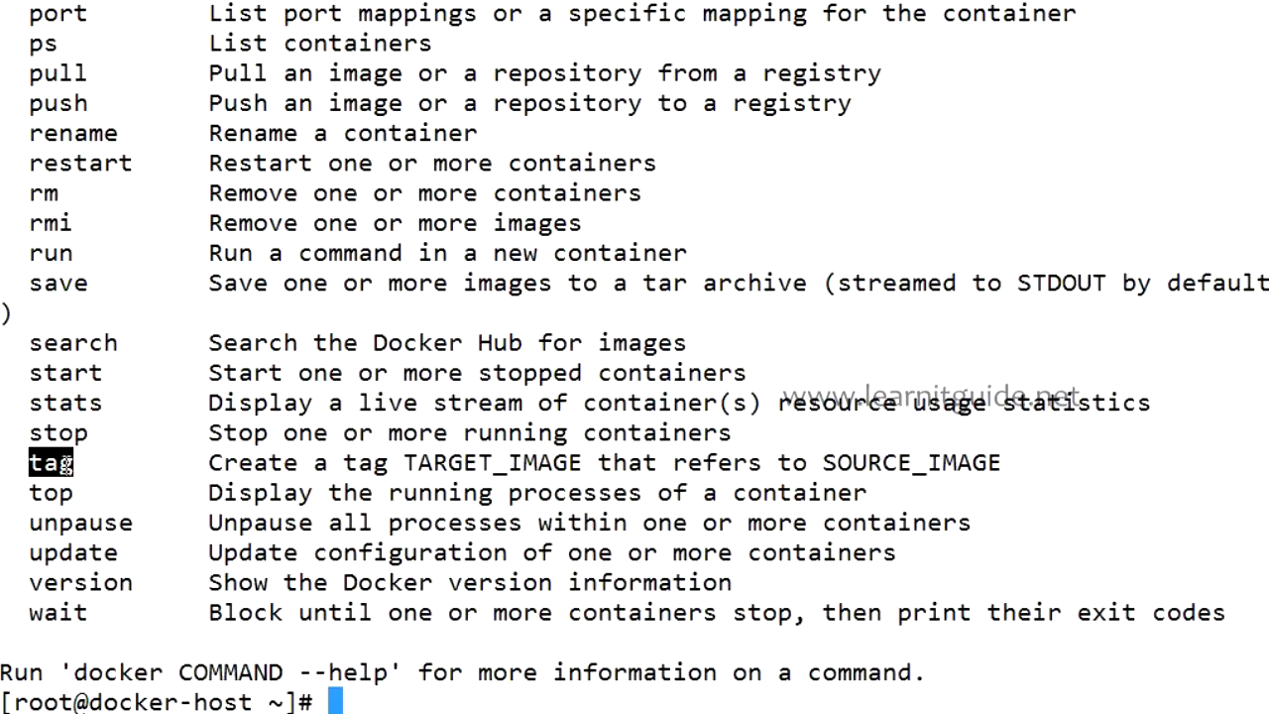
pyautogui.doubleClick(50, 492)
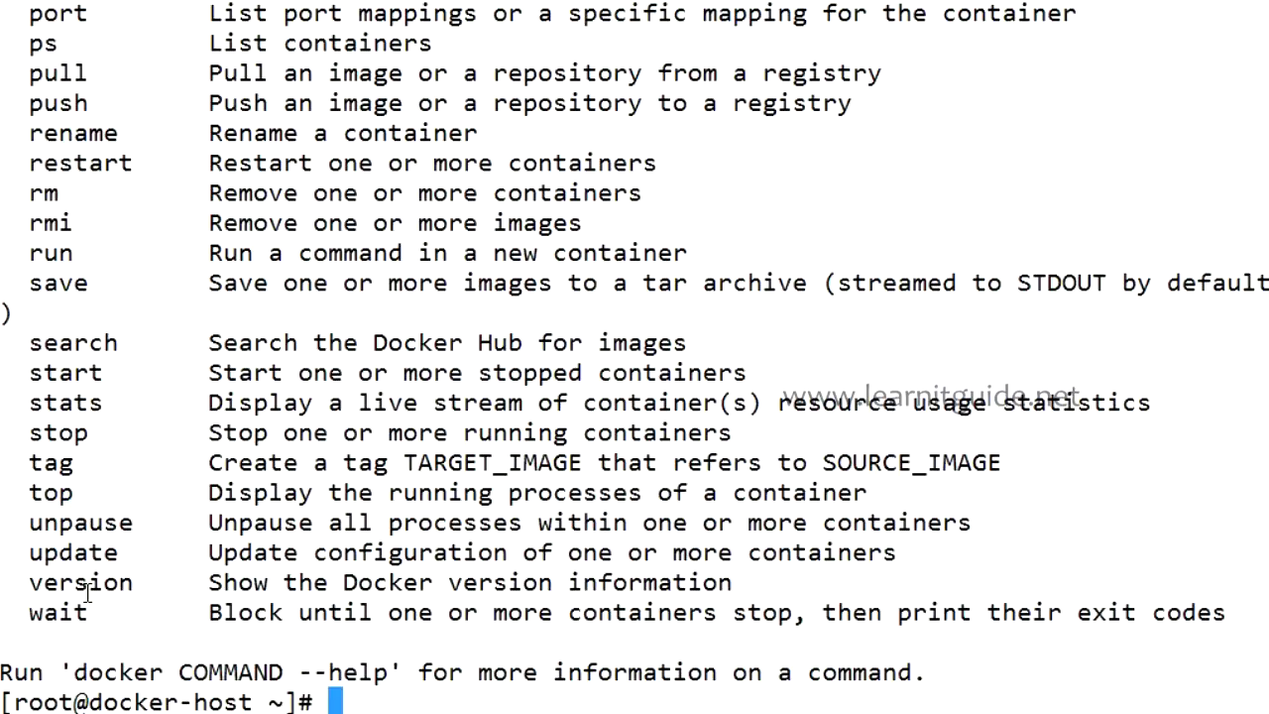
pyautogui.moveTo(111, 262)
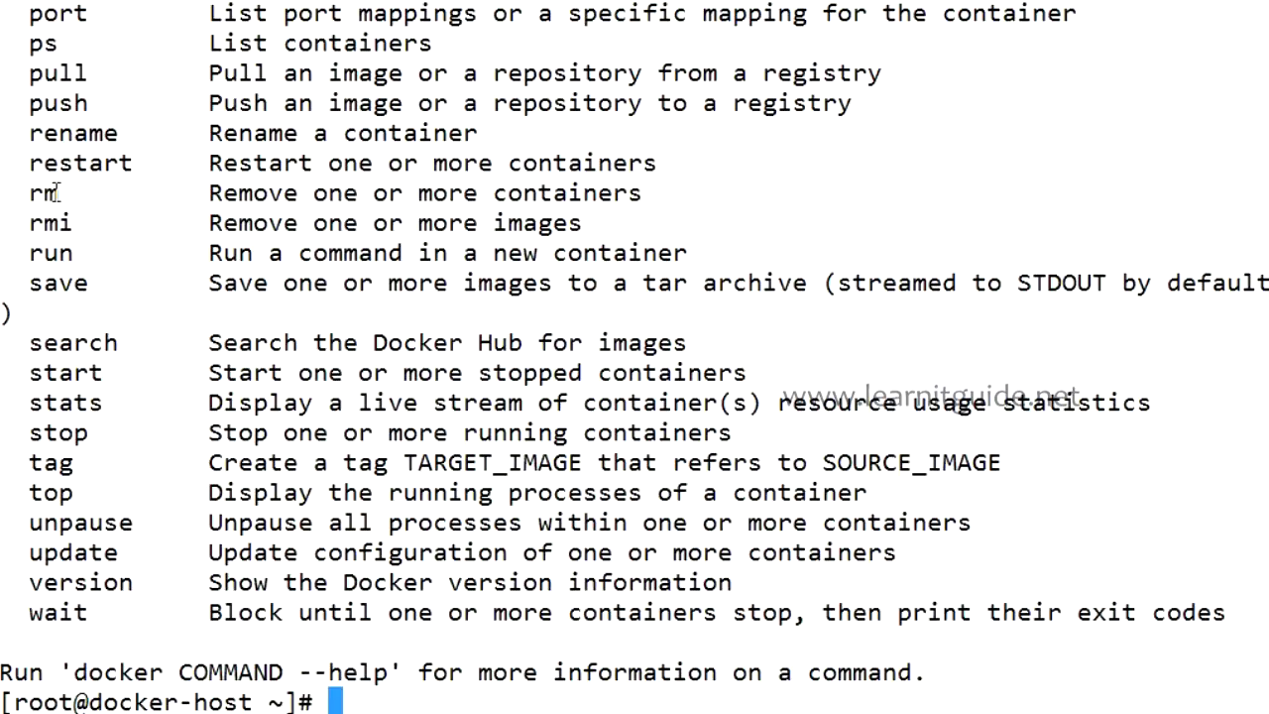
pyautogui.moveTo(77, 228)
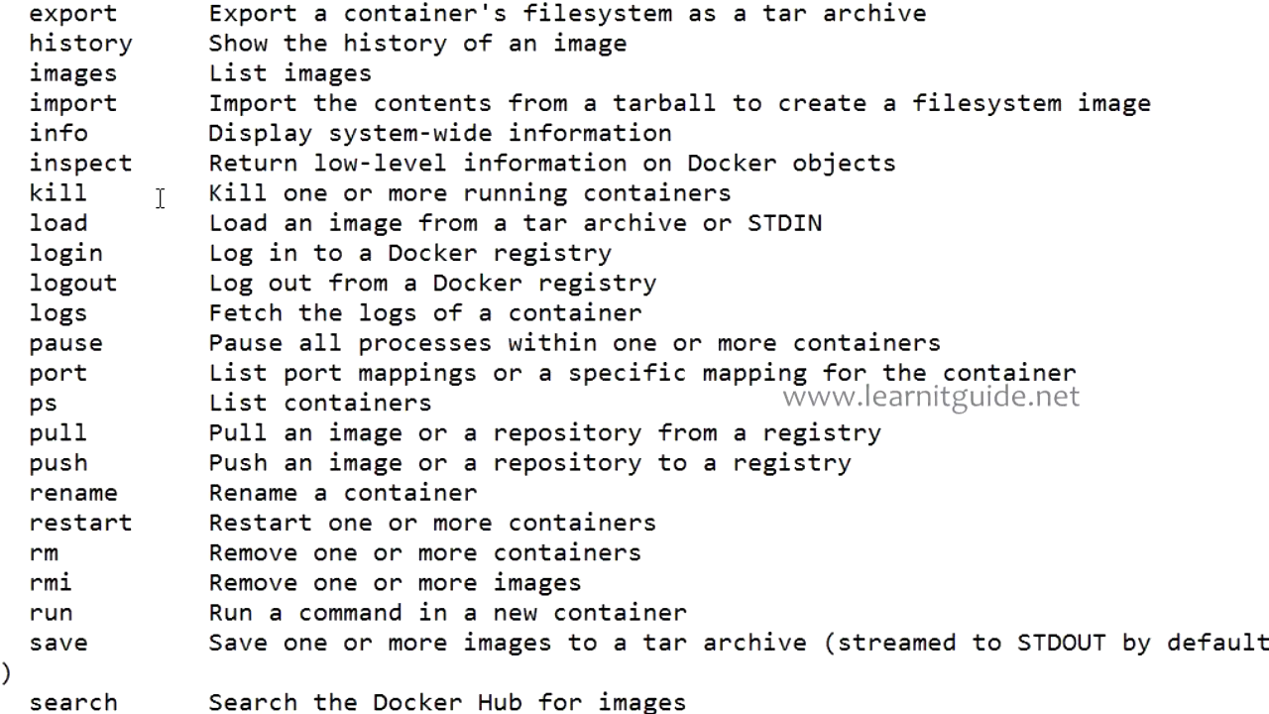
pyautogui.moveTo(179, 246)
pyautogui.write('docker info')
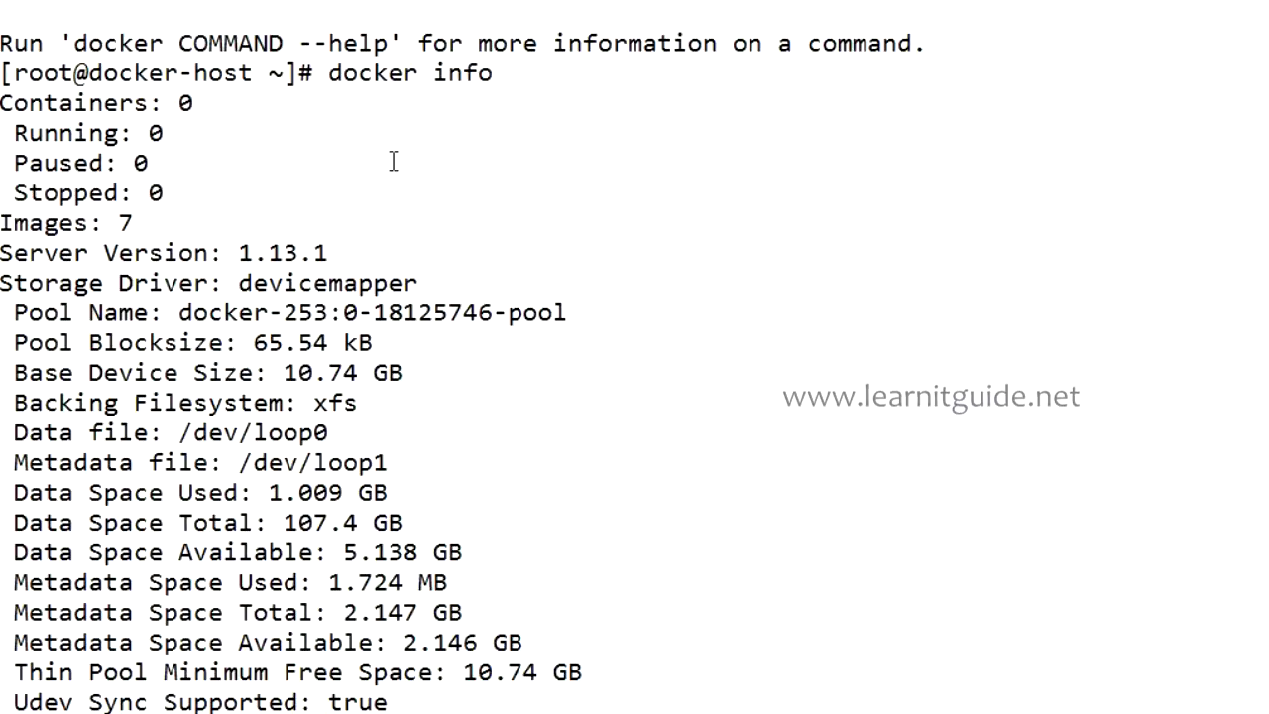
pyautogui.moveTo(388, 167)
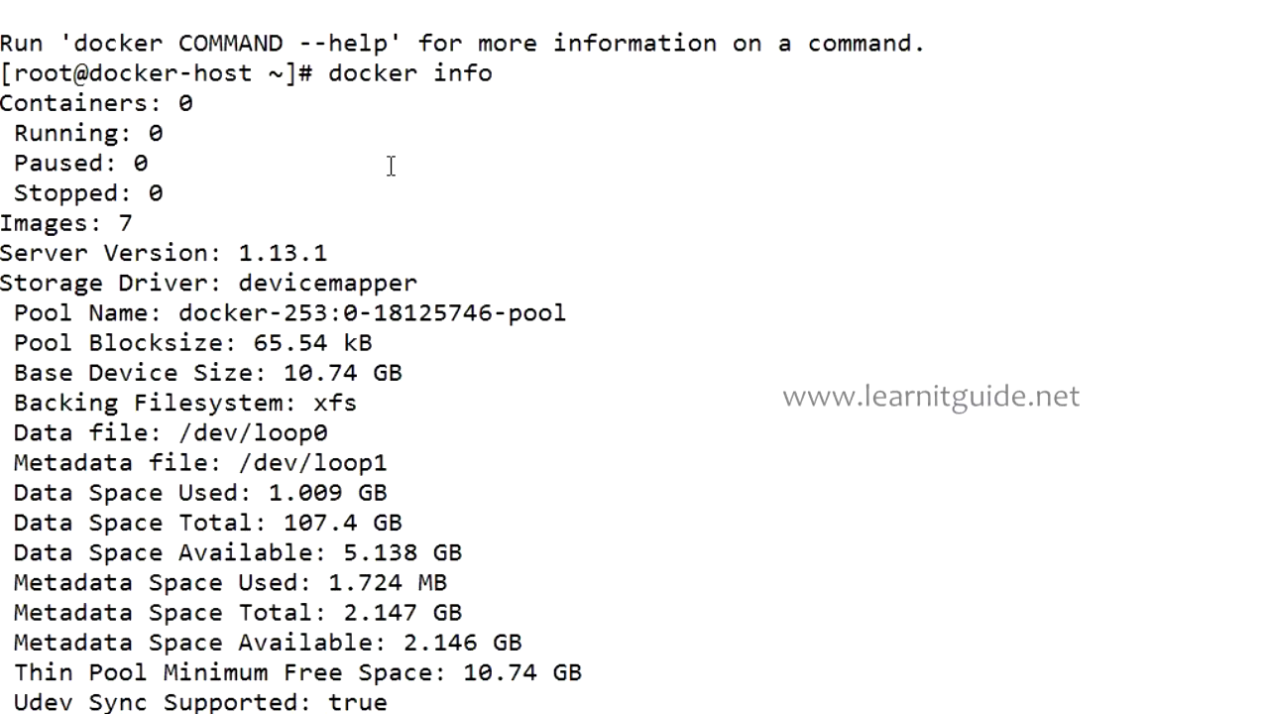
pyautogui.moveTo(159, 103)
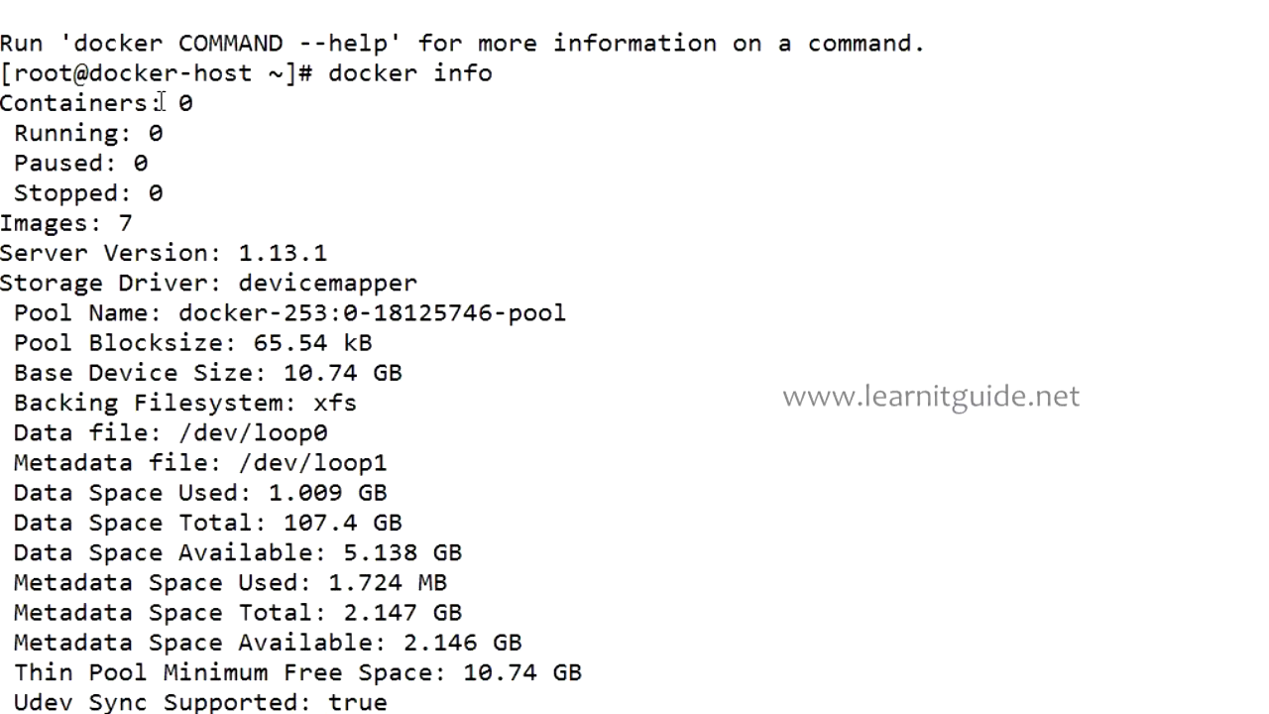
pyautogui.moveTo(123, 147)
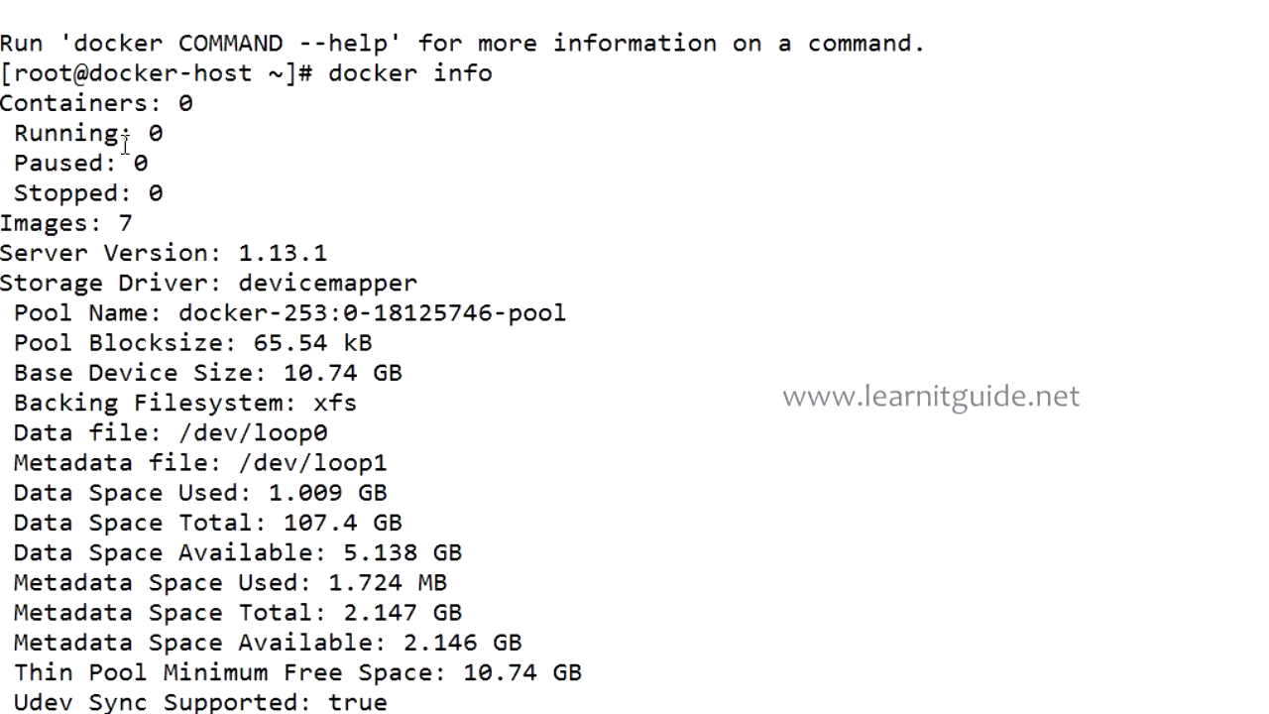
pyautogui.moveTo(155, 205)
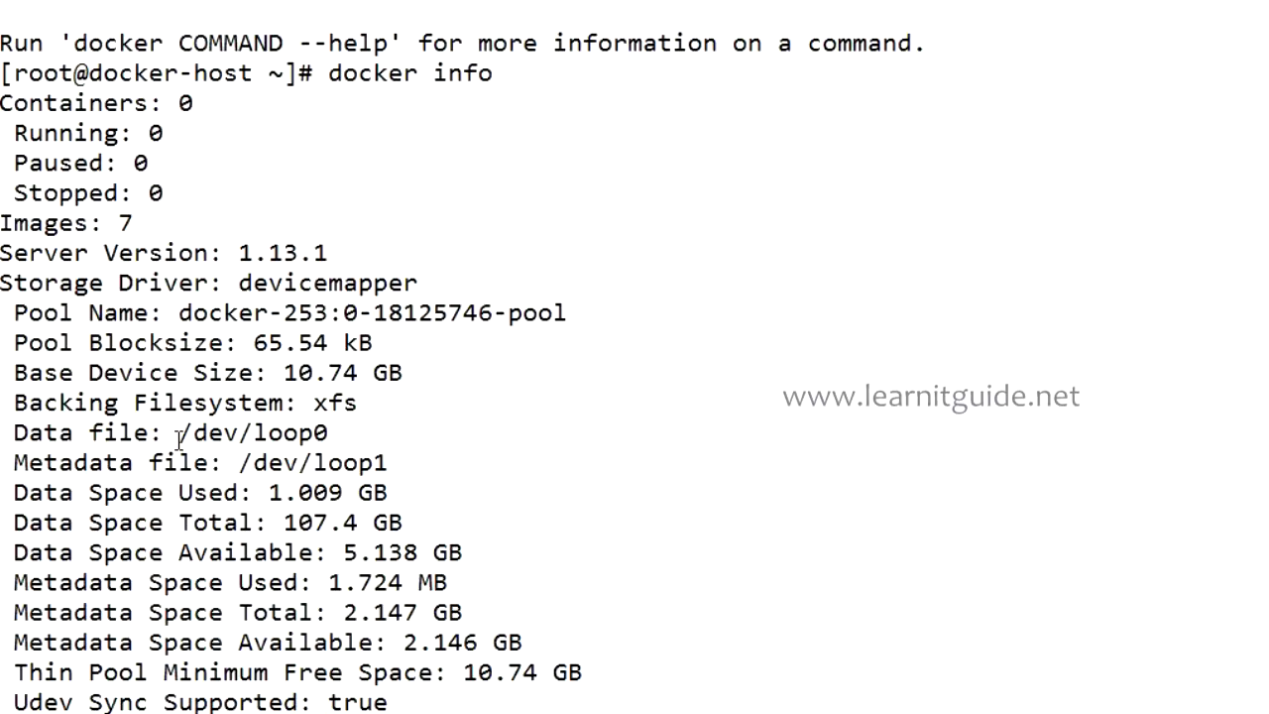
# Scroll through docker info output: 0 containers, 7 images, devicemapper storage, CentOS 7 on kernel 3.10.0.
pyautogui.scroll(-3)
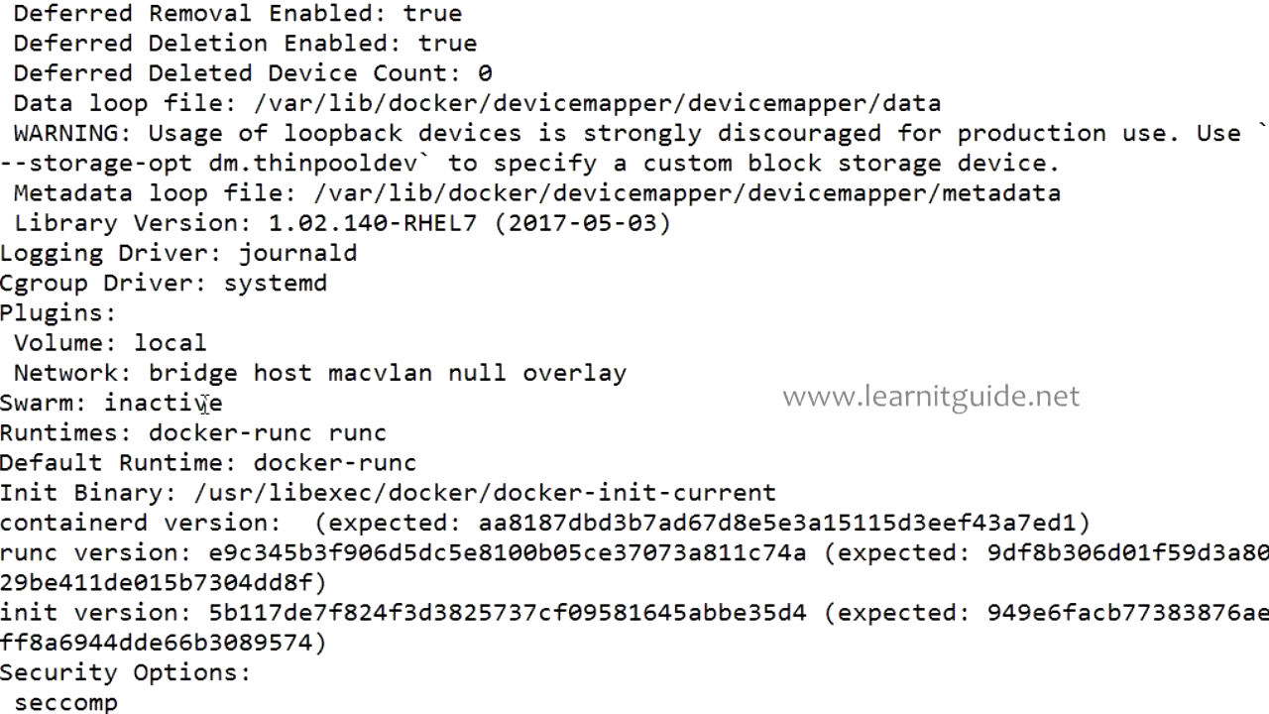
pyautogui.scroll(-3)
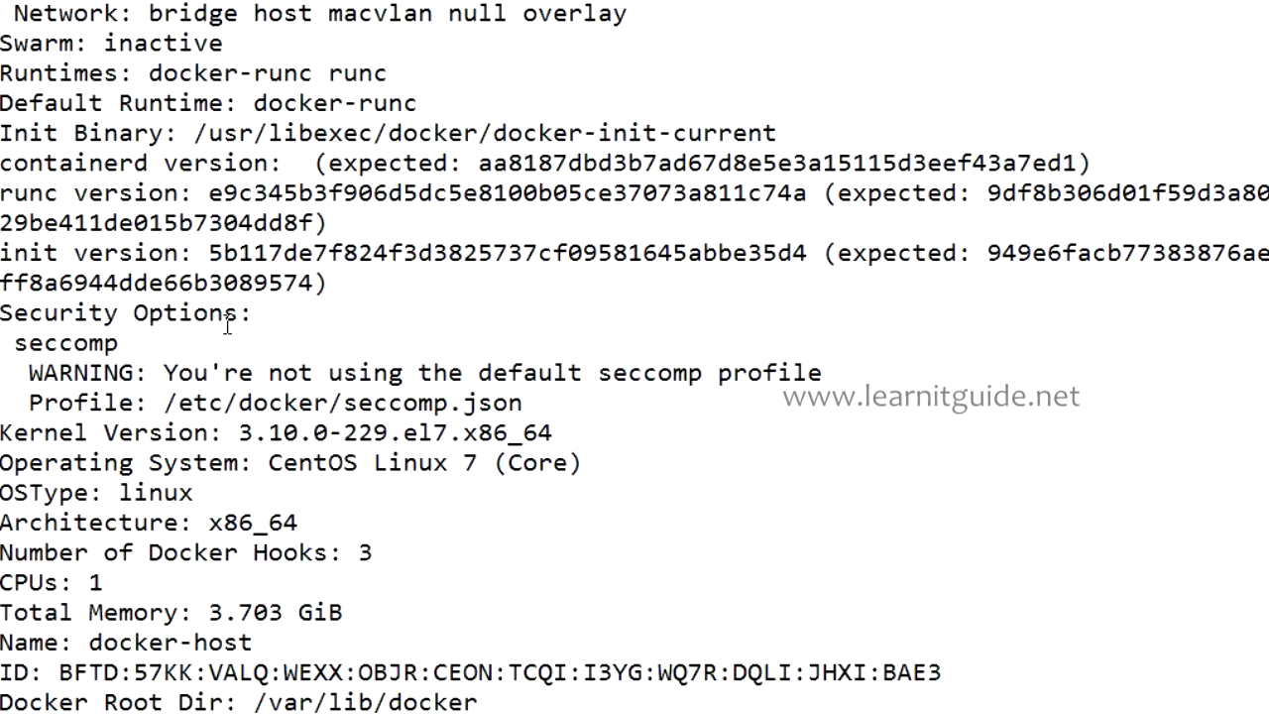
pyautogui.moveTo(179, 605)
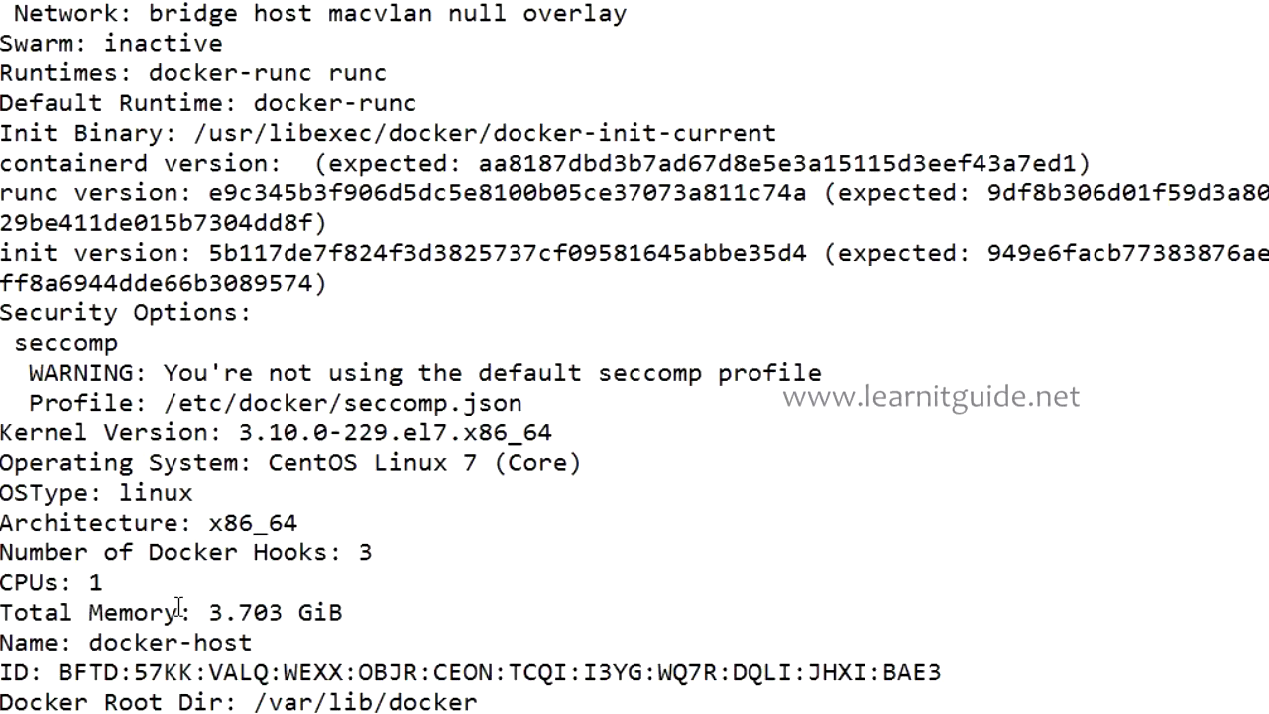
pyautogui.moveTo(127, 532)
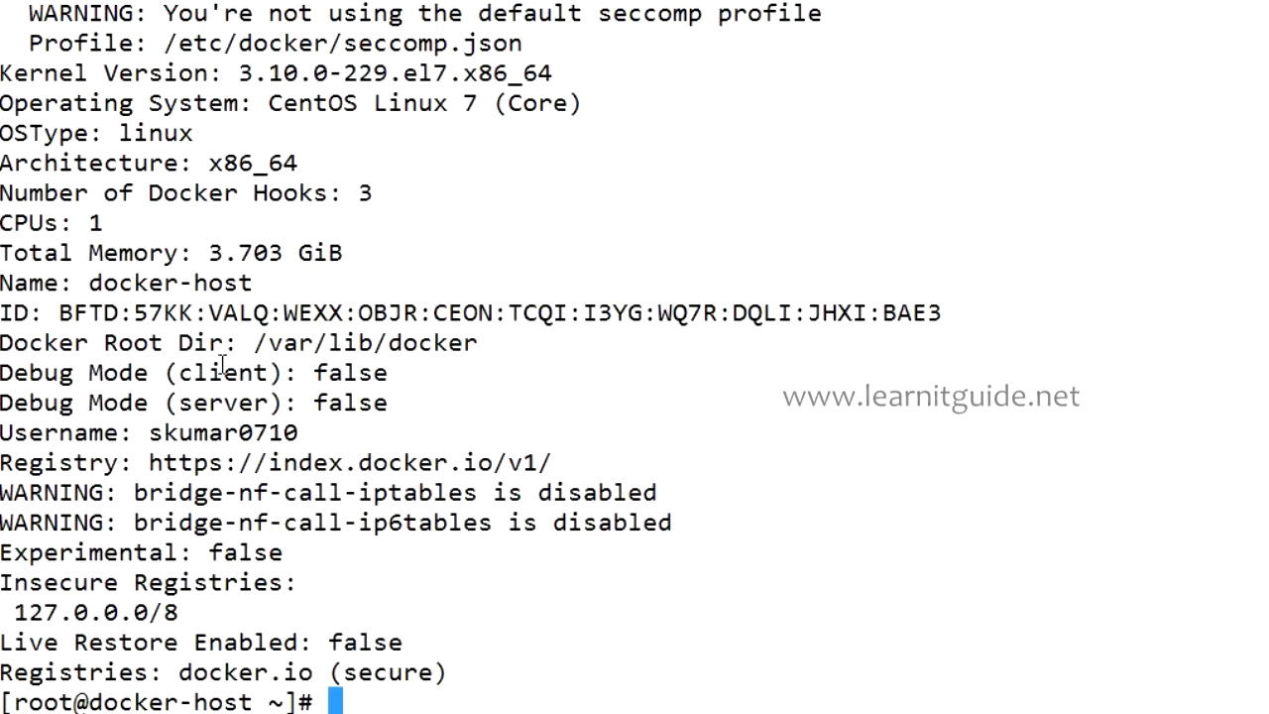
# Confirm bash-completion is installed via rpm -qa | grep -i bash-completion.
pyautogui.write('rpm -qa | grep -')
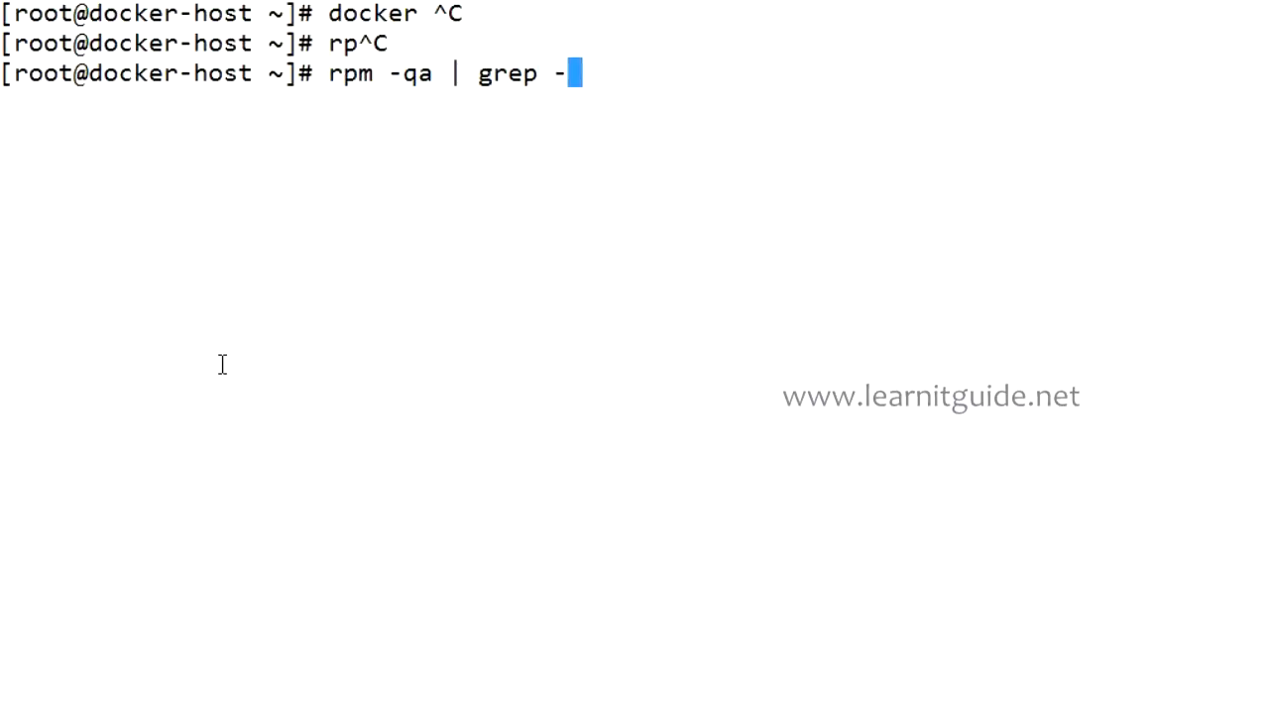
pyautogui.write('i bash-completion')
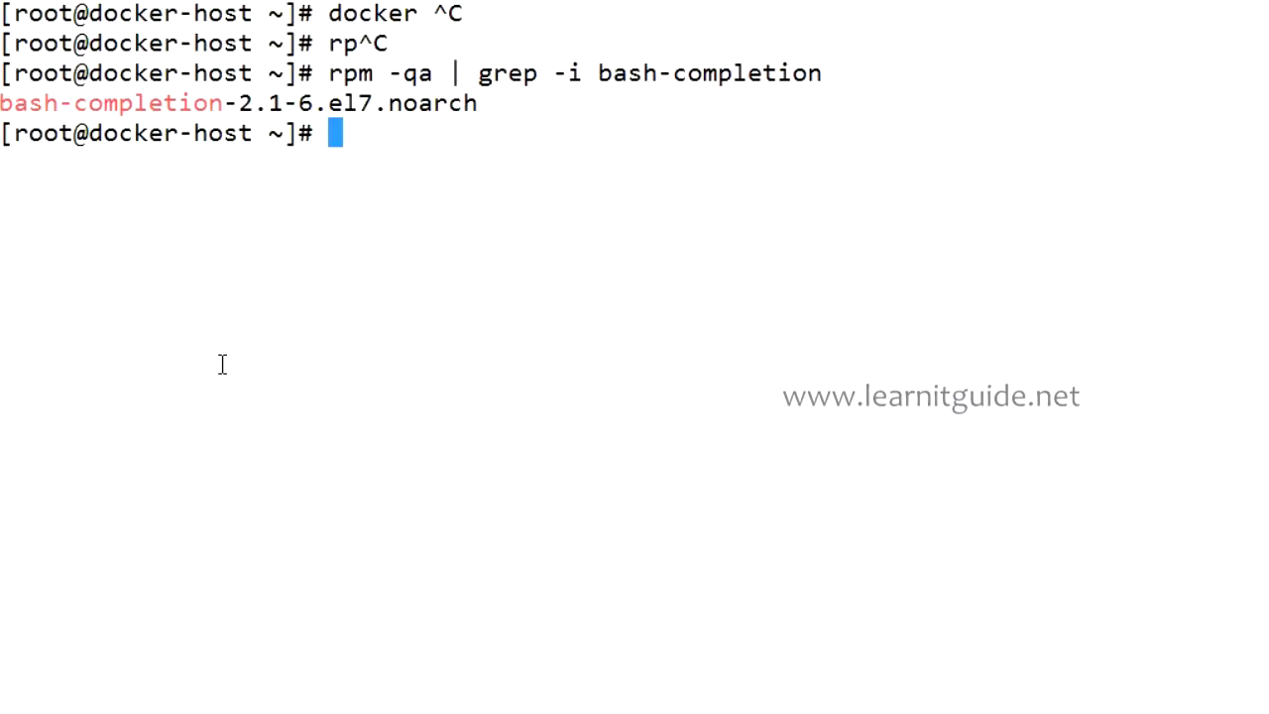
# Tab-complete docker to list its suggested subcommands, then clear the screen.
pyautogui.write('docker')
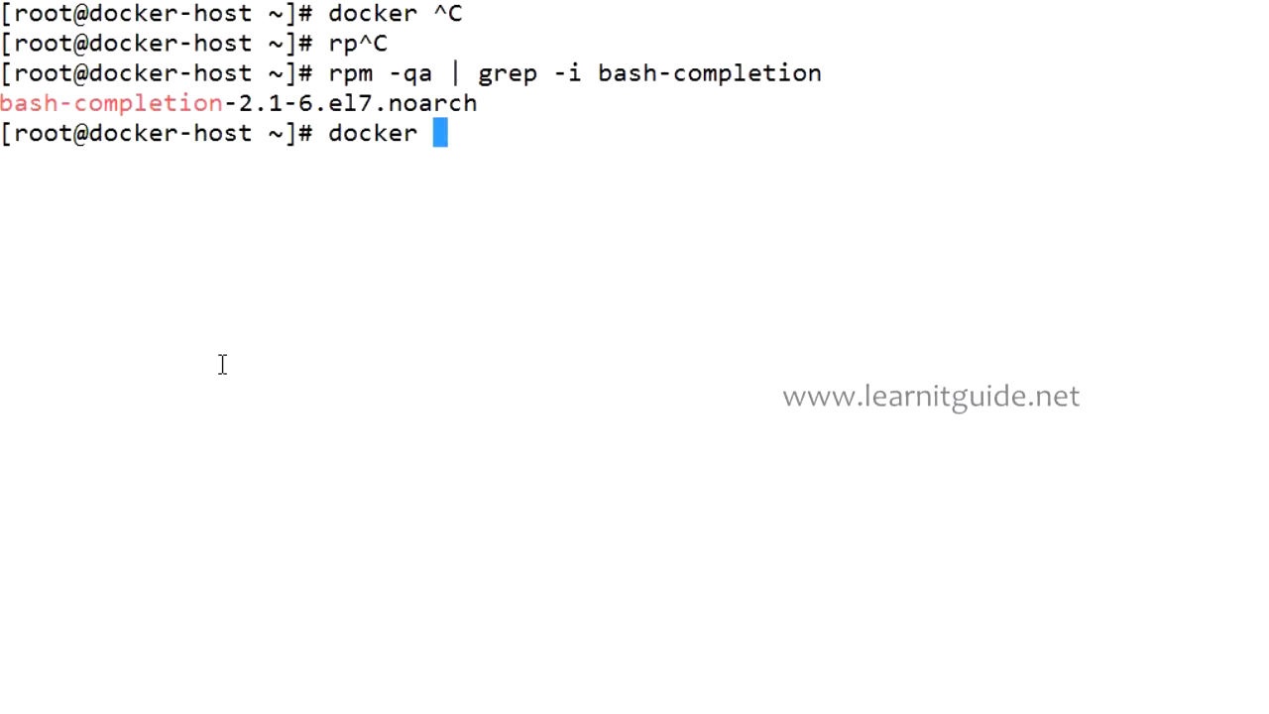
pyautogui.press('Tab')
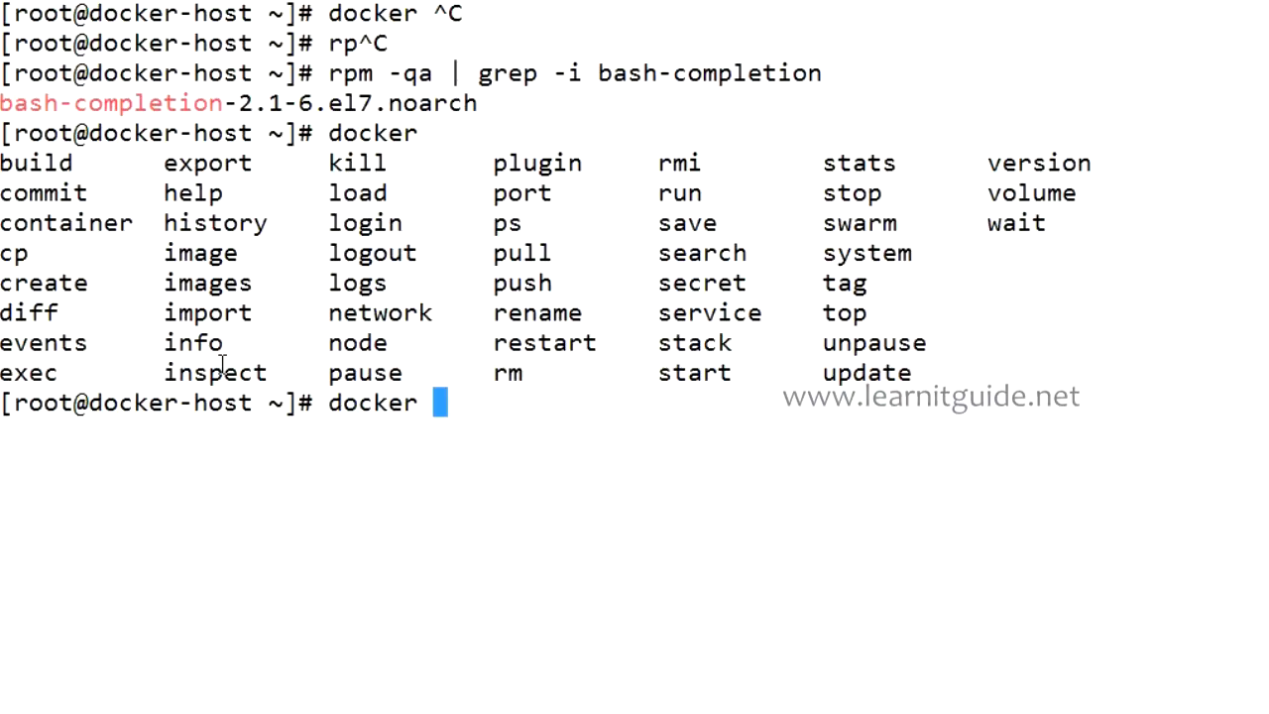
pyautogui.moveTo(37, 375)
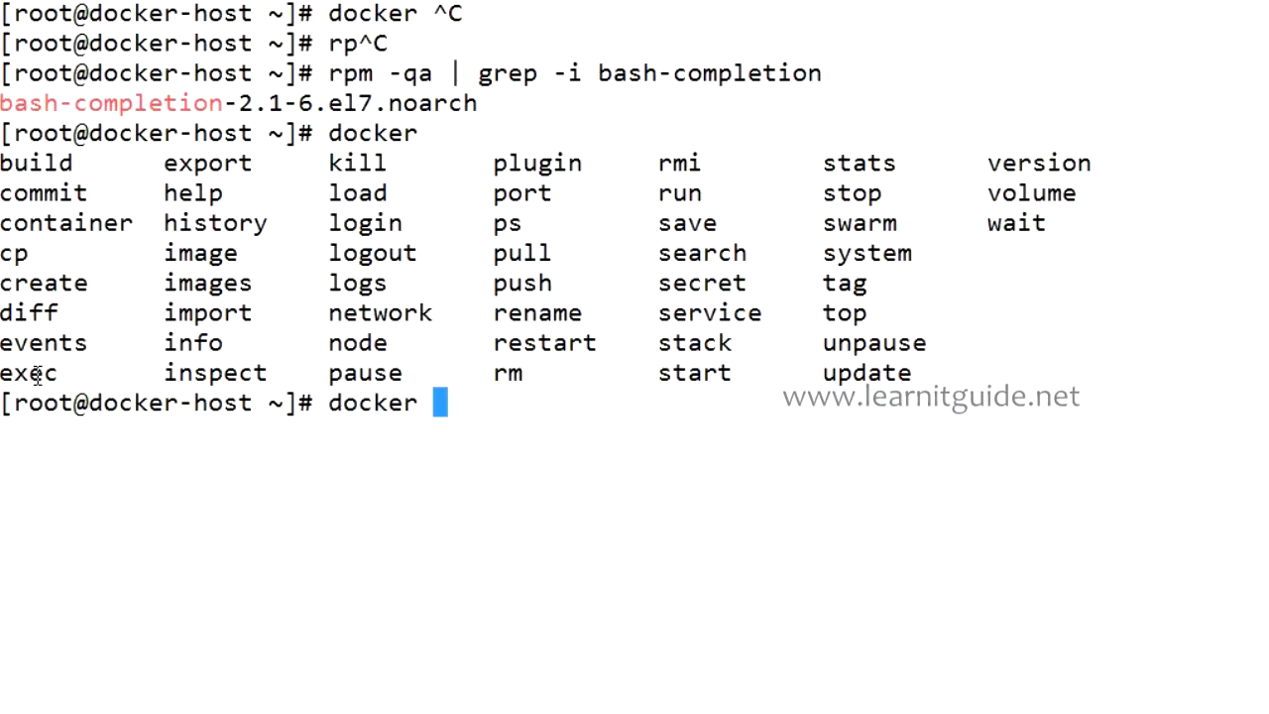
pyautogui.moveTo(392, 137)
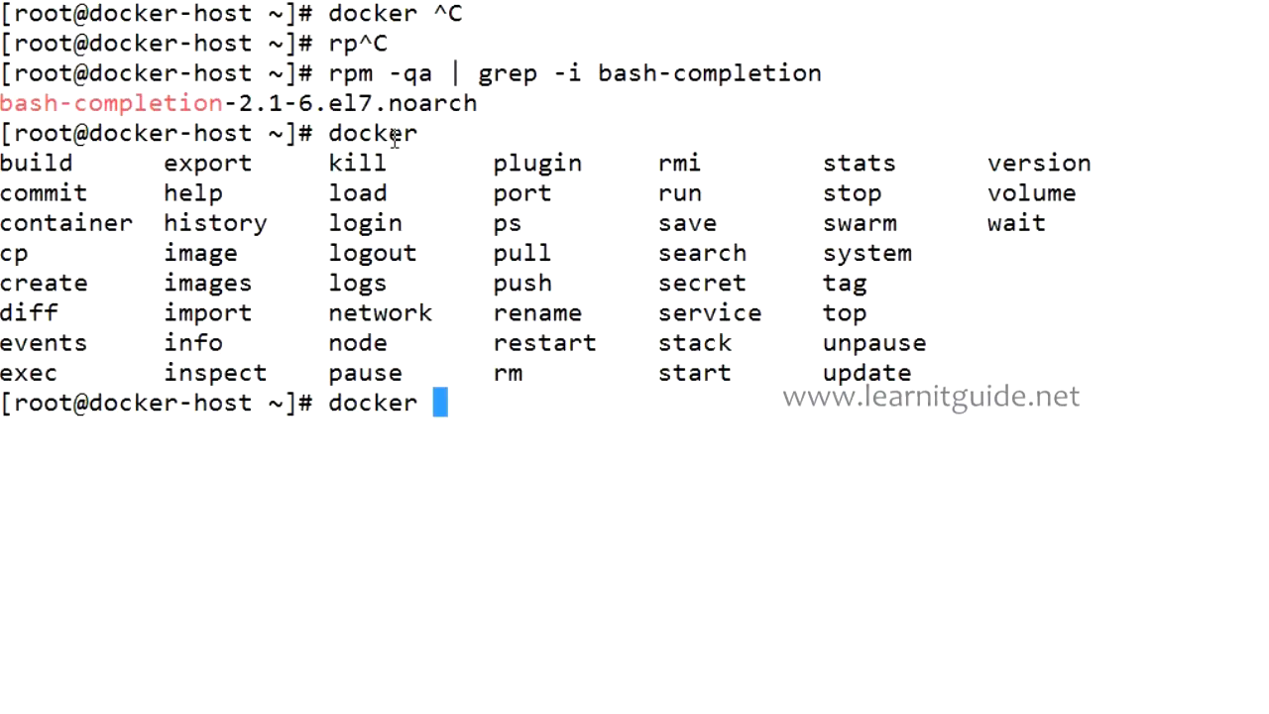
pyautogui.moveTo(578, 306)
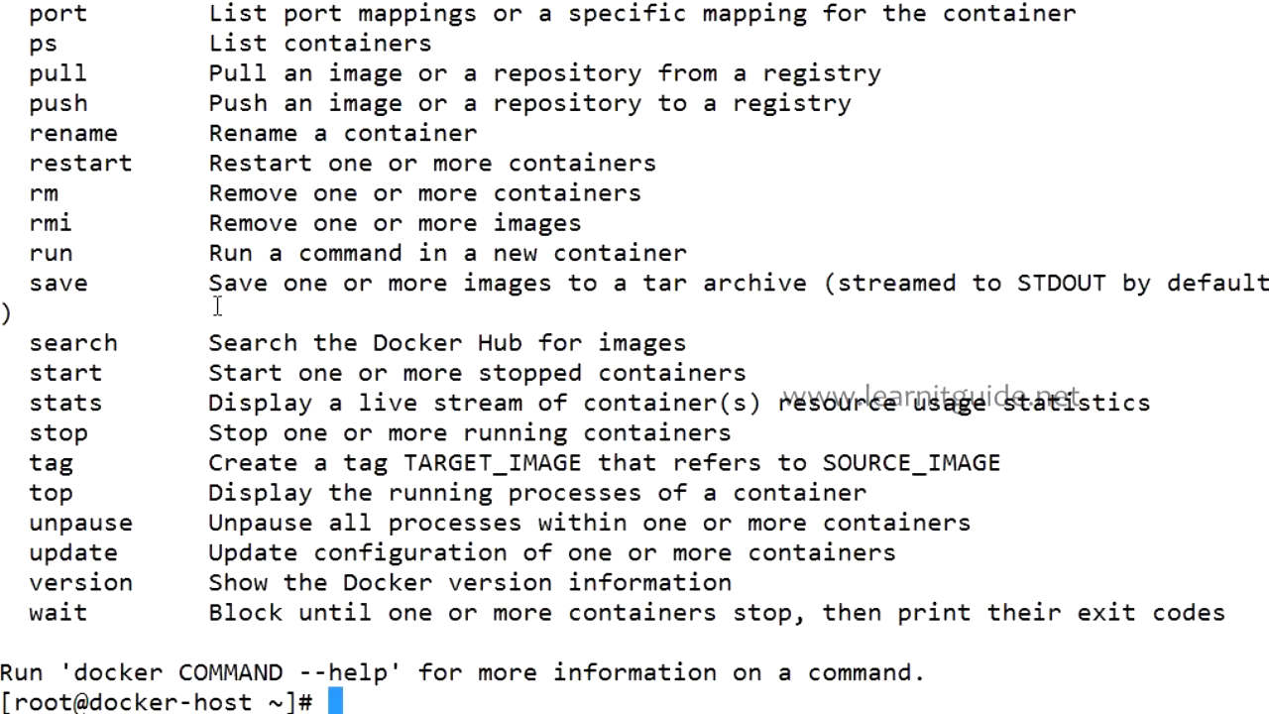
pyautogui.write('docker')
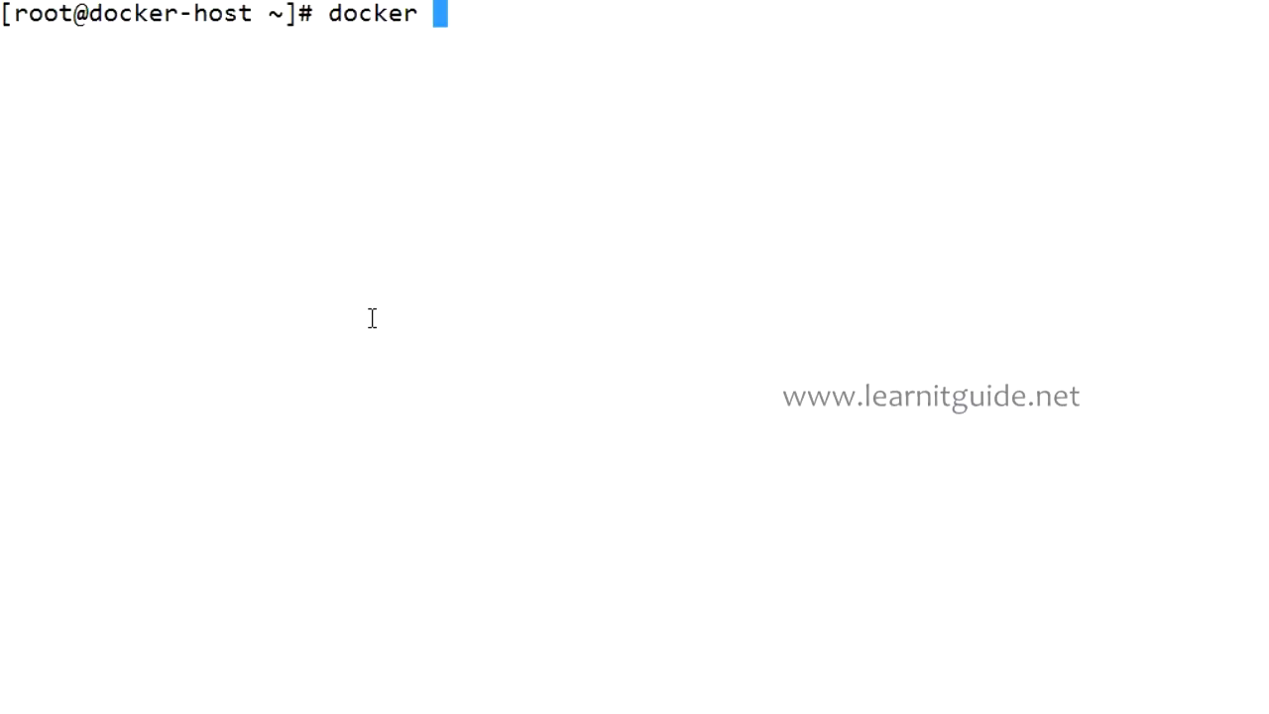
# Show docker subcommand suggestions again and tab-complete docker commit's option flags.
pyautogui.press('Tab')
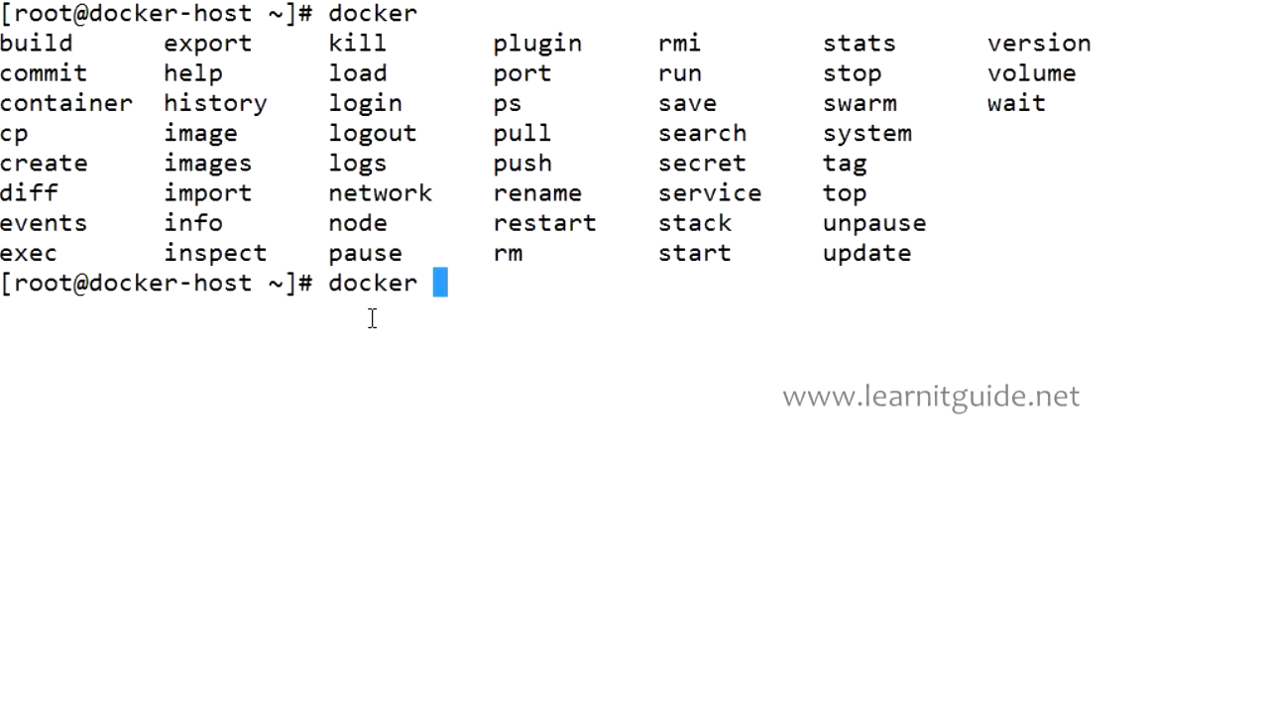
pyautogui.write('ru')
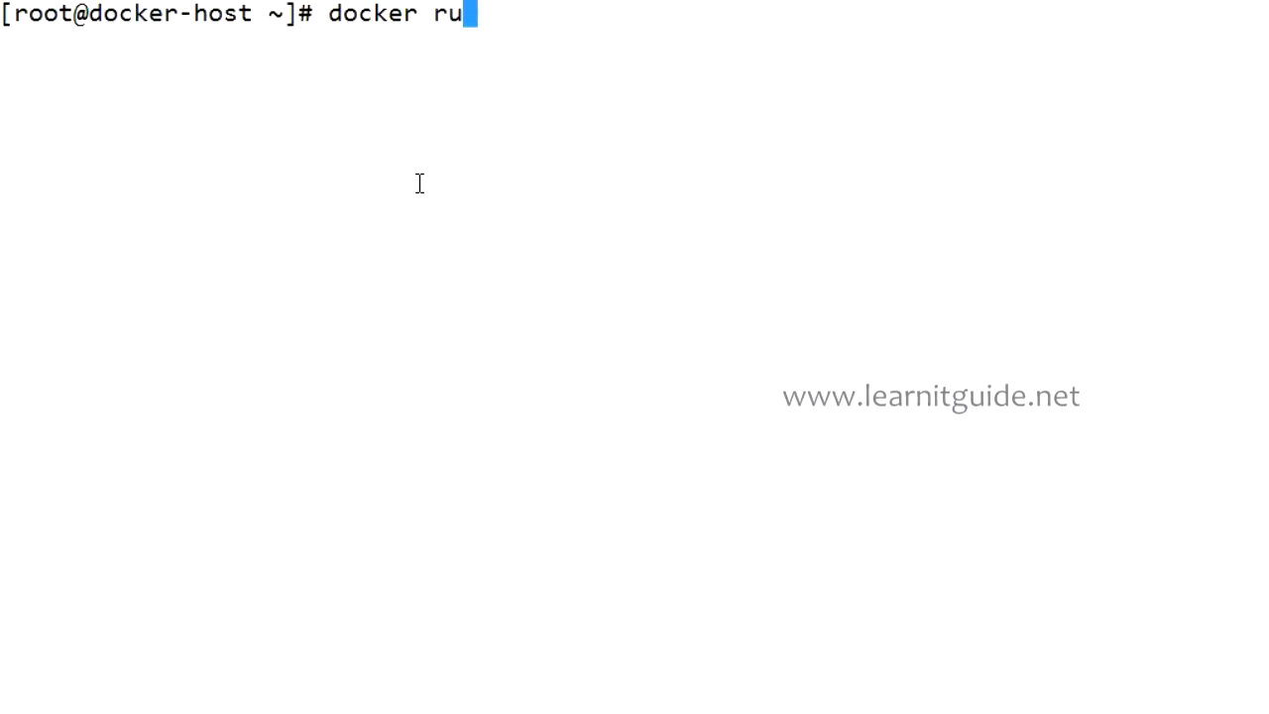
pyautogui.write('commit -')
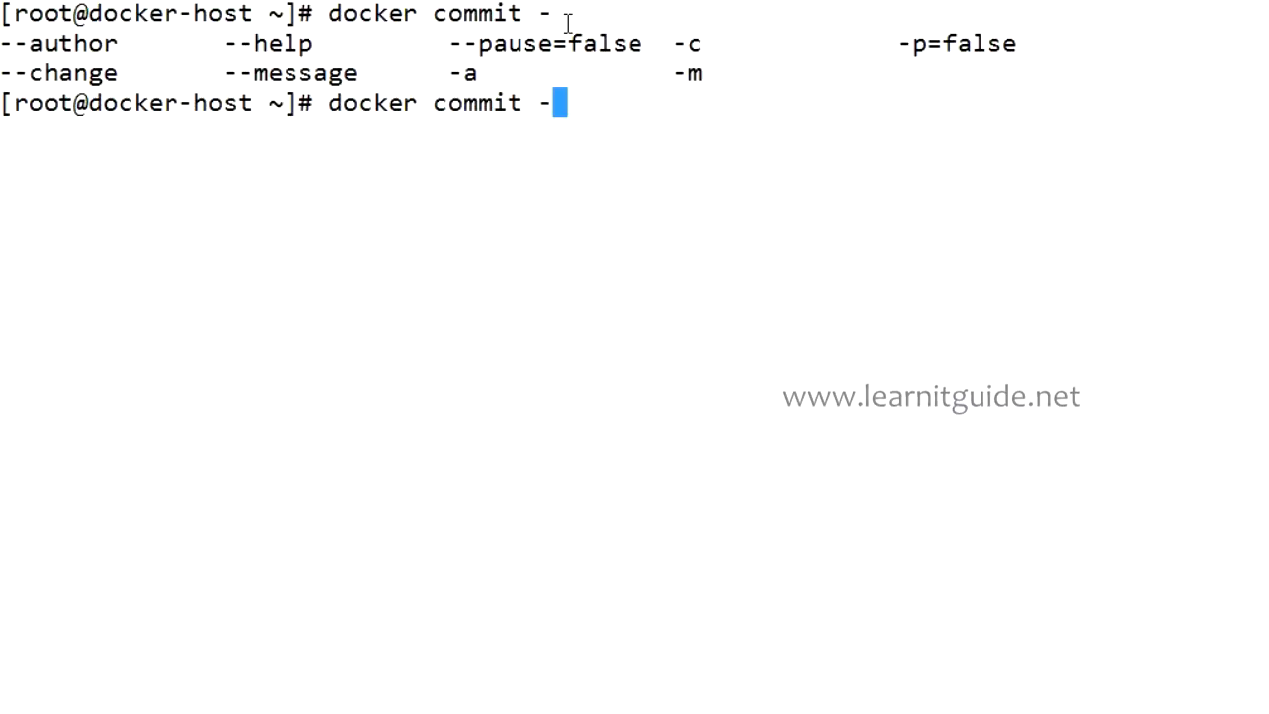
pyautogui.moveTo(650, 159)
pyautogui.write('docke')
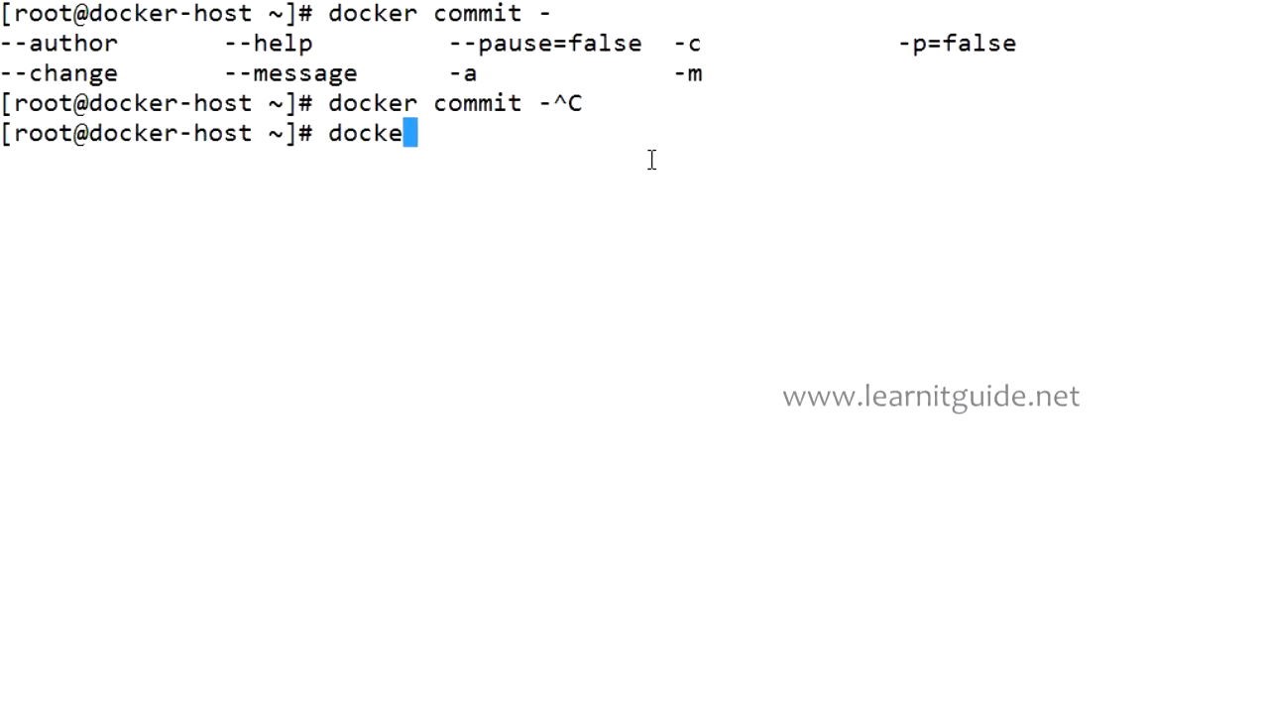
# Run docker commit --help to list its author, change, message and pause options.
pyautogui.write('r')
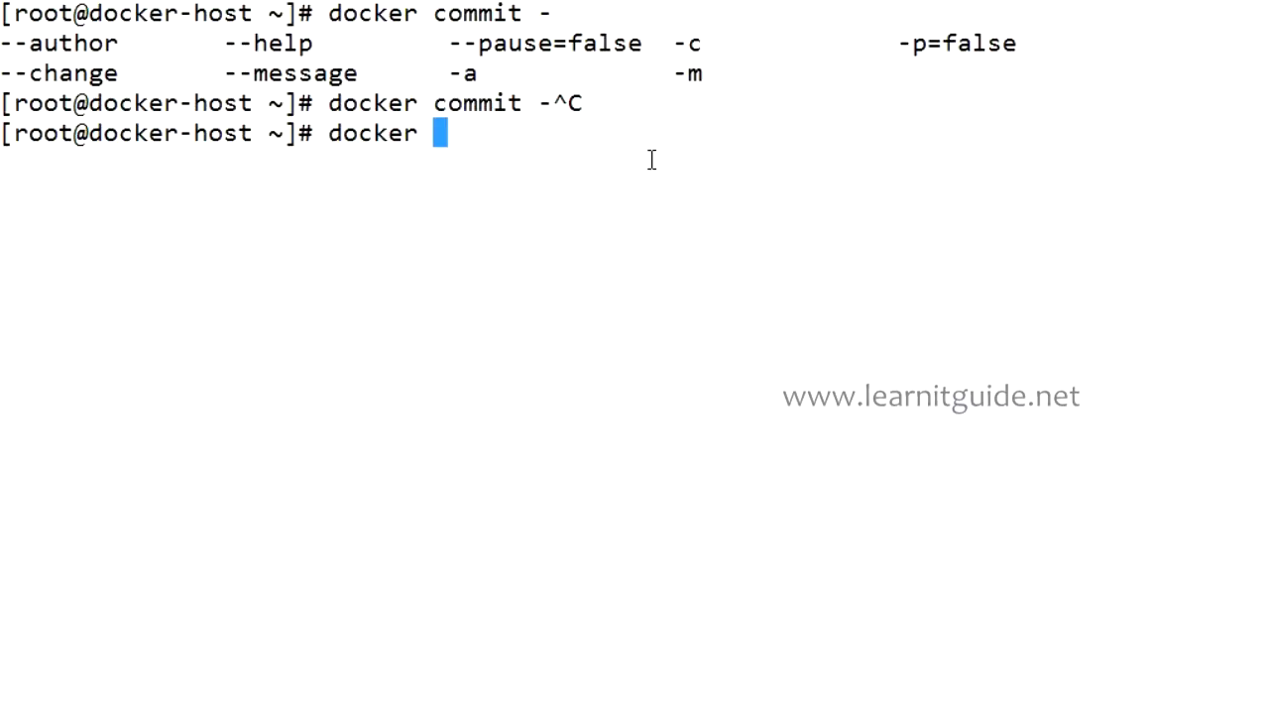
pyautogui.write('c')
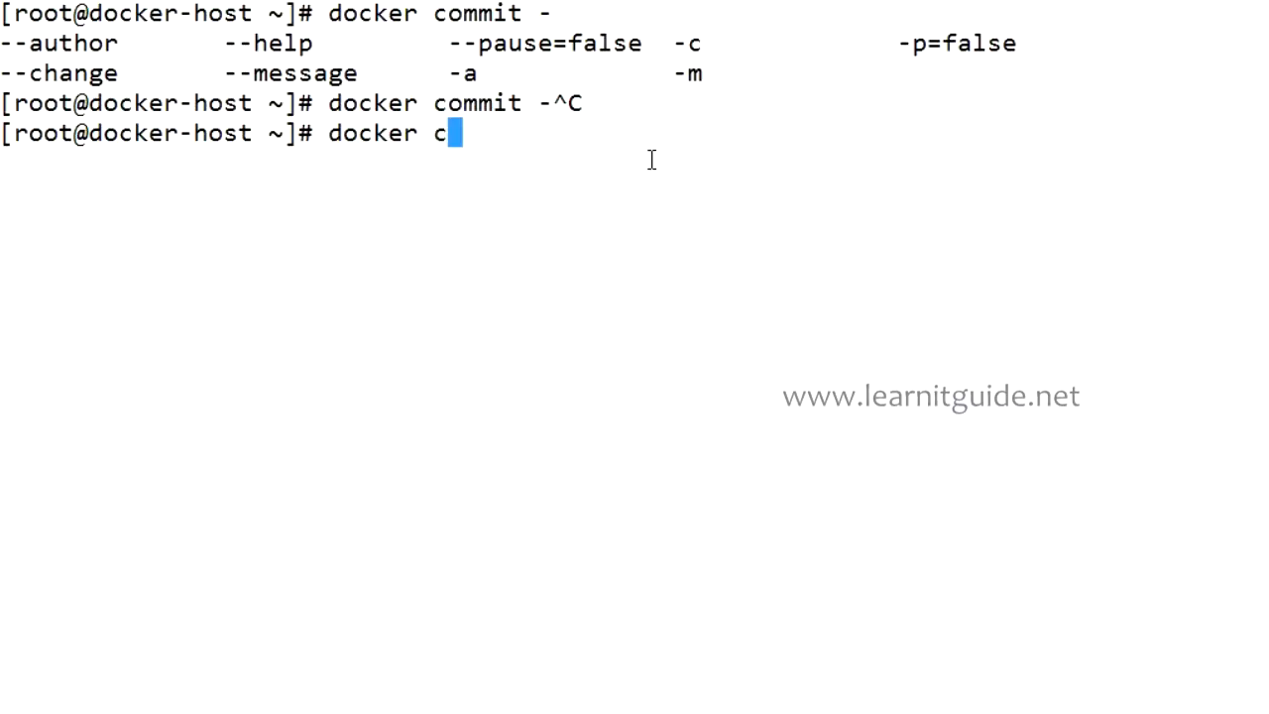
pyautogui.write('ommit --')
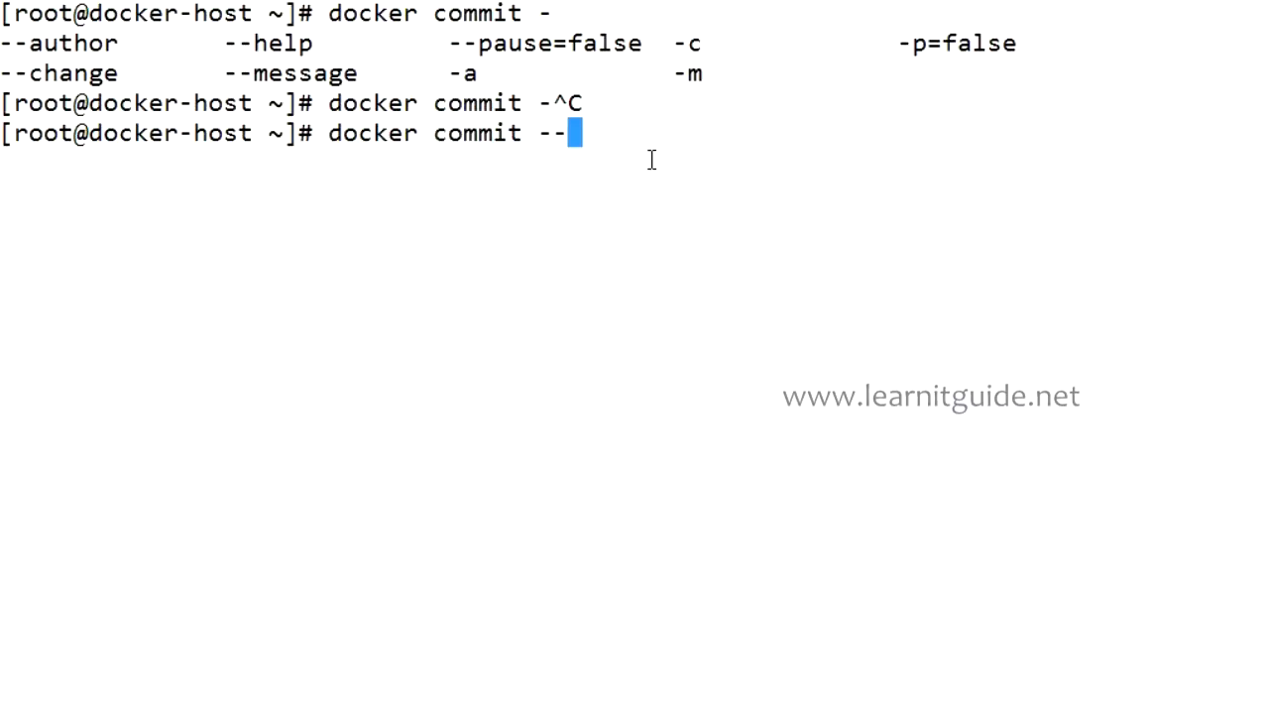
pyautogui.write('help')
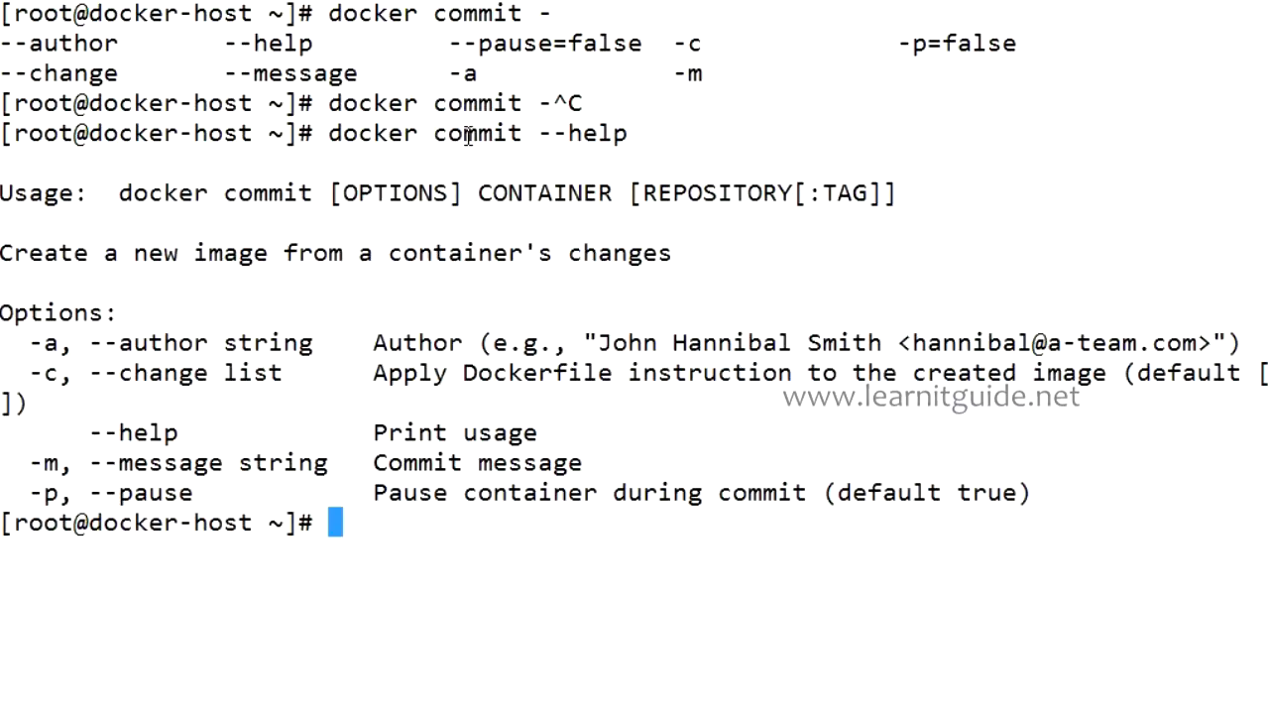
pyautogui.moveTo(516, 333)
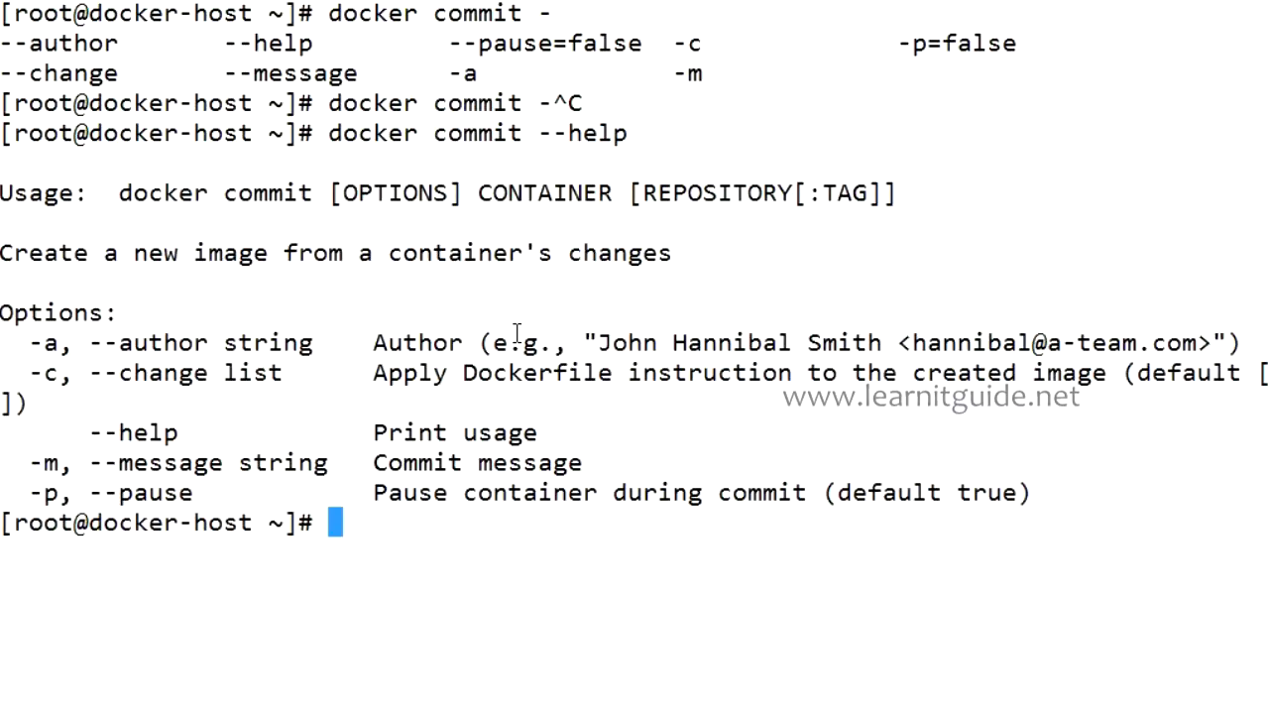
# Tab-complete docker commit - once more to show the flag suggestions.
pyautogui.write('docker commit')
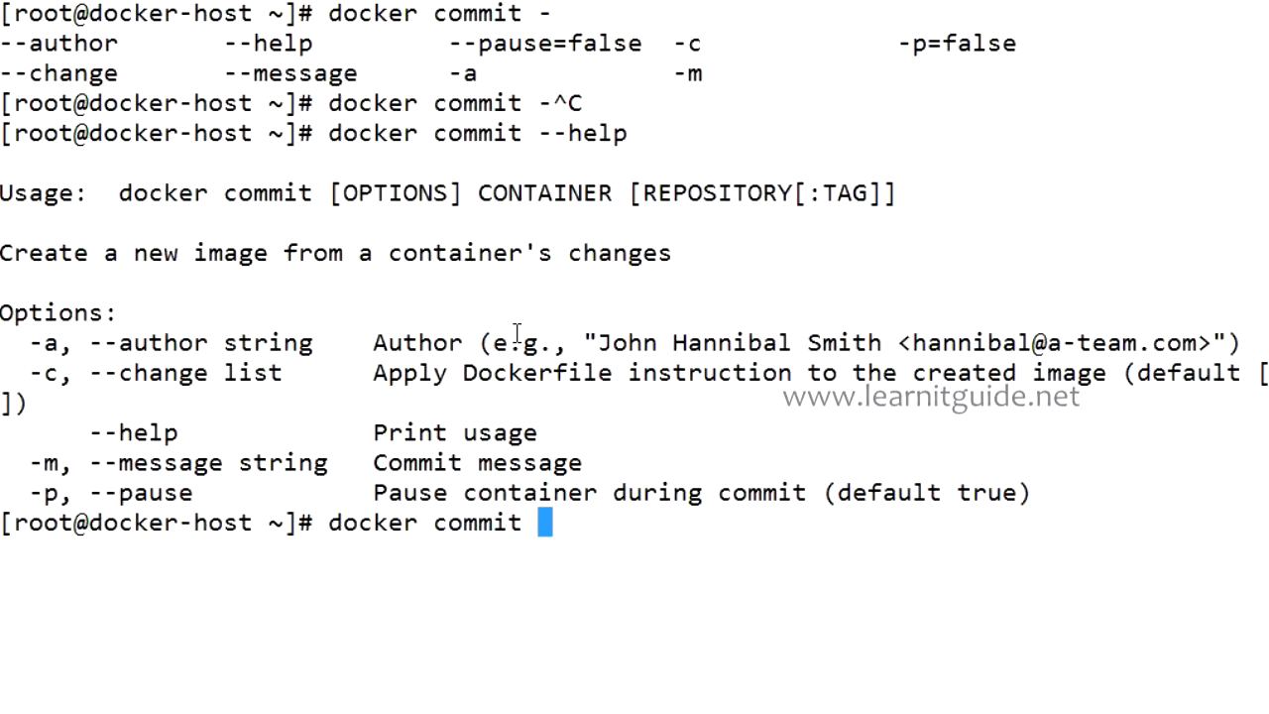
pyautogui.write('-')
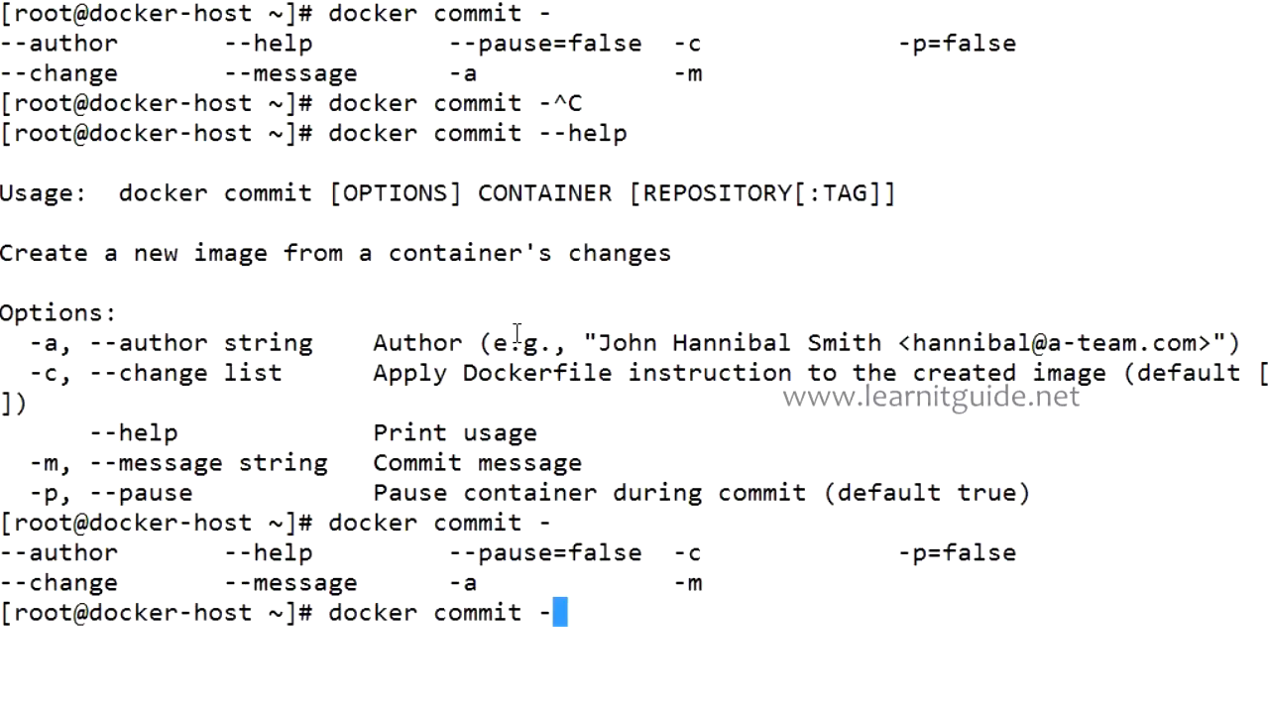